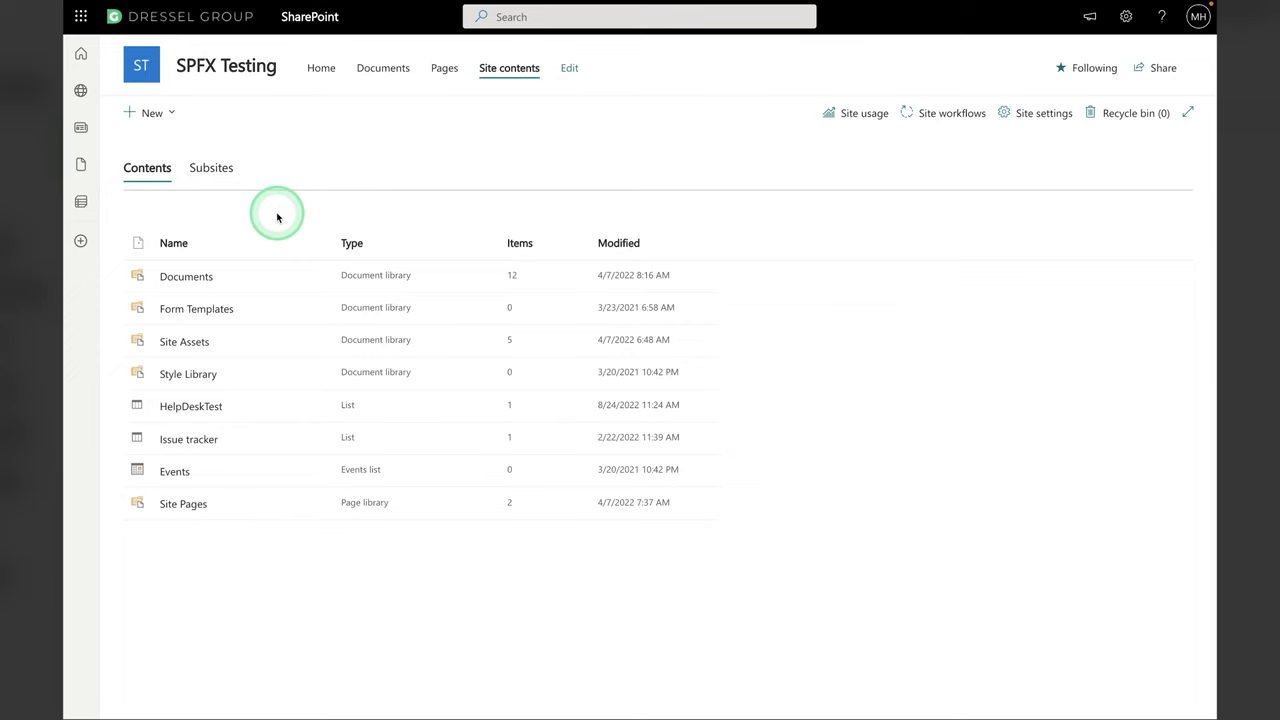
Step: Create a blank SharePoint list named HelpDesk, kept out of site navigation
click(149, 112)
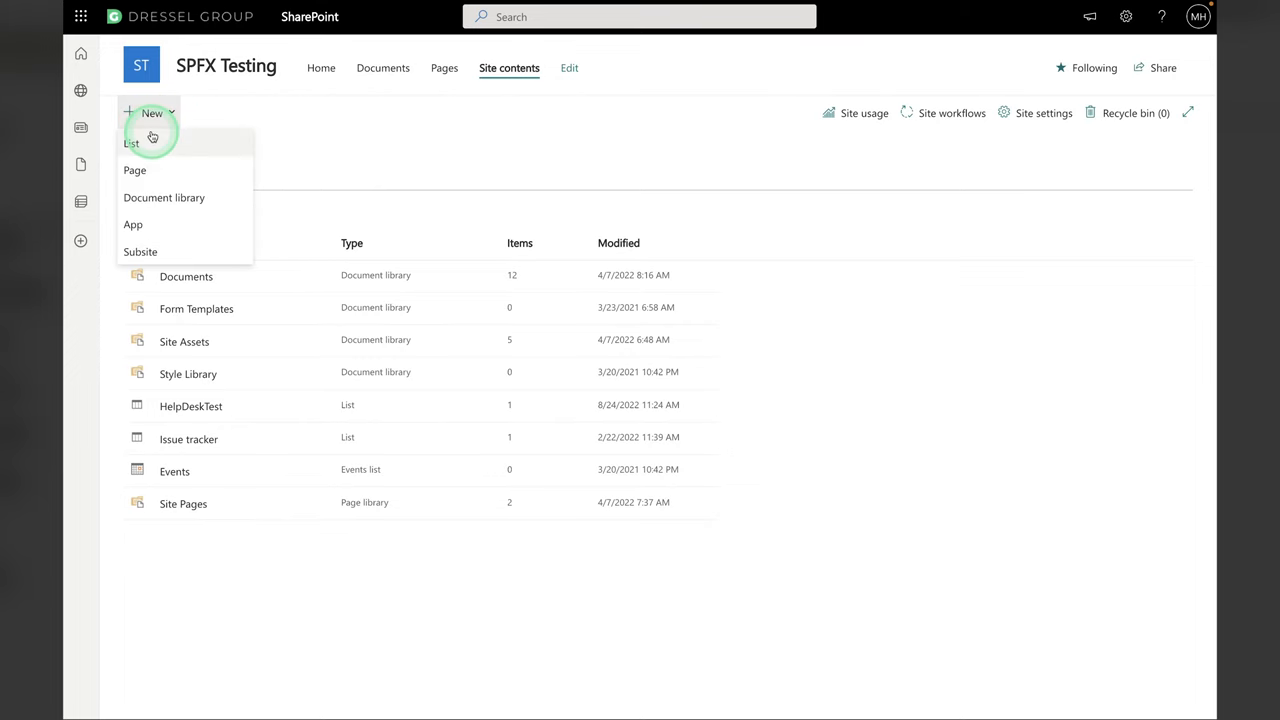
click(131, 143)
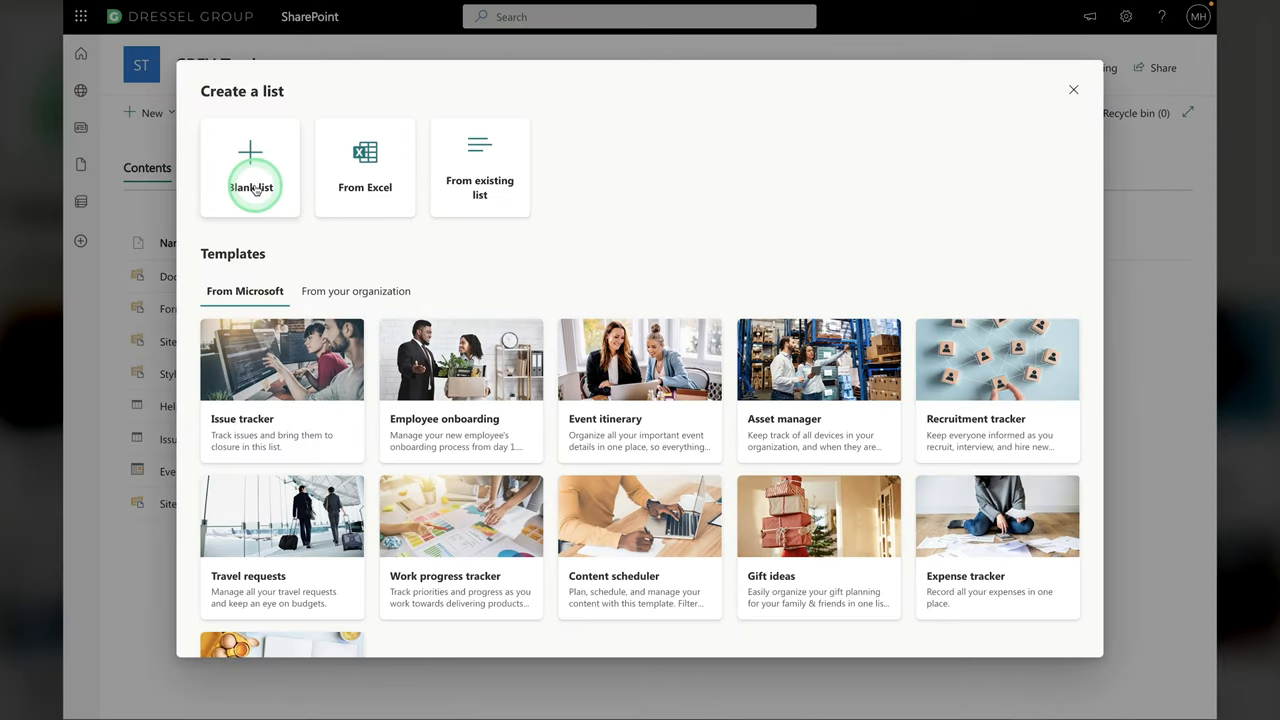
click(250, 167)
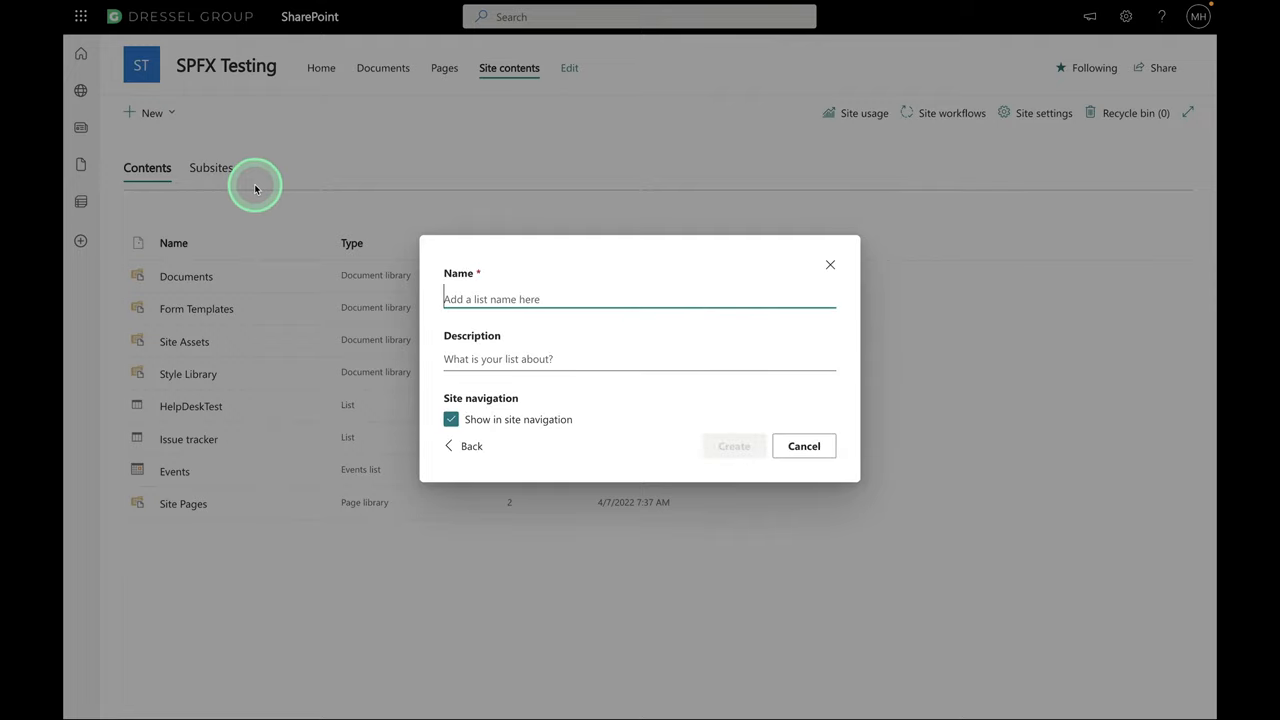
text(HelpD)
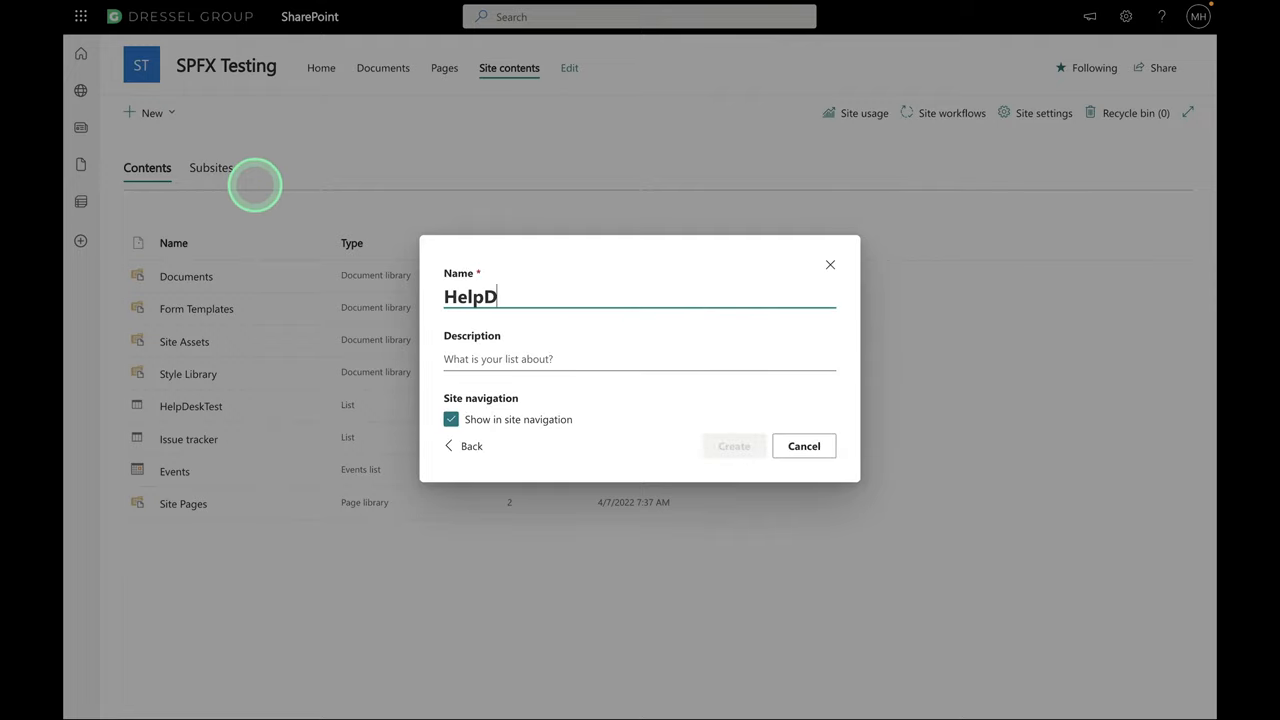
text(esk)
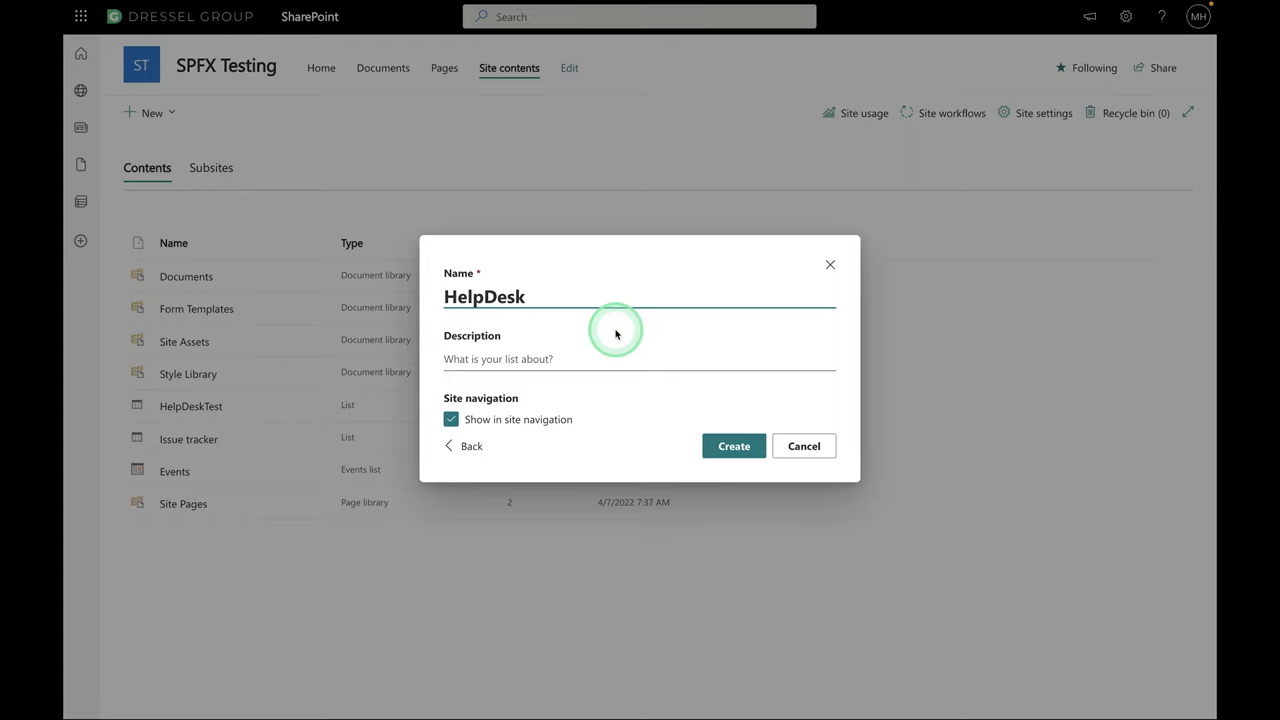
mouse_move(543, 385)
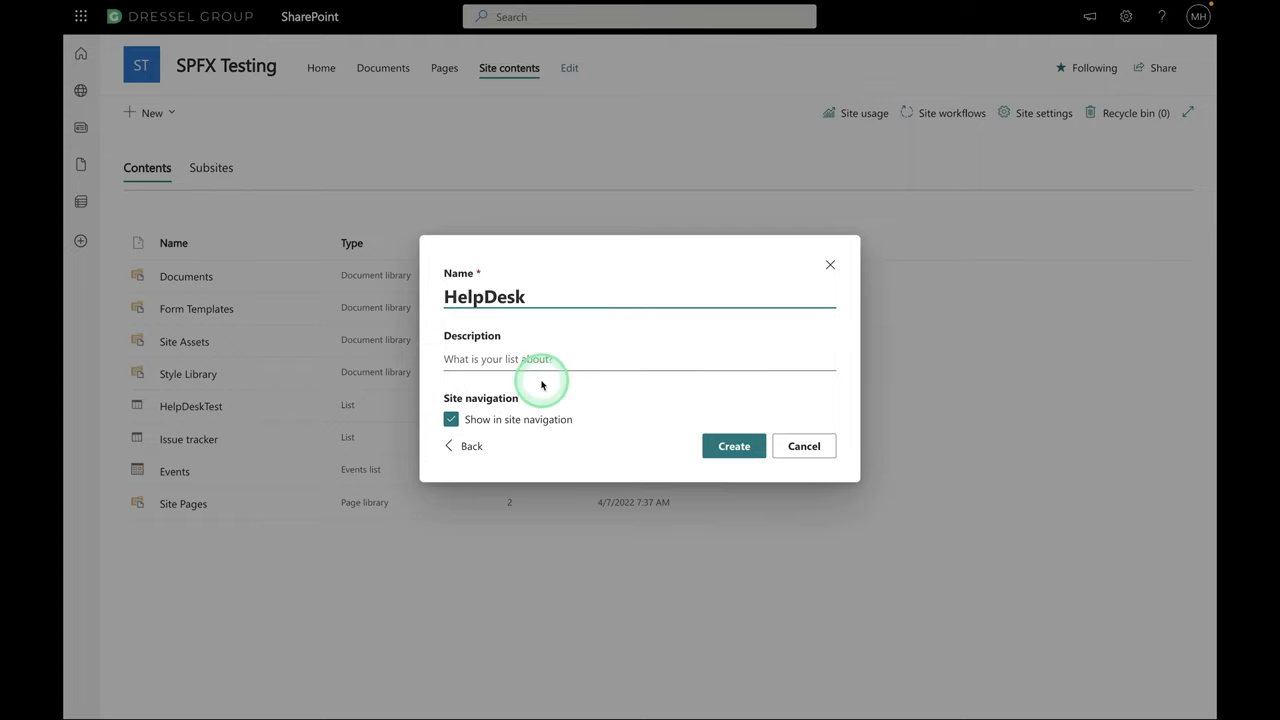
click(451, 419)
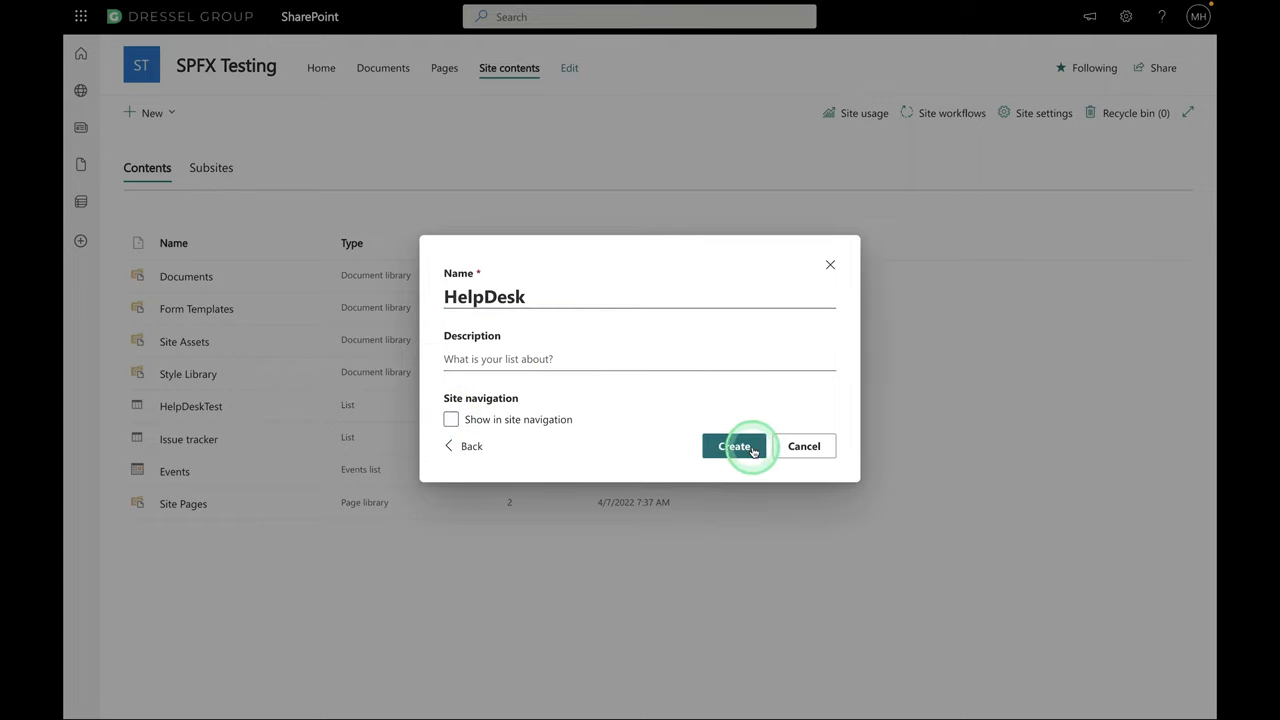
click(733, 446)
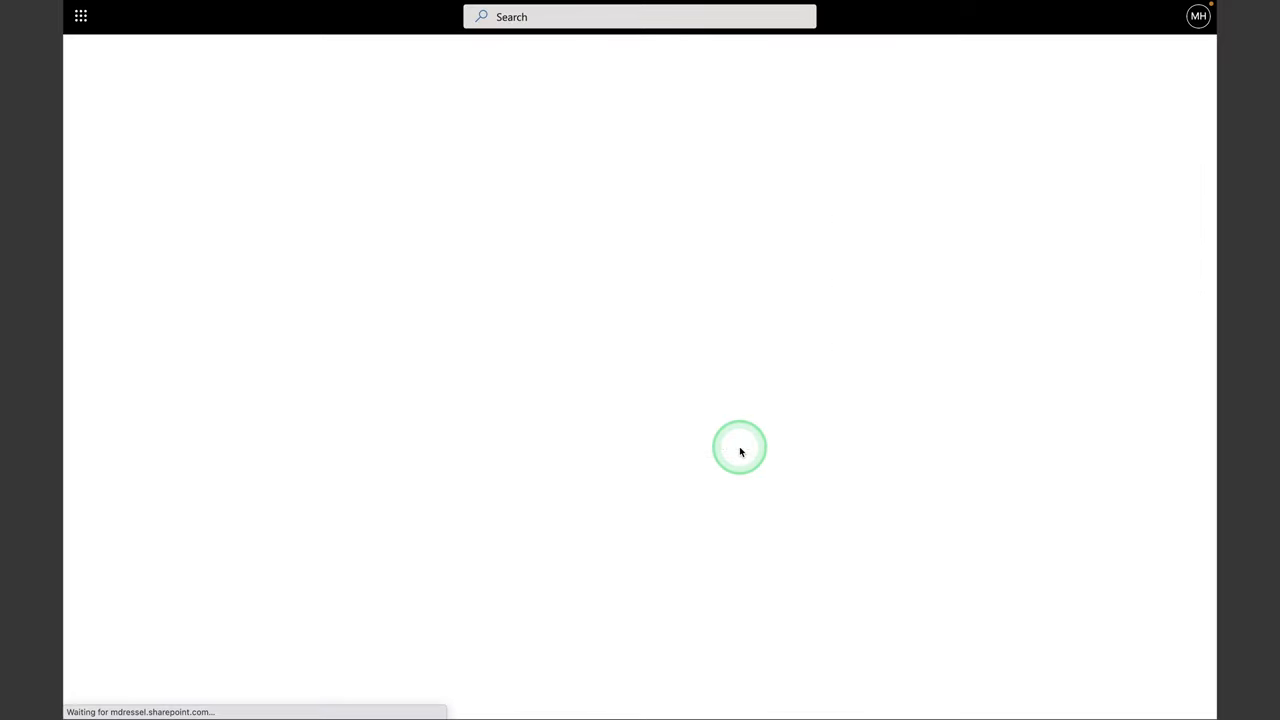
Step: Add a multiple-lines-of-text column called Description to the HelpDesk list
click(435, 209)
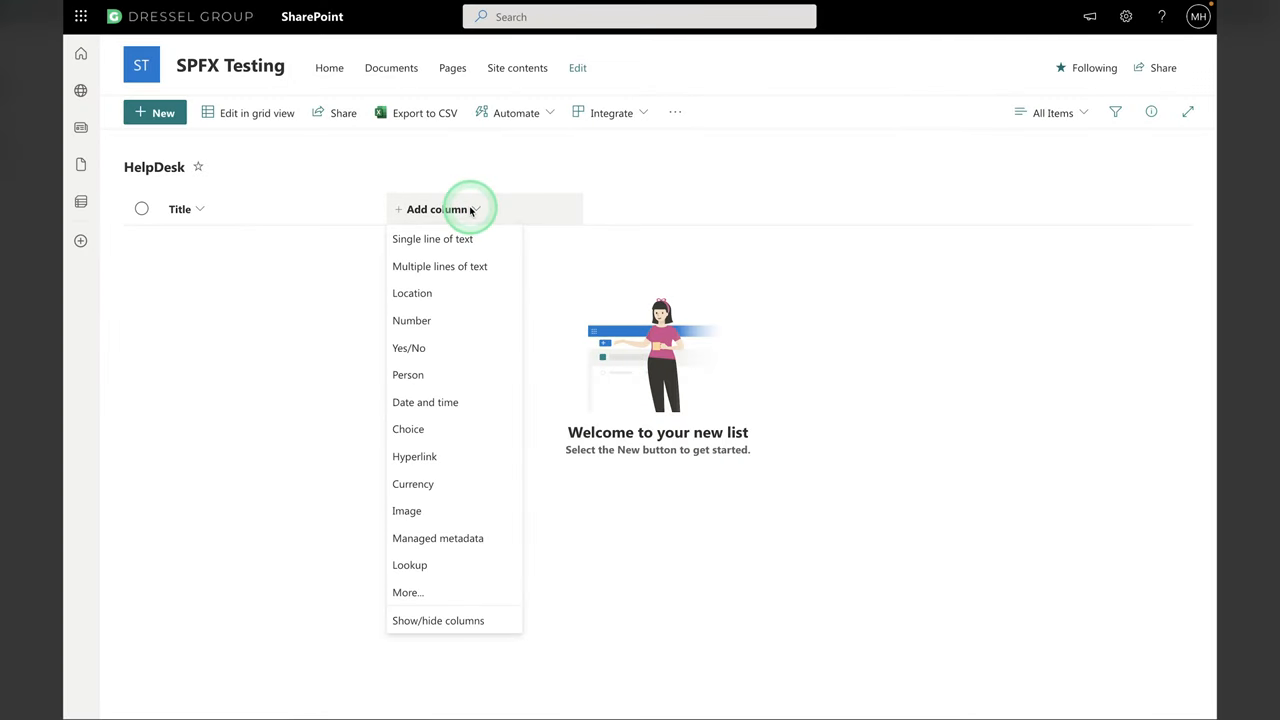
mouse_move(440, 266)
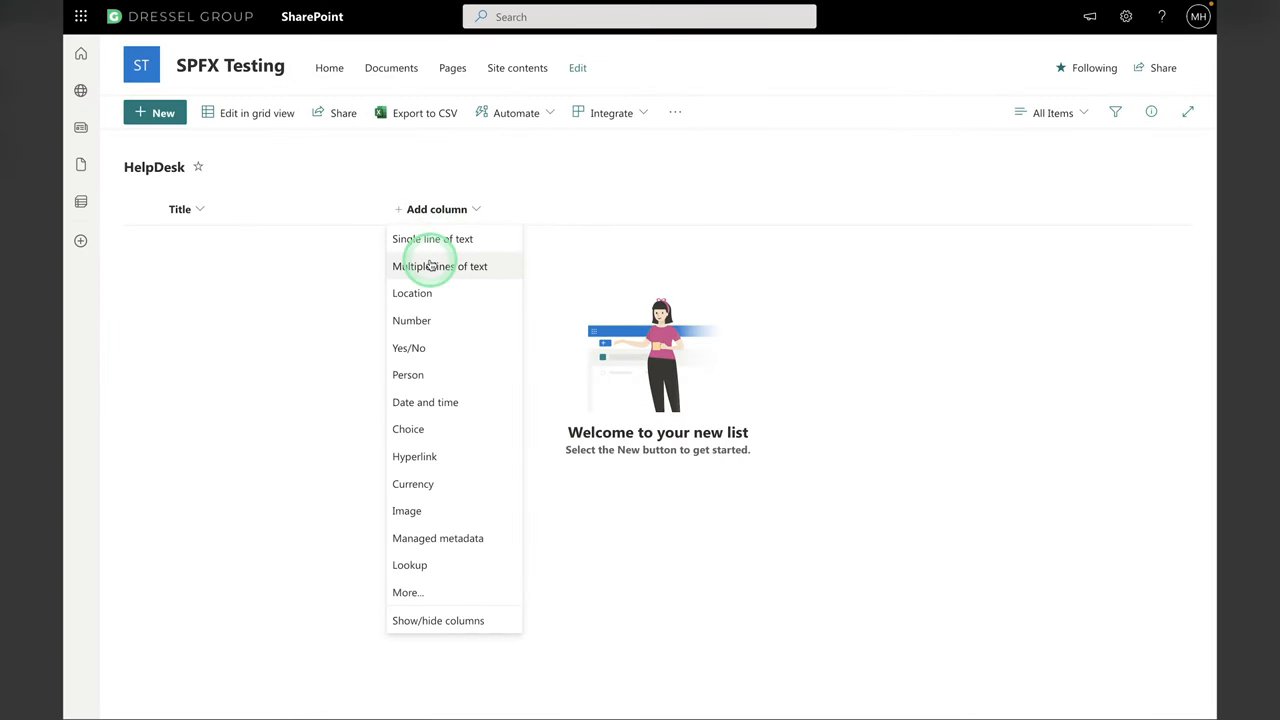
click(440, 266)
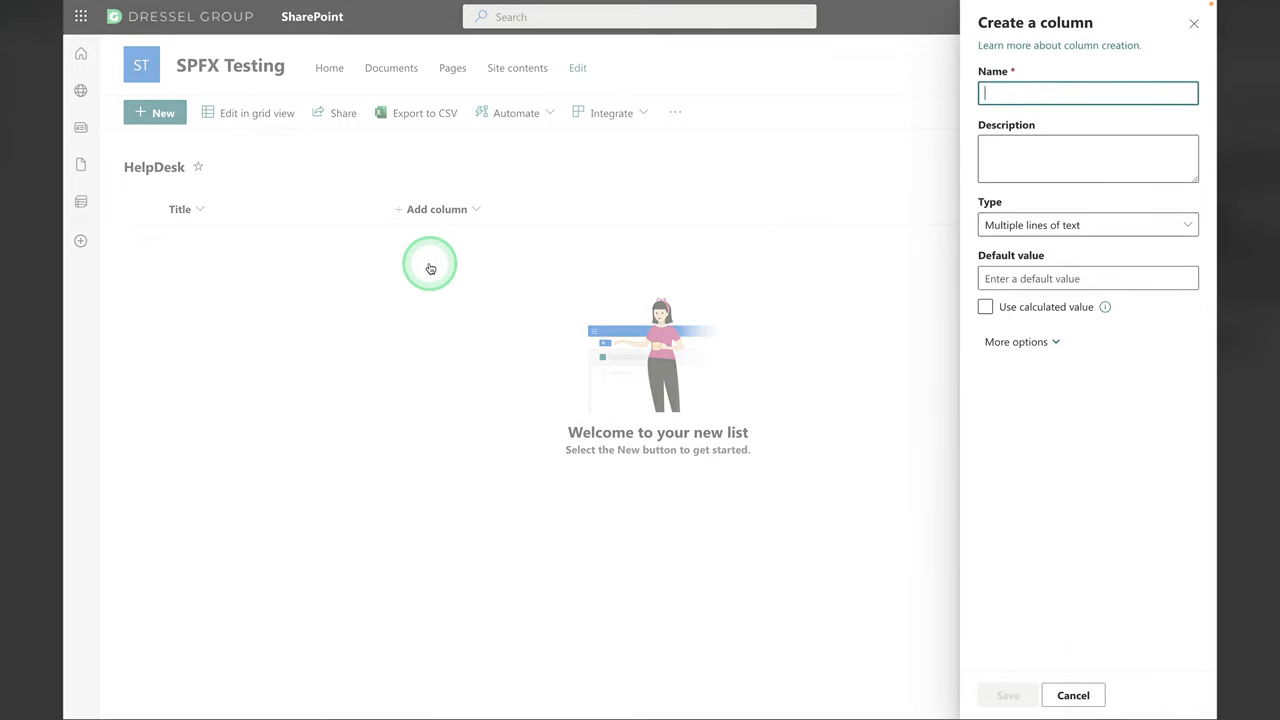
text(Description)
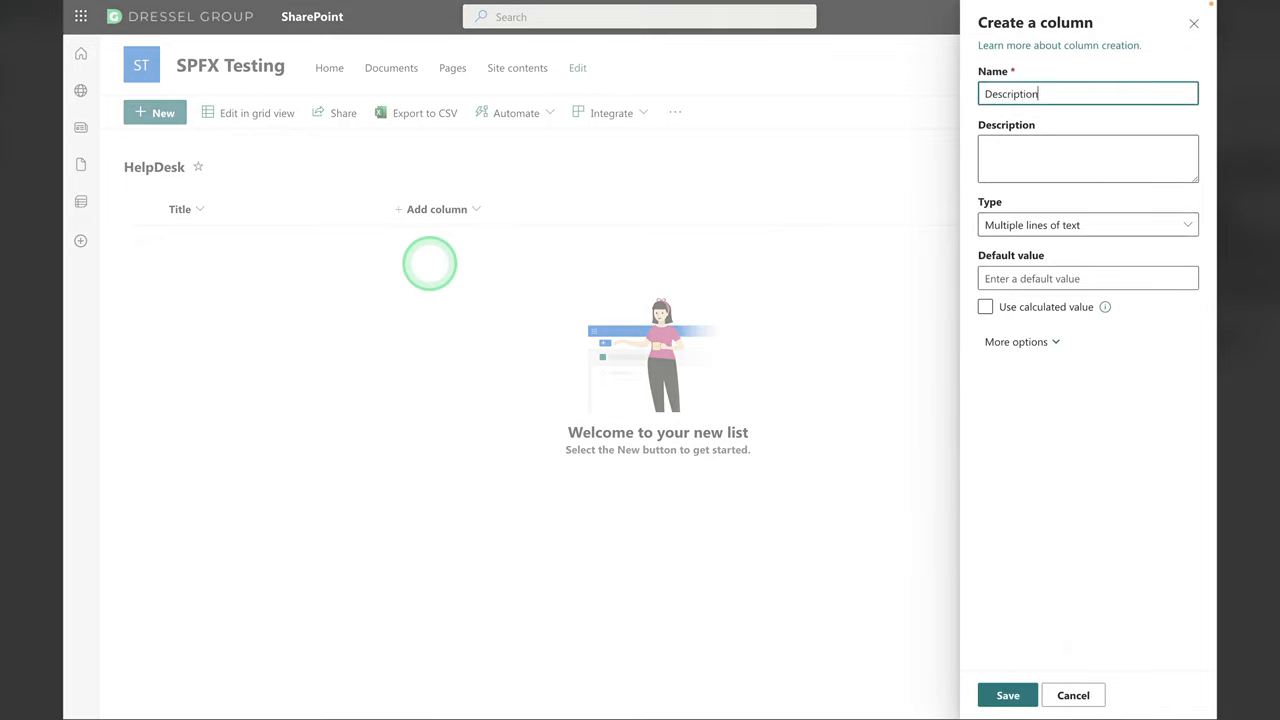
click(1007, 695)
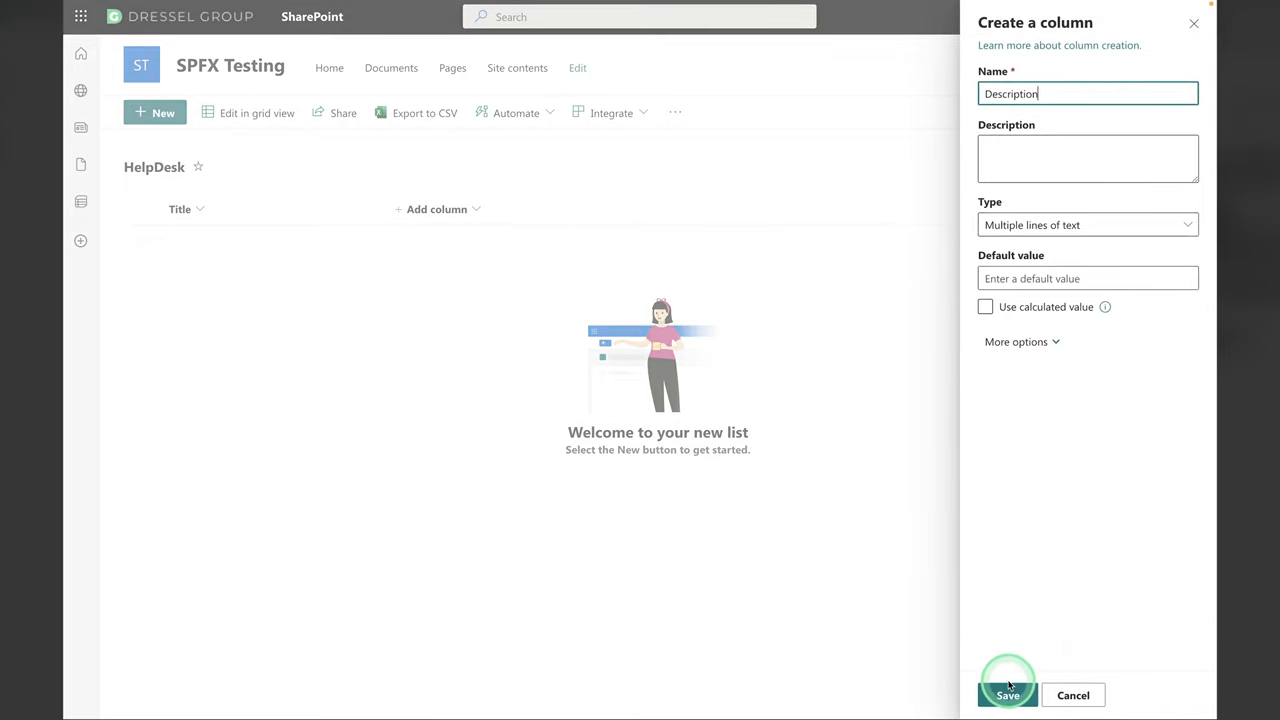
click(1007, 695)
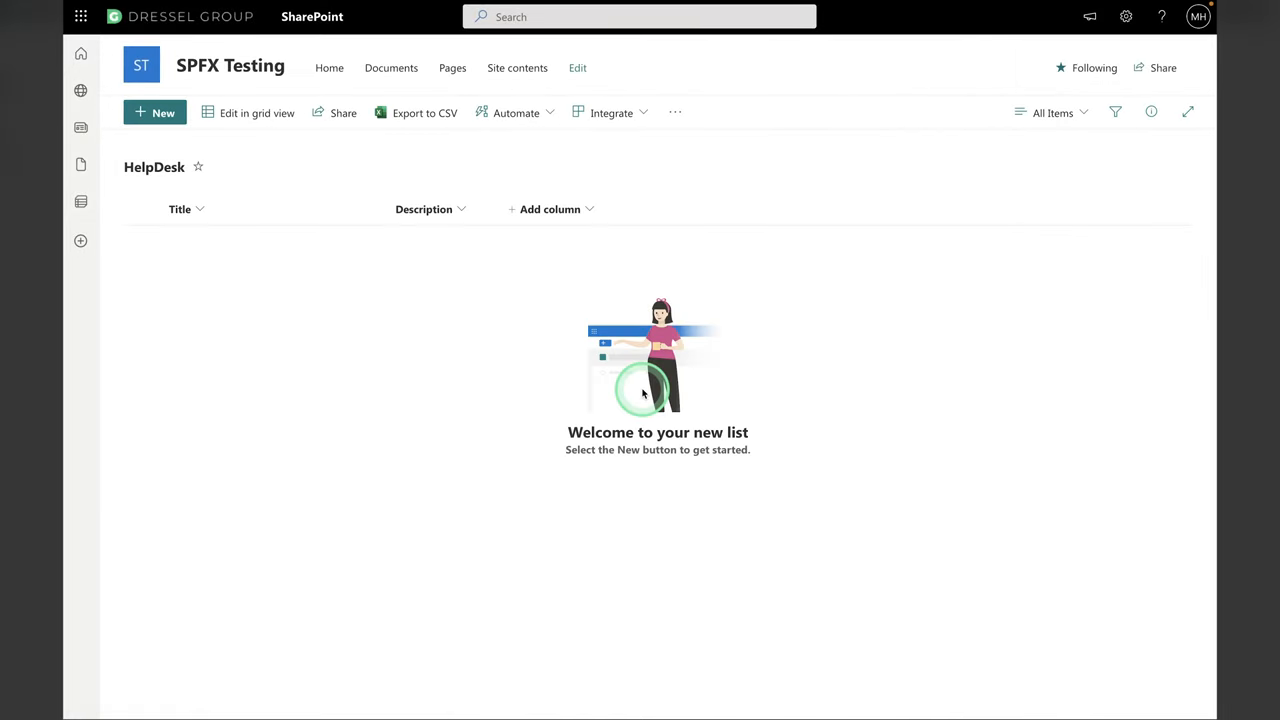
Step: Create a Category choice column with 'Laptop / PC Equipment Issue' and 'Laptop / PC Software Issue' options
click(550, 209)
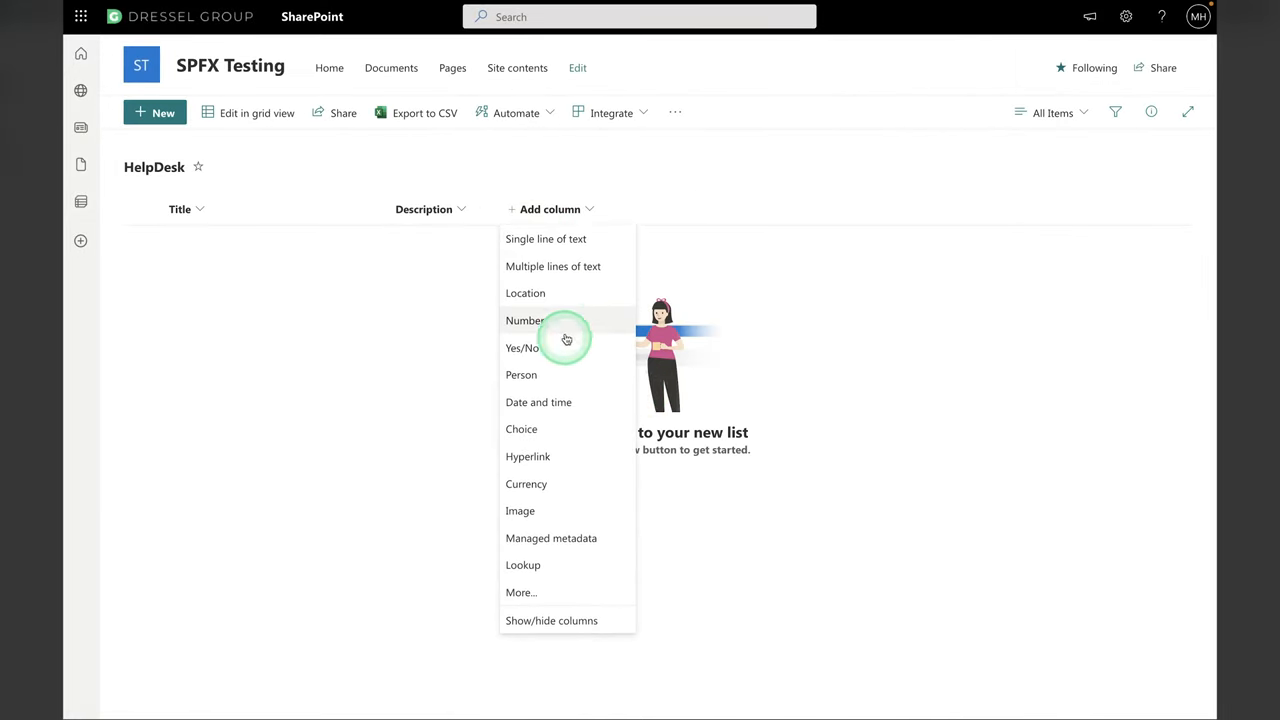
click(521, 429)
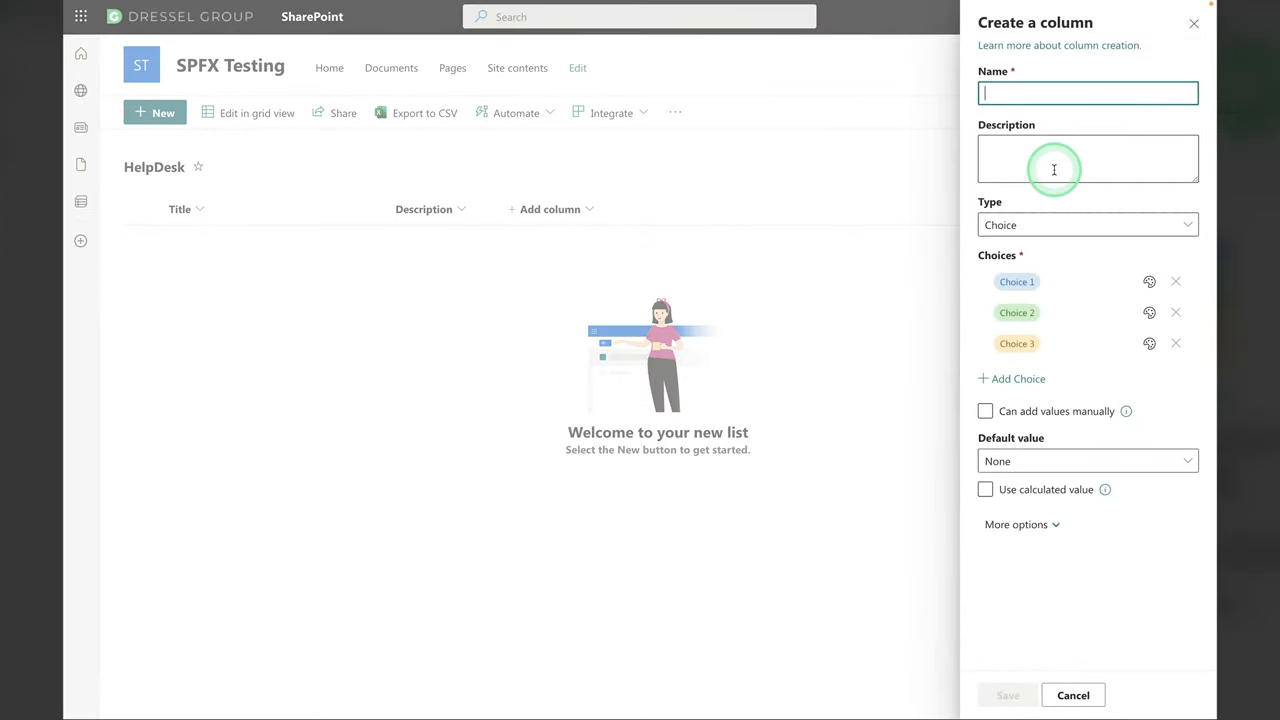
text(Category)
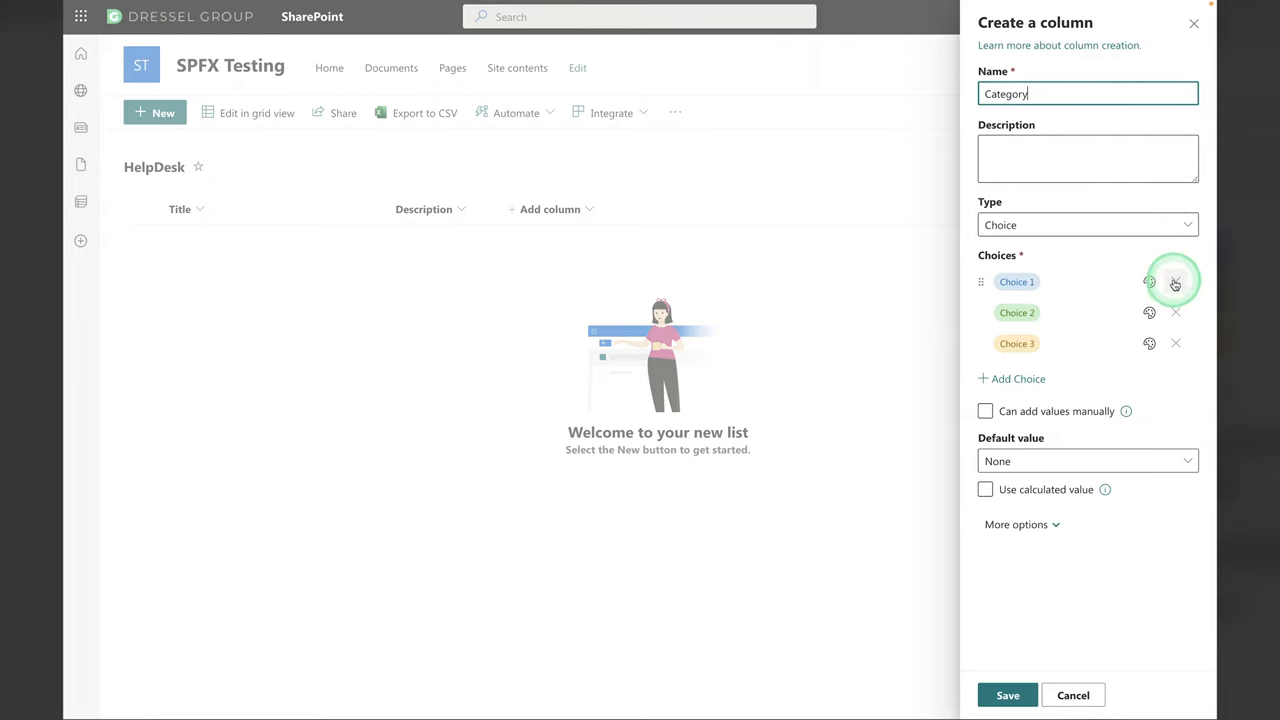
click(1176, 281)
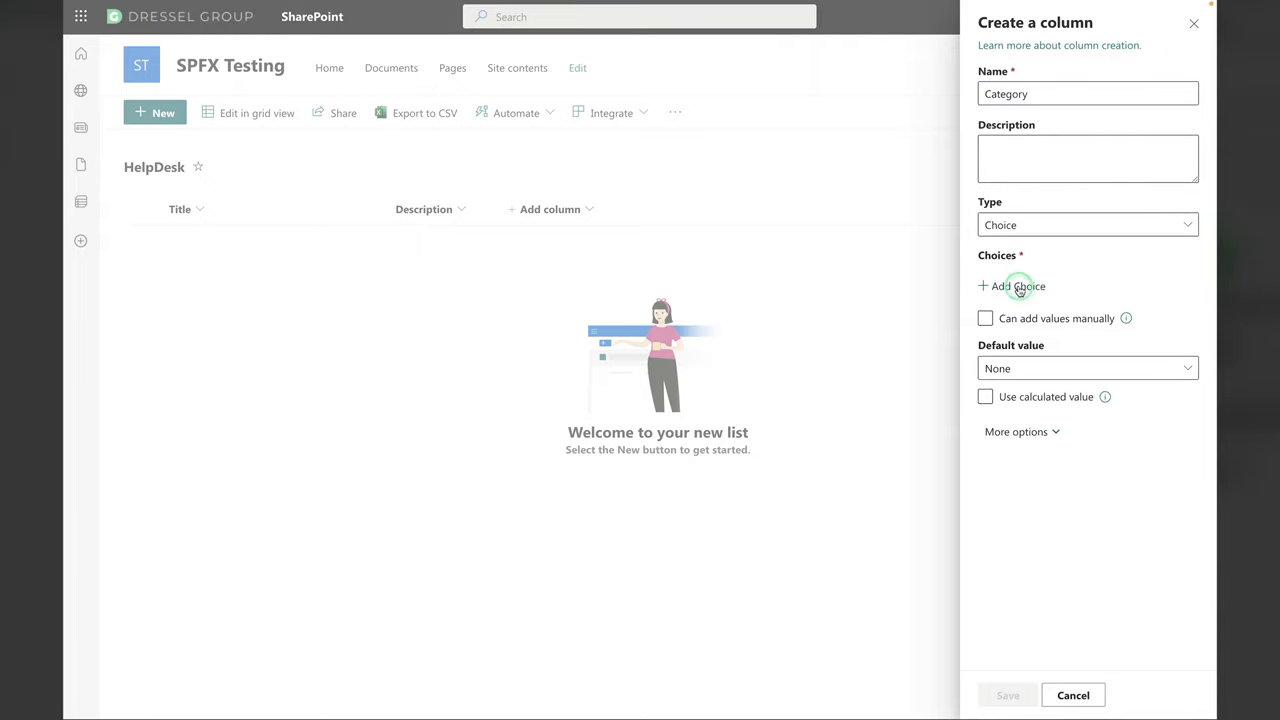
click(1011, 286)
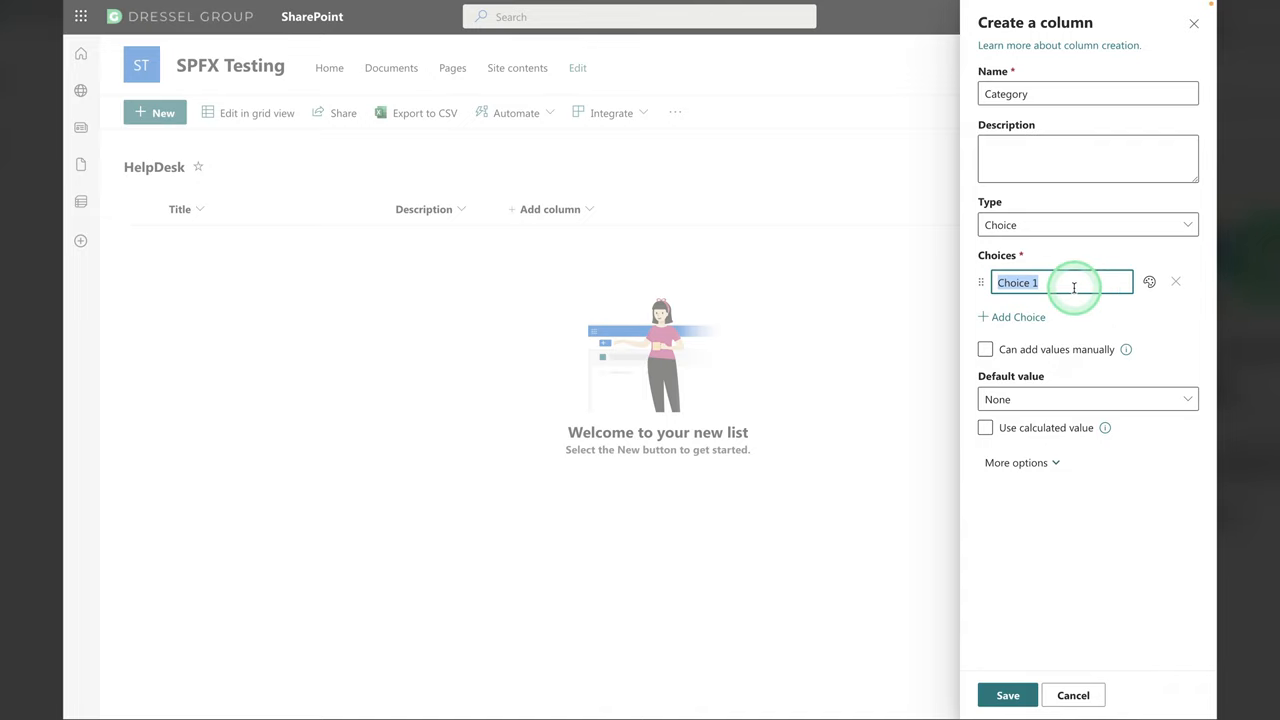
text(Laptop / PC Equipment Issue)
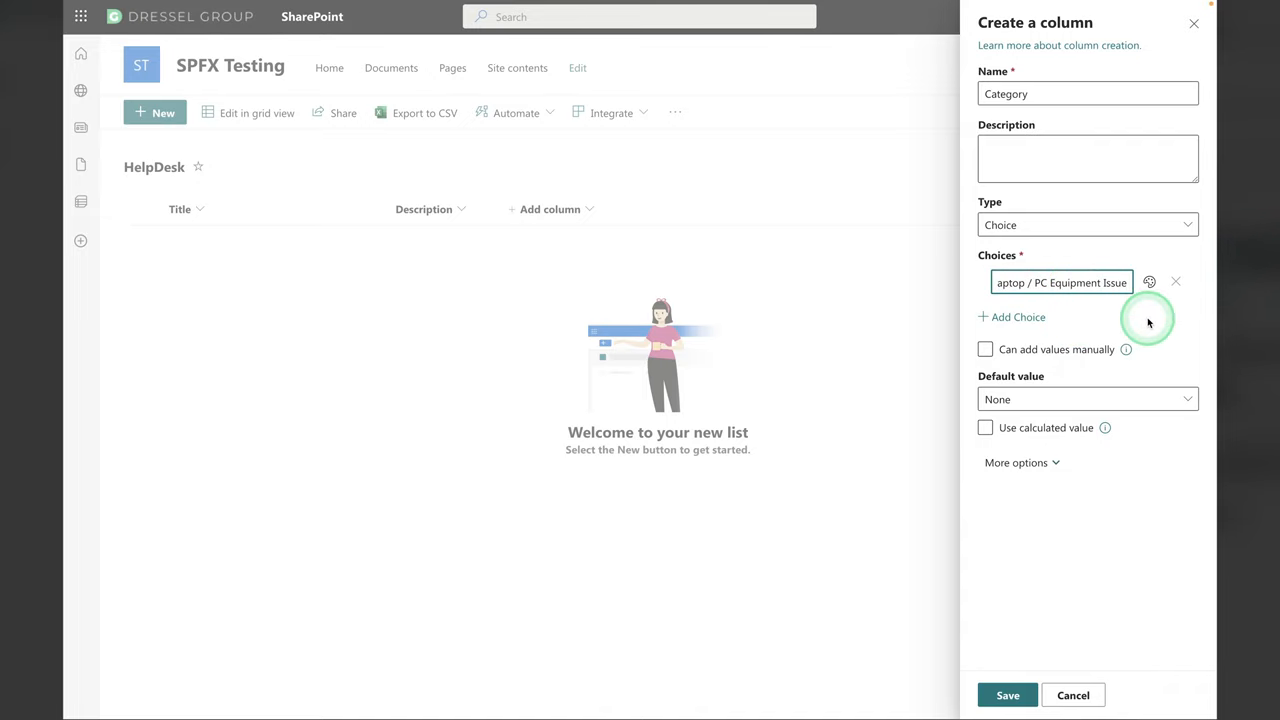
click(1011, 317)
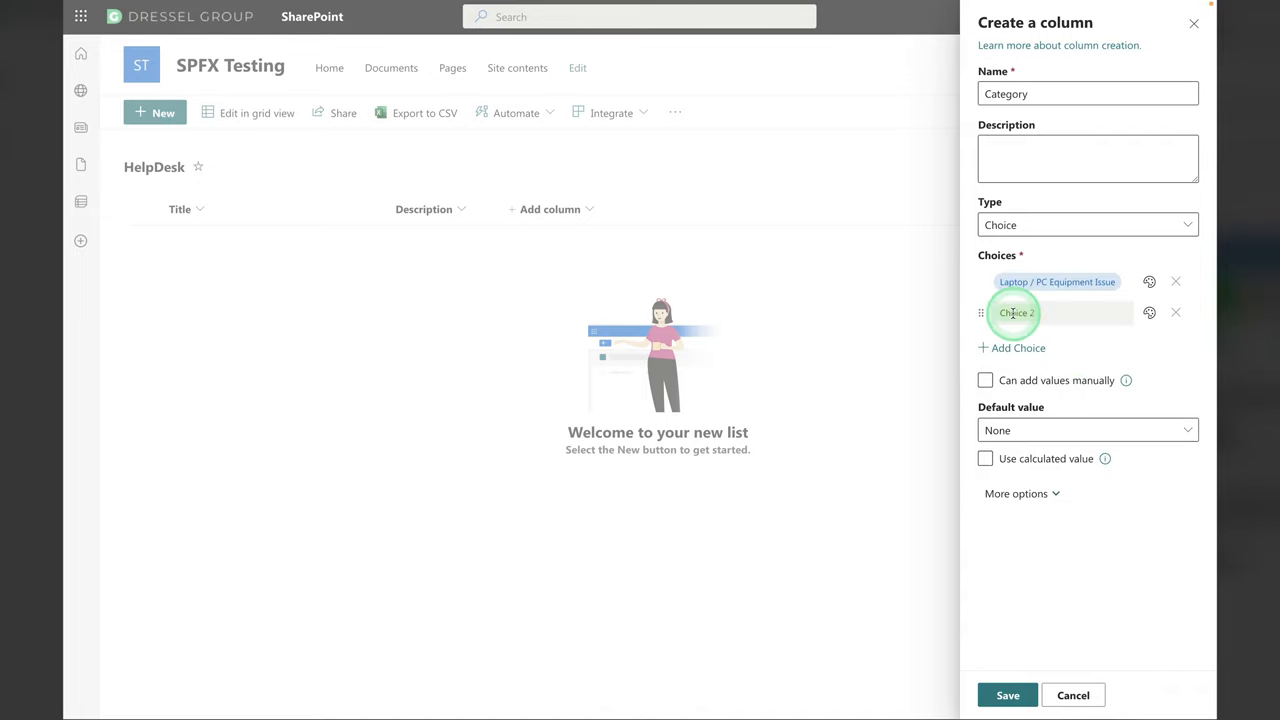
text(Laptop / PC Equipment Issue)
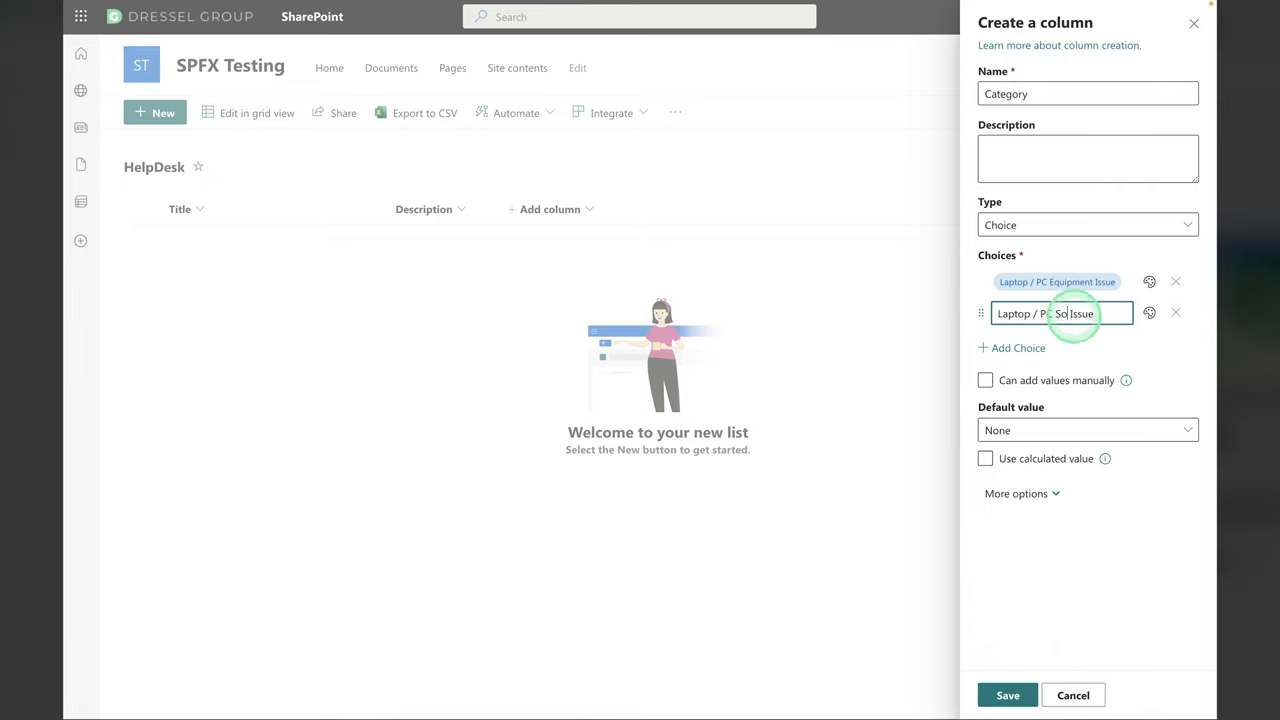
click(985, 458)
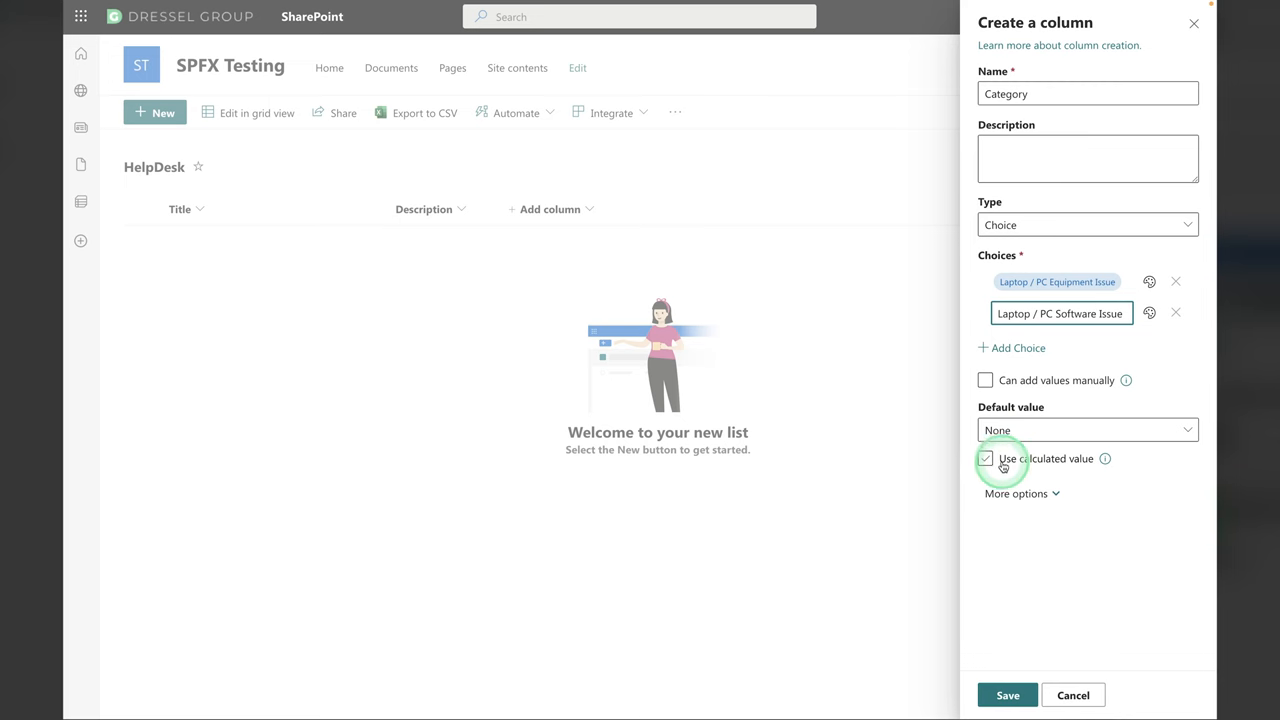
click(1007, 695)
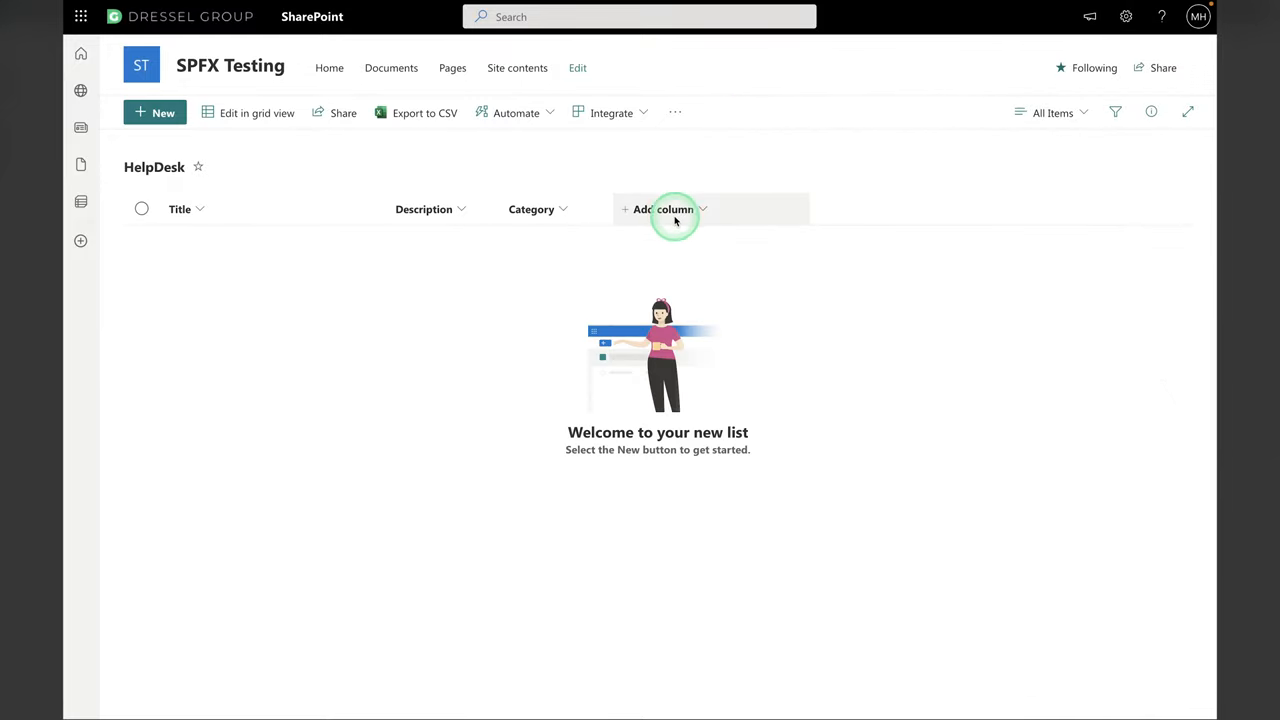
Step: Add a PercentComplete number column to HelpDesk
click(664, 209)
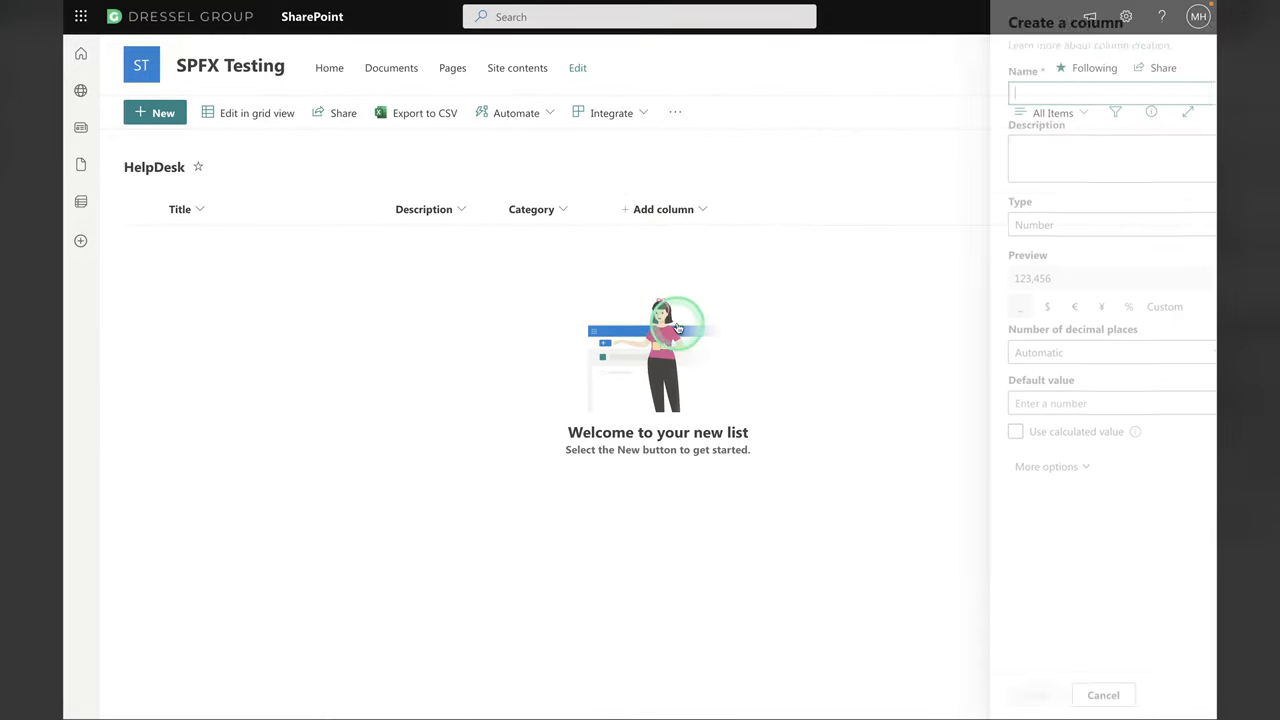
text(PercentComplete)
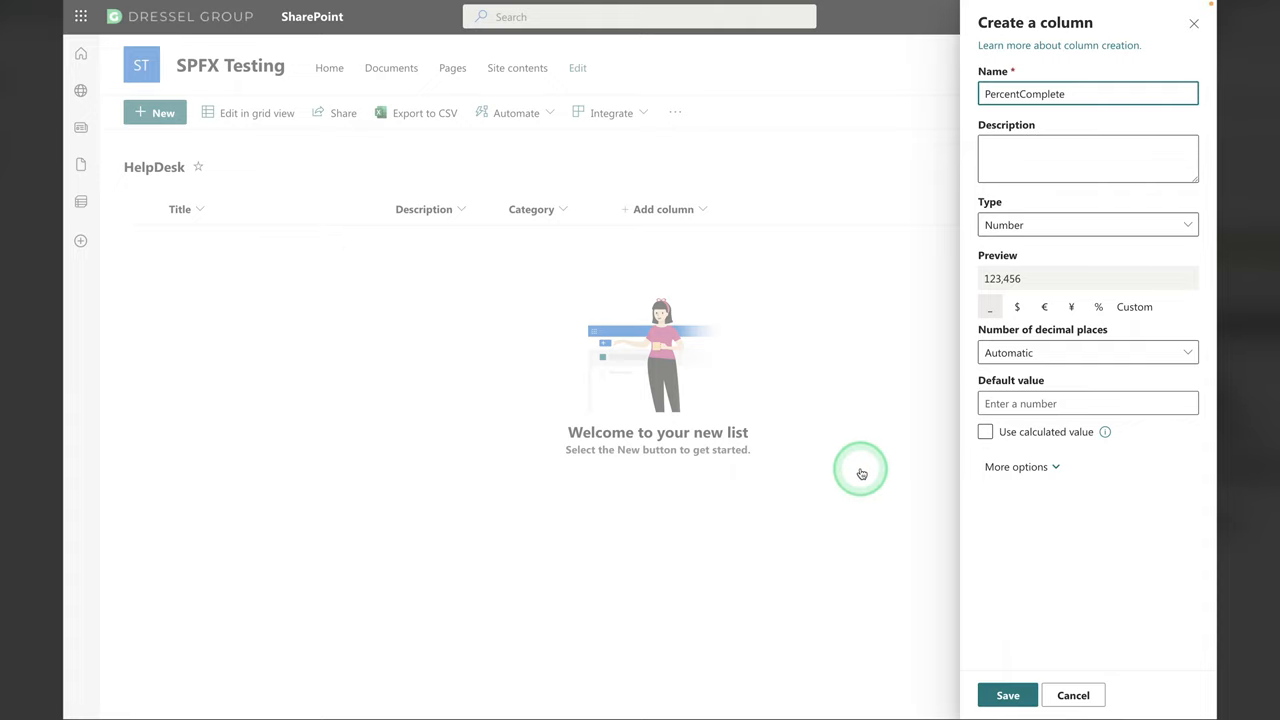
click(1007, 695)
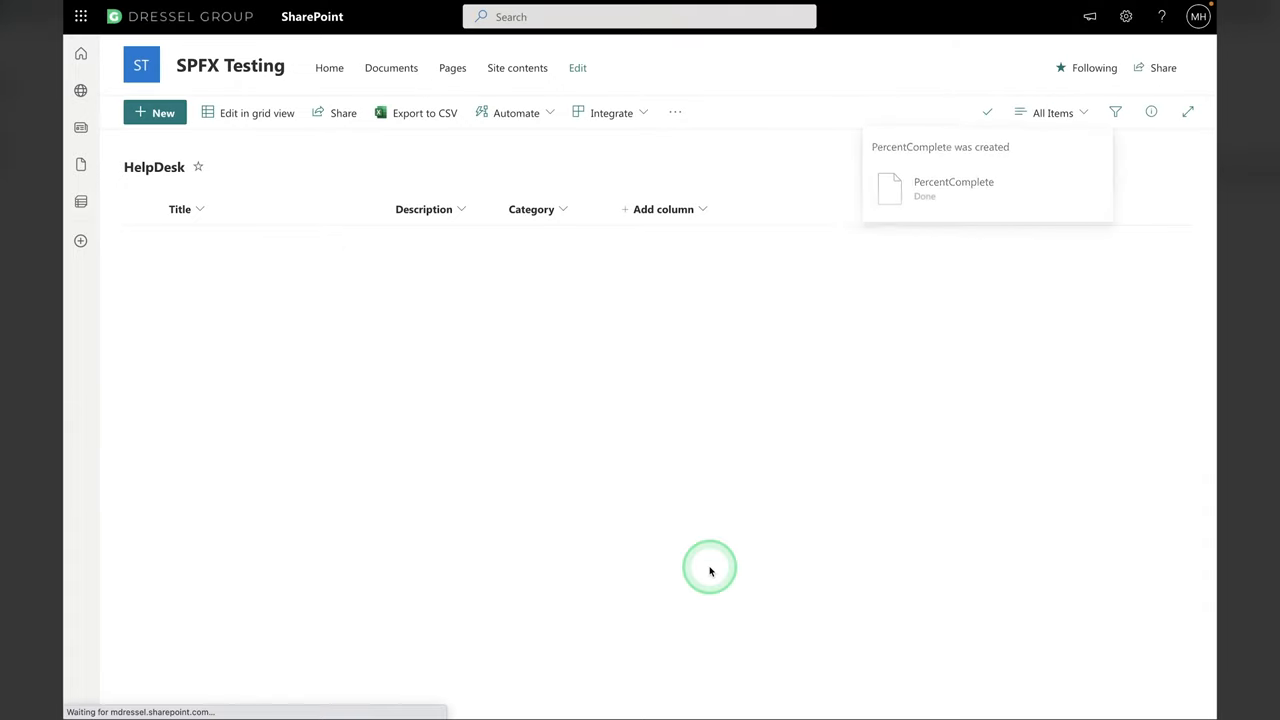
Step: Create a Priority choice column with Low, Medium, High, defaulting to Low
click(776, 209)
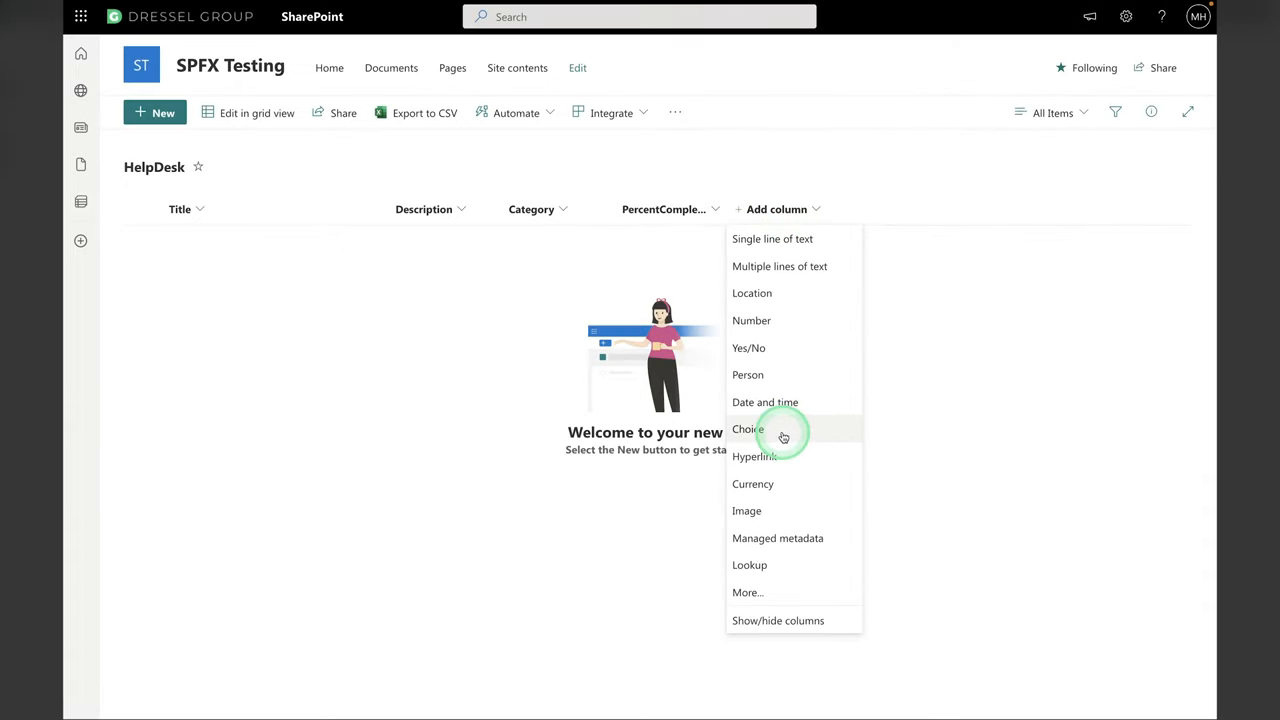
click(747, 428)
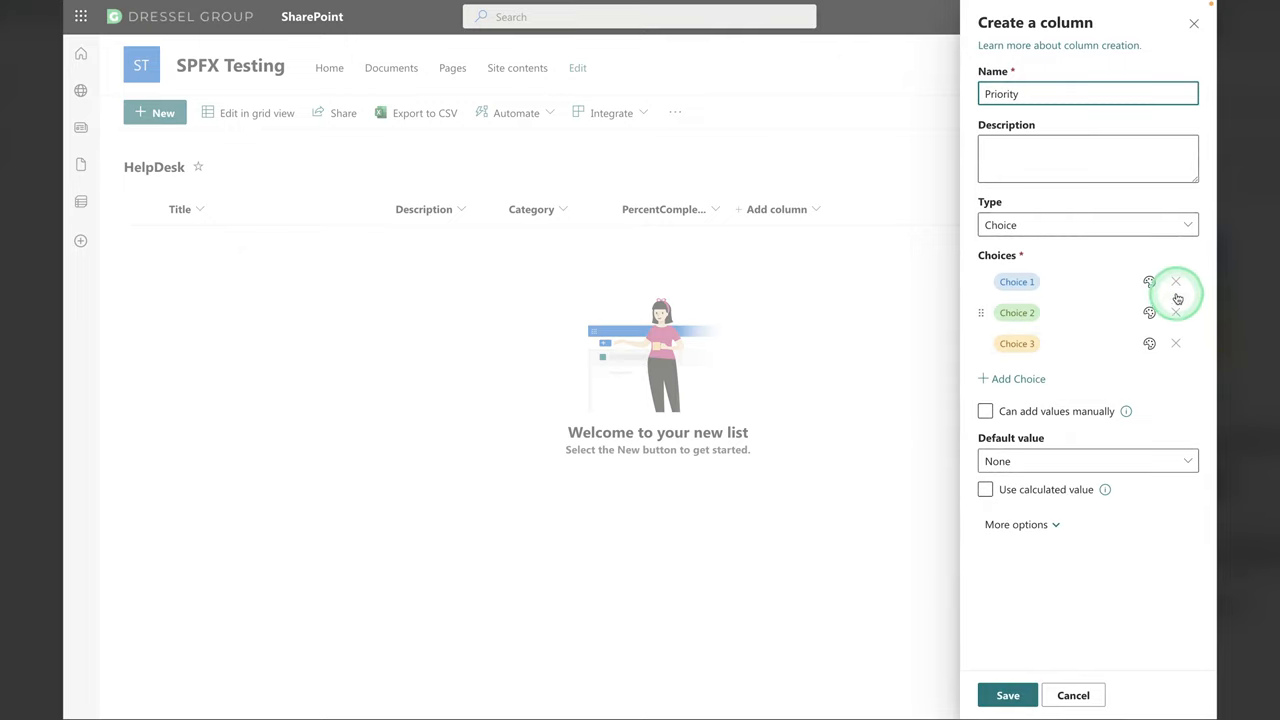
click(1176, 281)
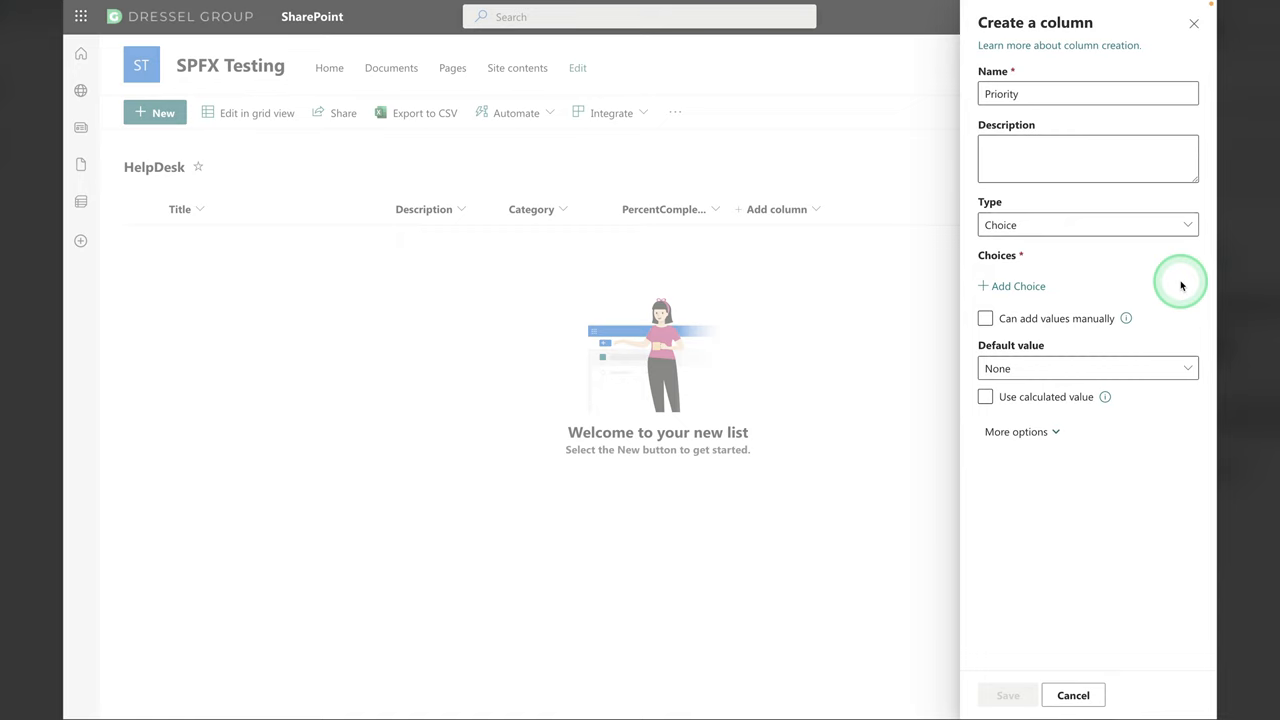
click(1017, 286)
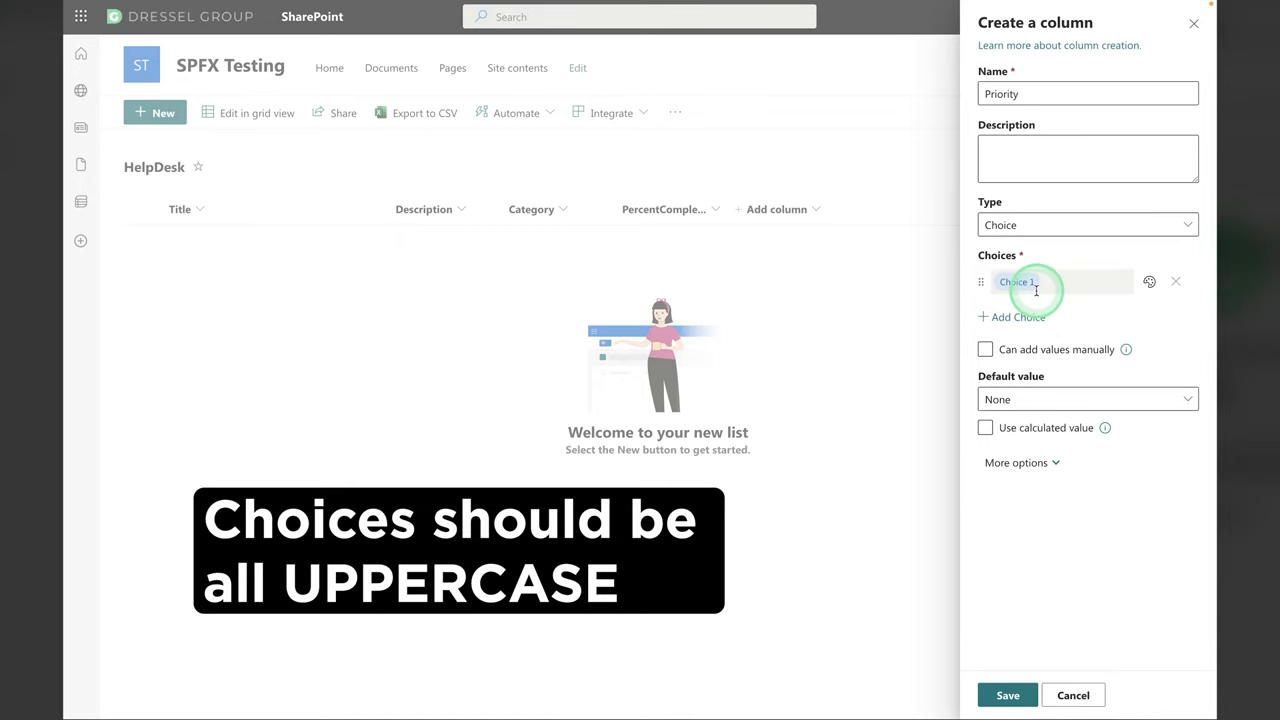
text(Low)
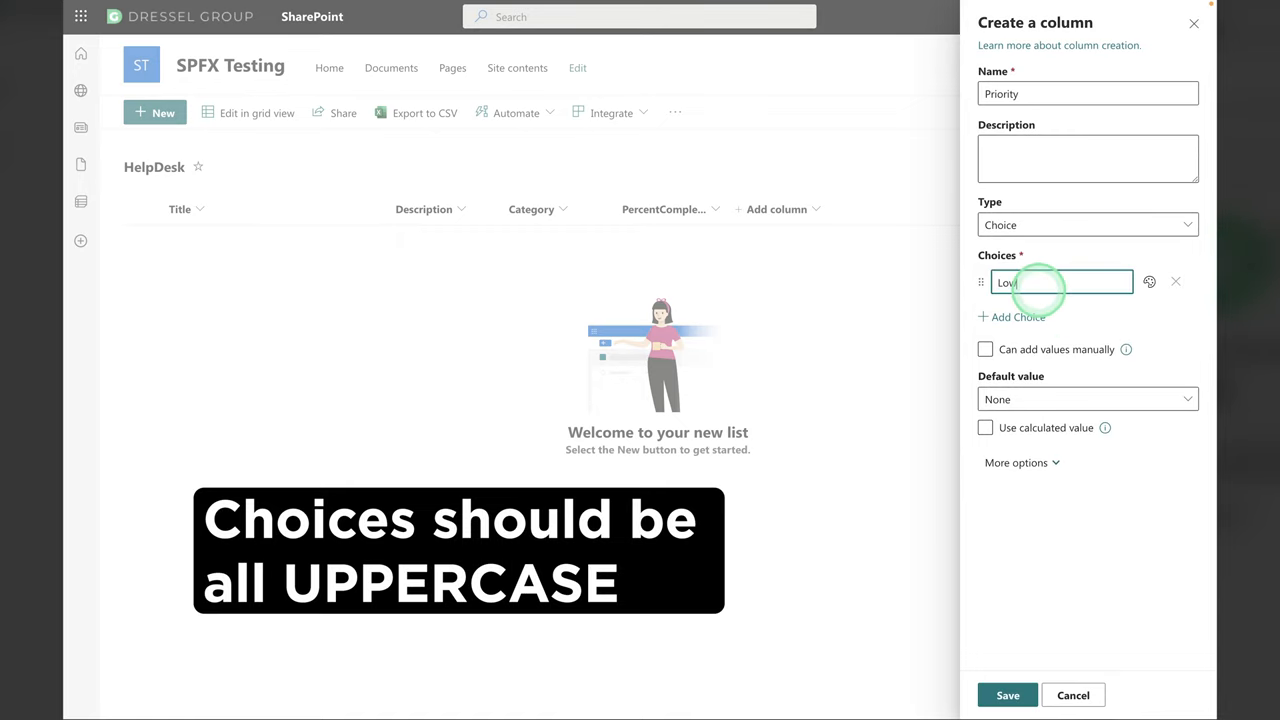
click(1011, 316)
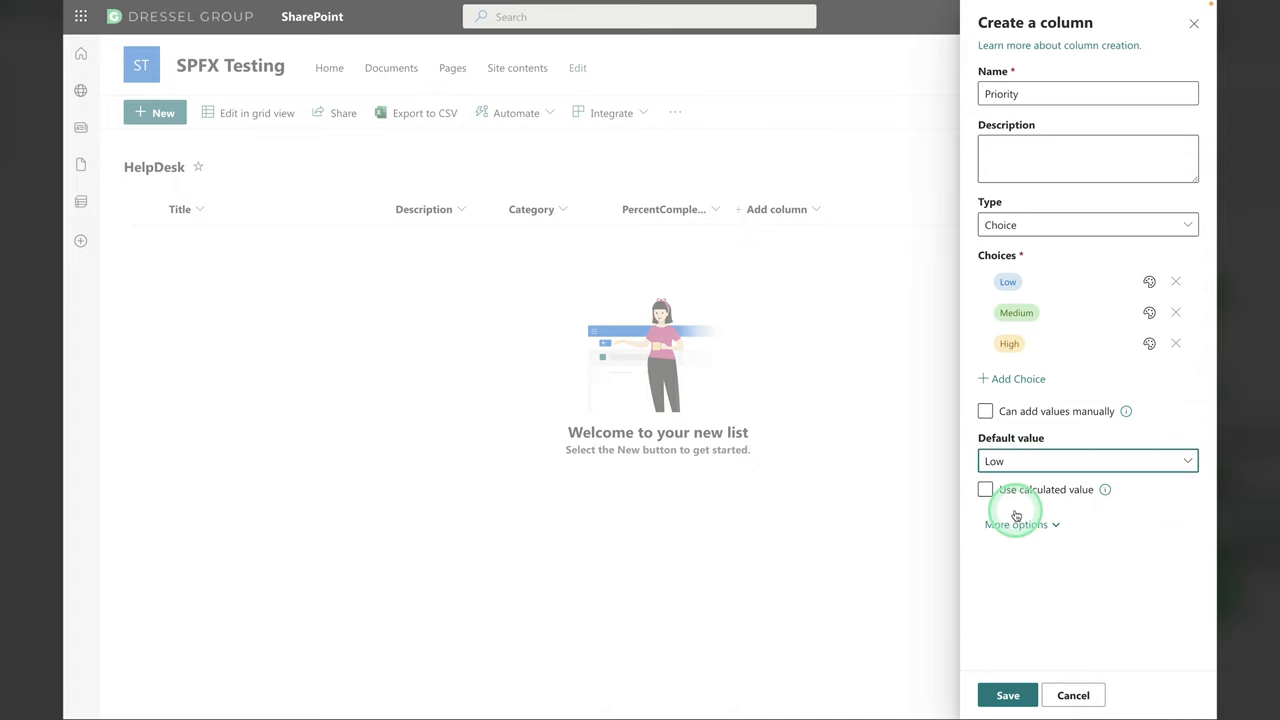
click(1007, 695)
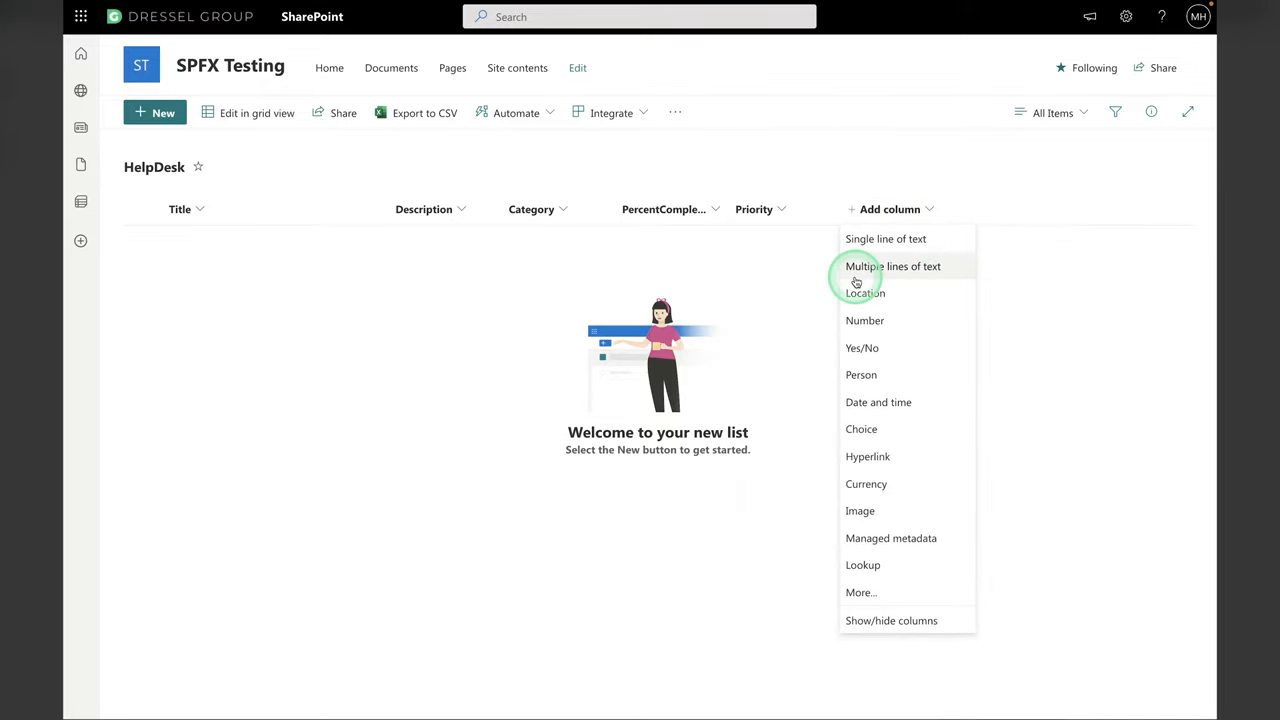
mouse_move(878, 429)
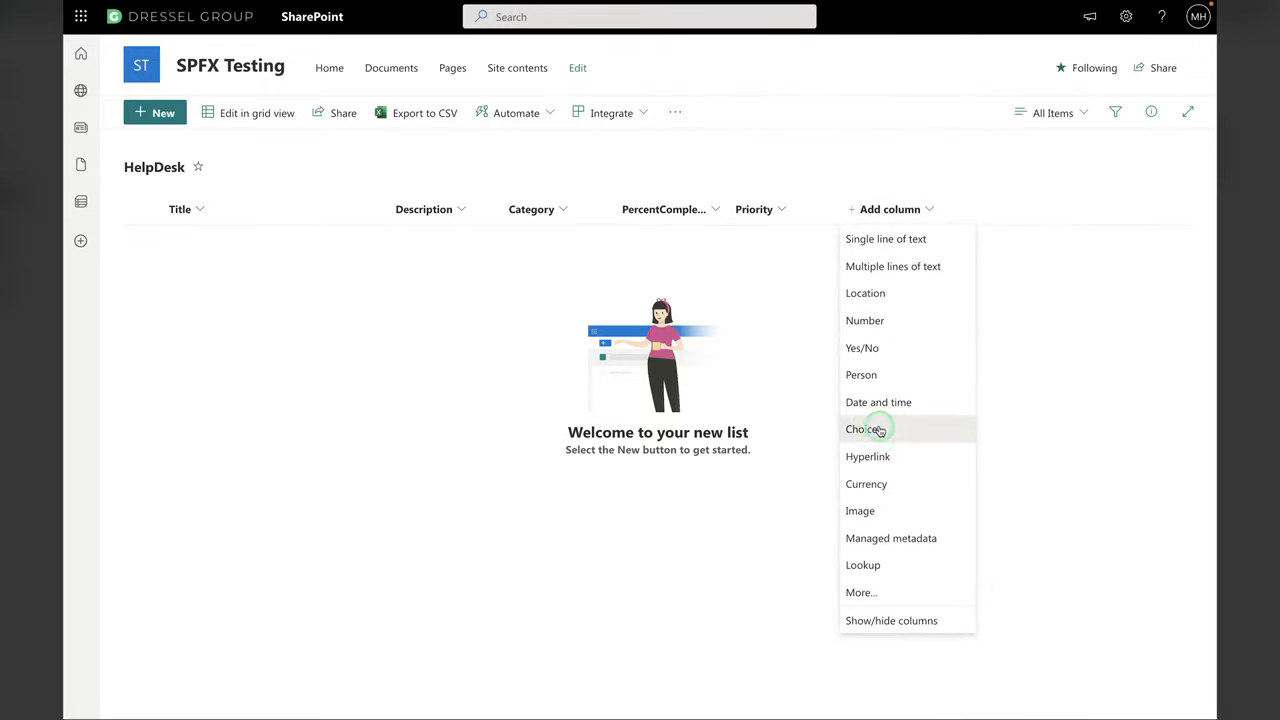
Step: Create a TaskStatus choice column: NOT STARTED, IN PROGRESS, COMPLETED, DEFERRED, WAITING ON CSR; default Not Started
click(864, 428)
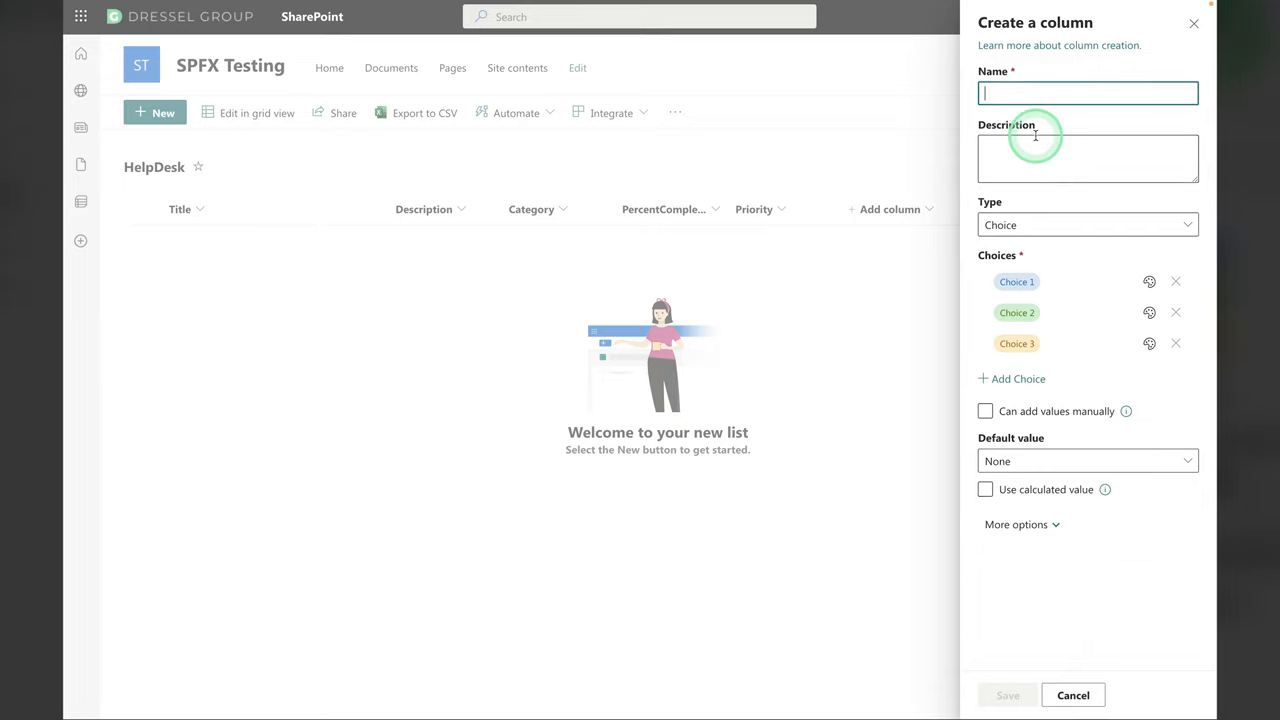
text(TaskSTa)
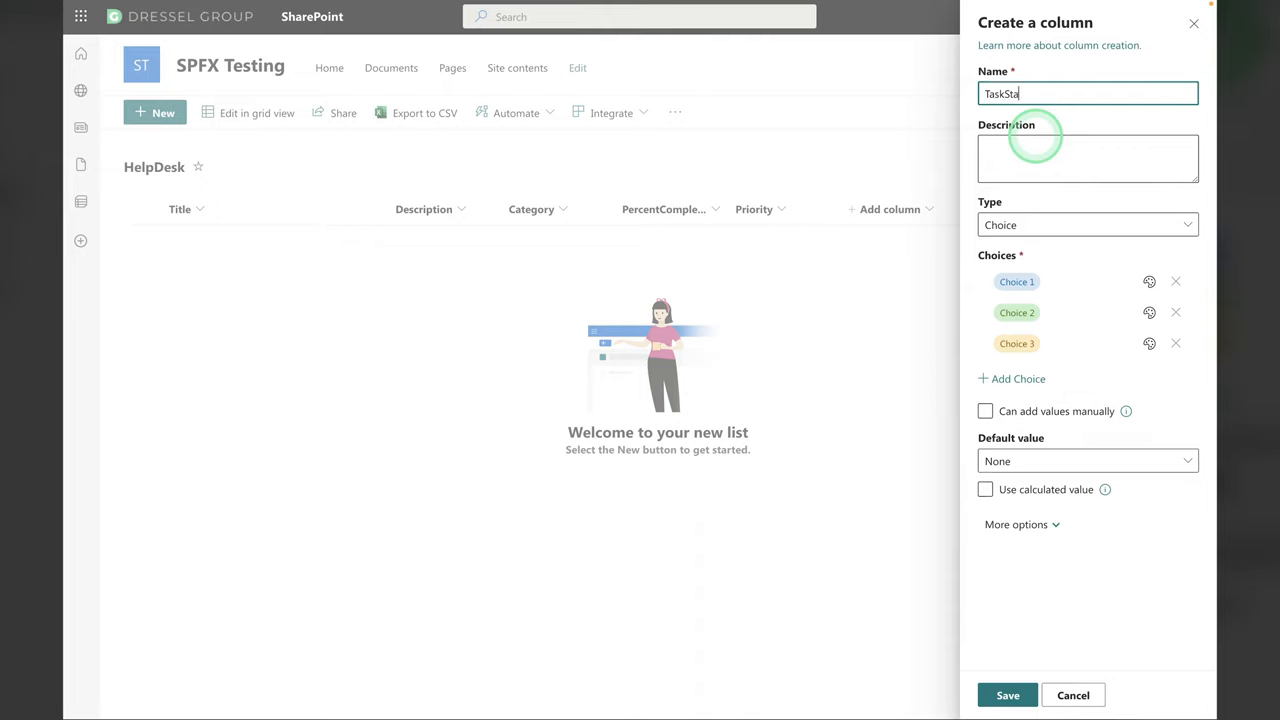
click(1060, 282)
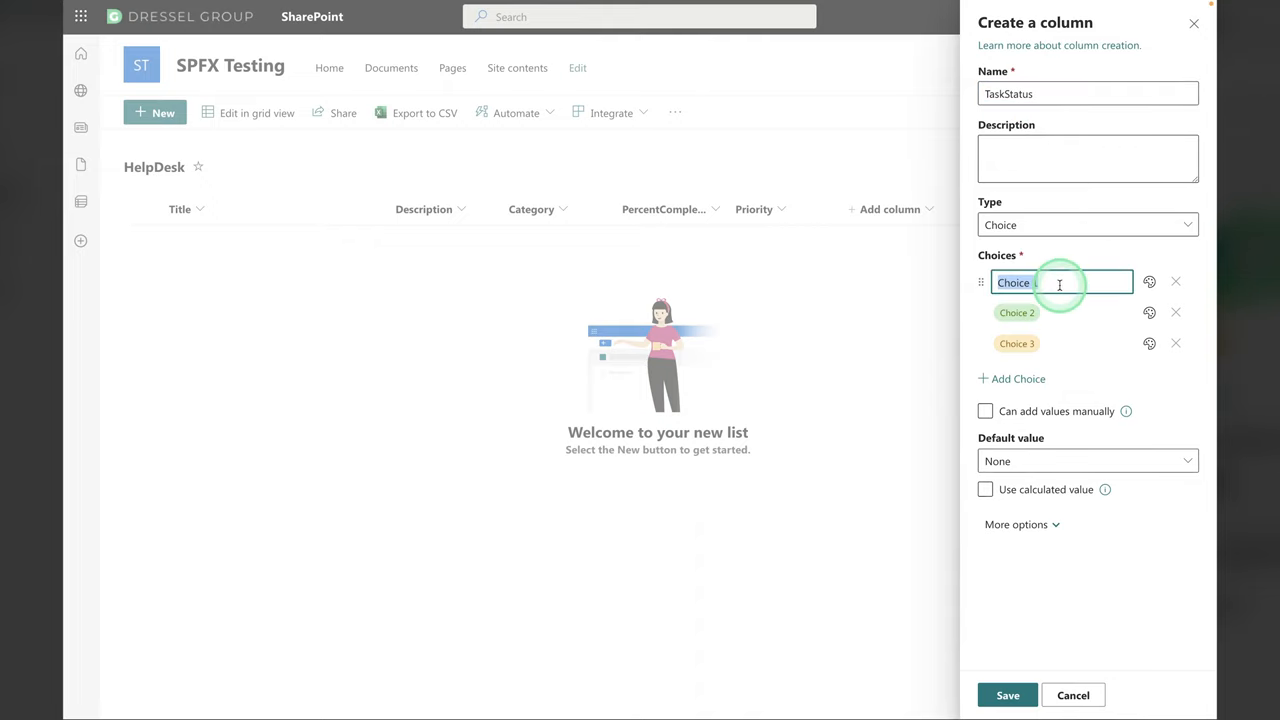
text(NOT S)
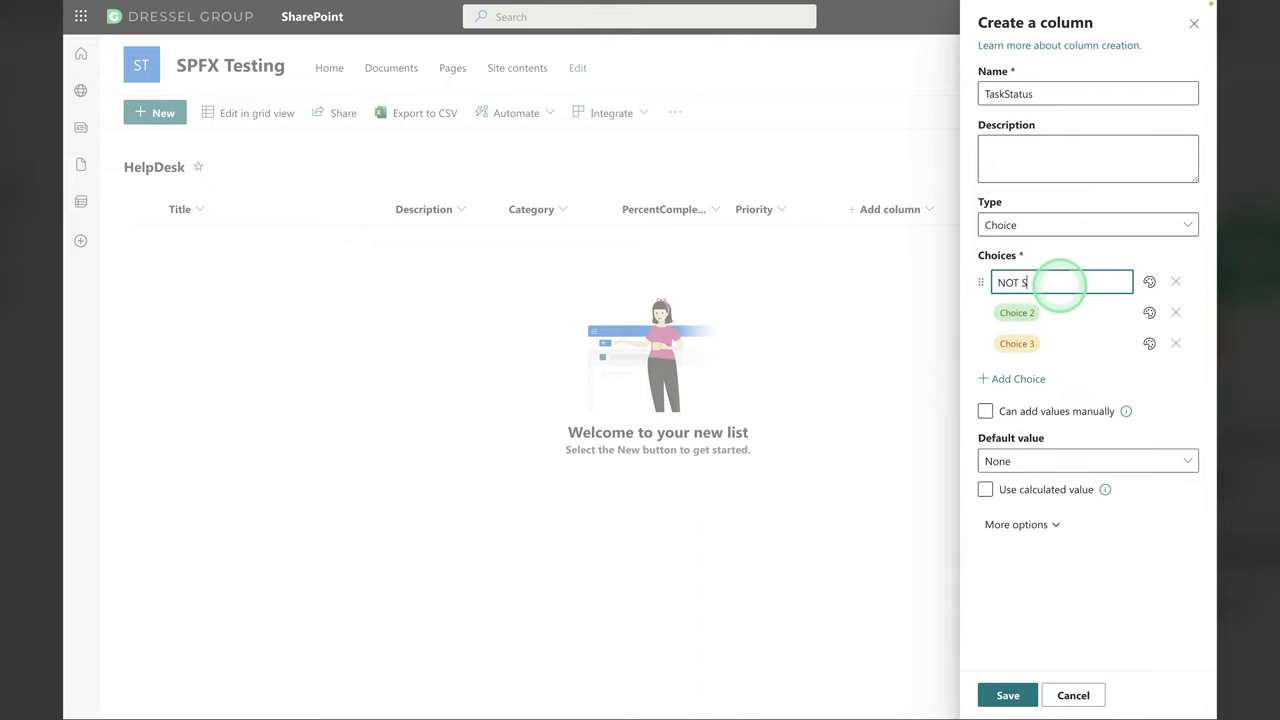
click(1060, 312)
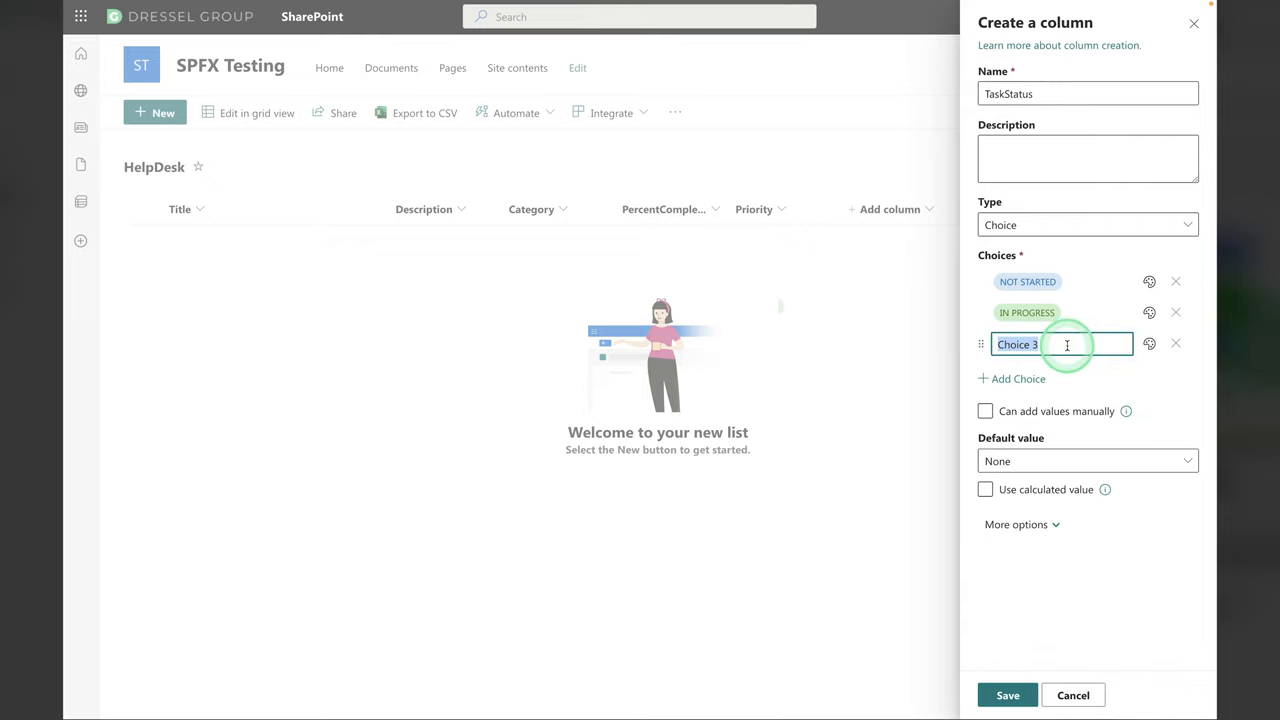
text(COMPLETED)
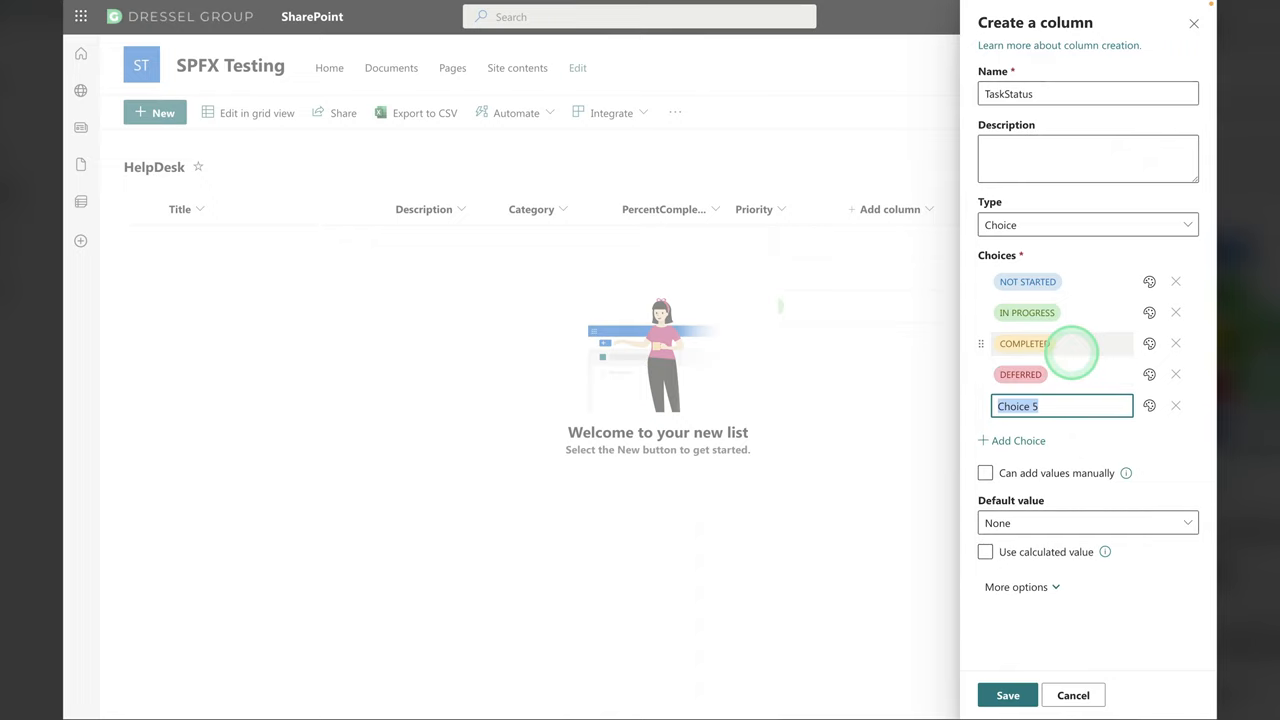
text(WAITING ON CSR)
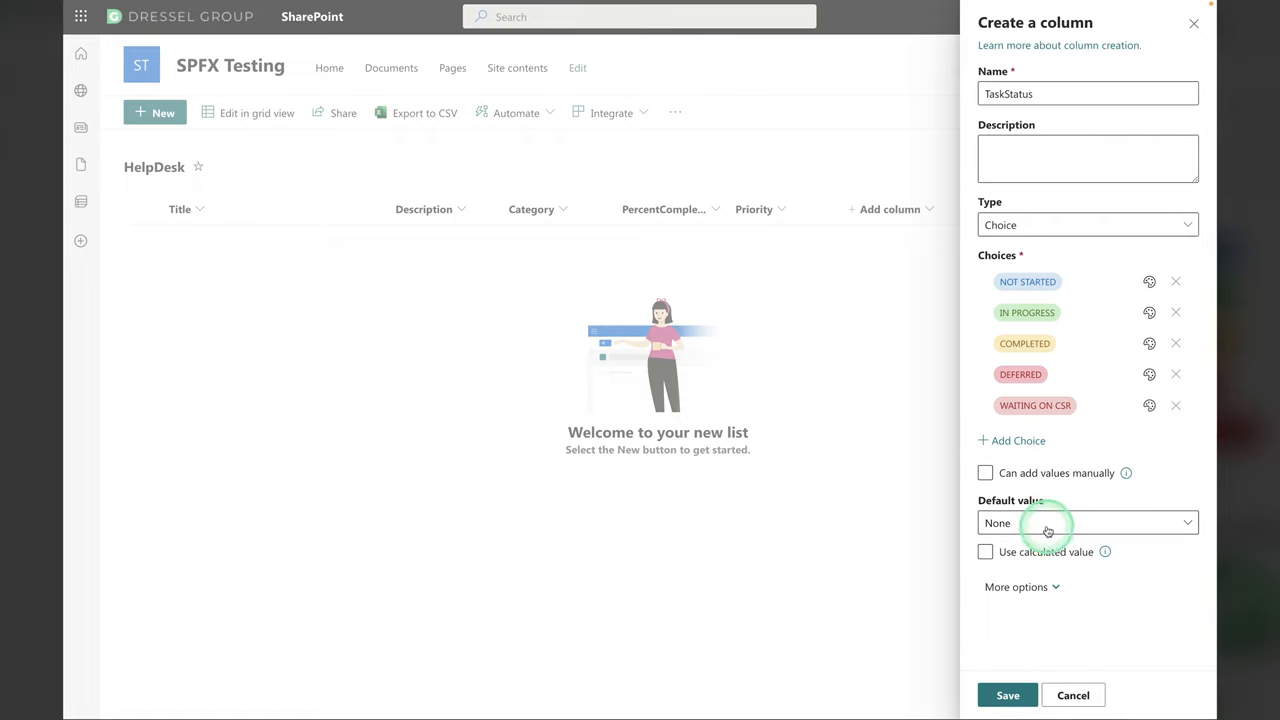
click(1087, 522)
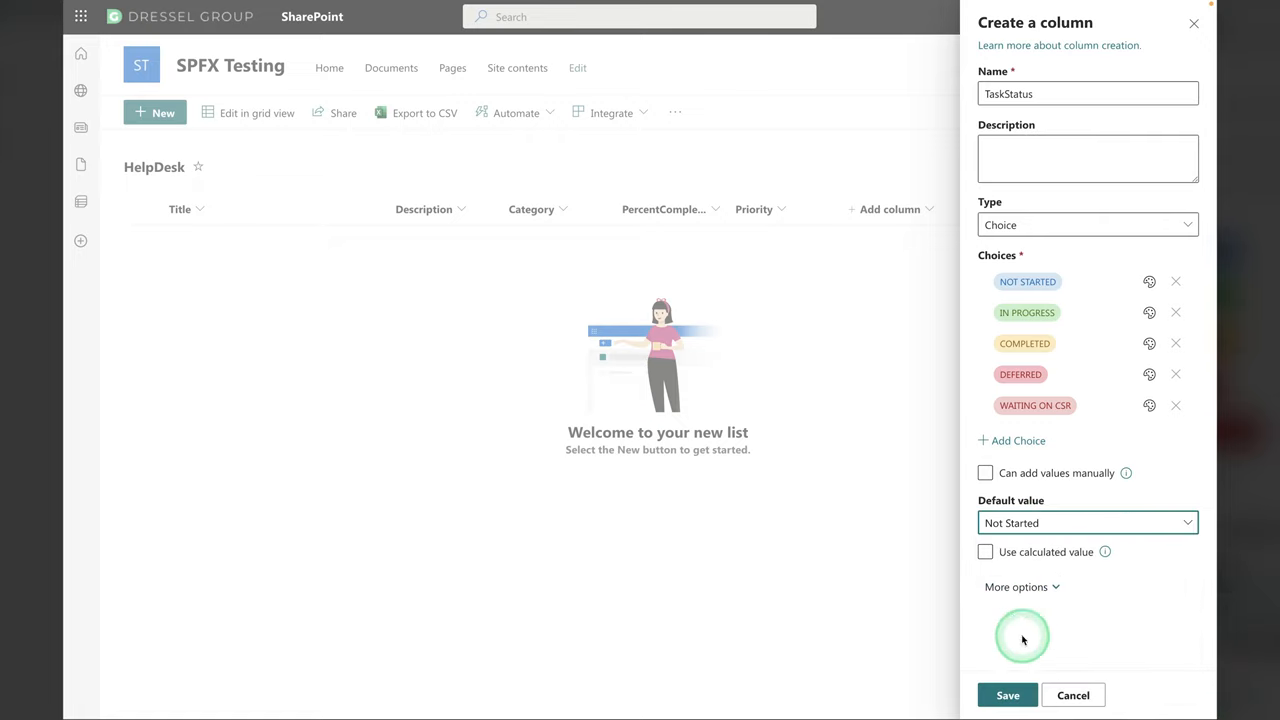
click(1007, 694)
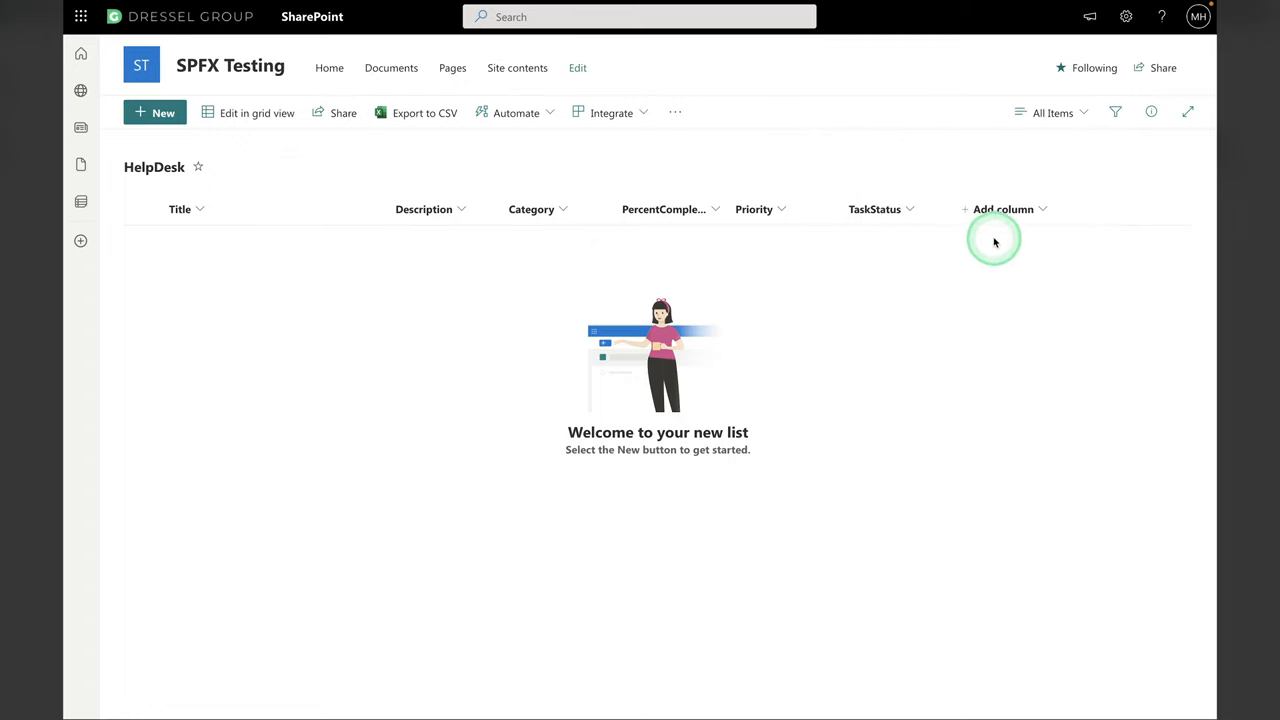
Step: Add a person-type column named AssignedTo to HelpDesk
click(1003, 209)
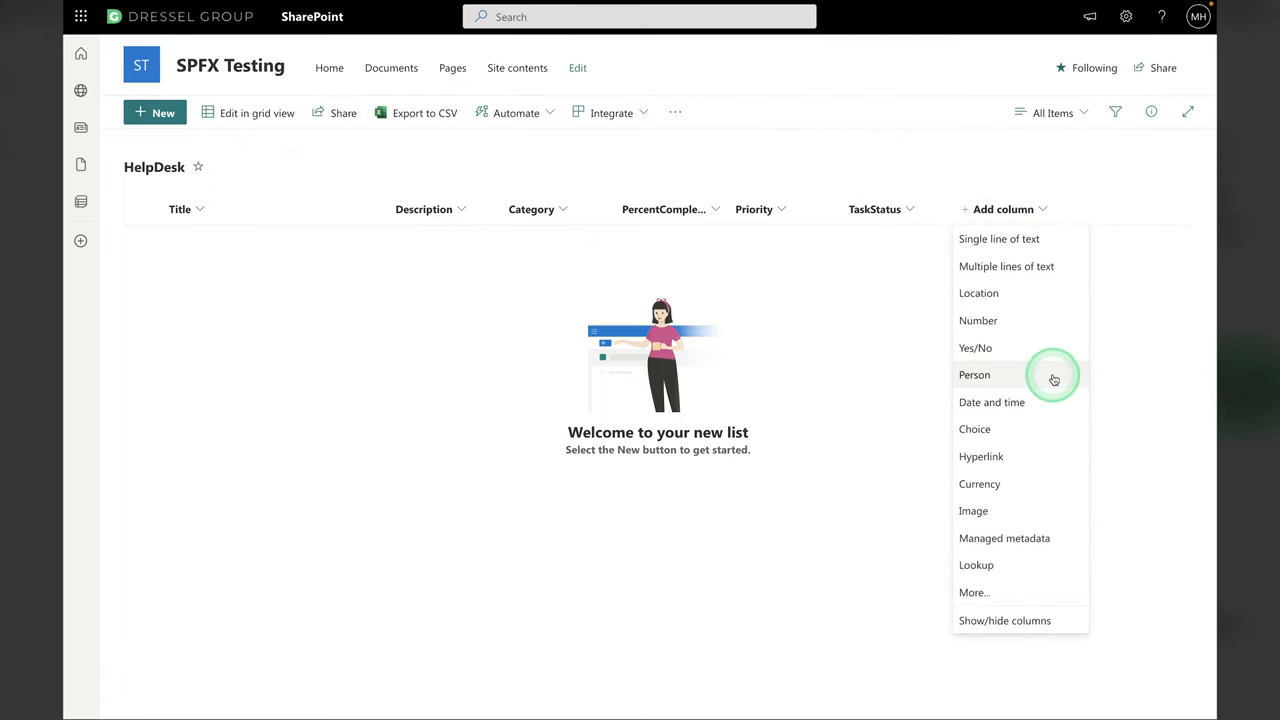
mouse_move(1016, 360)
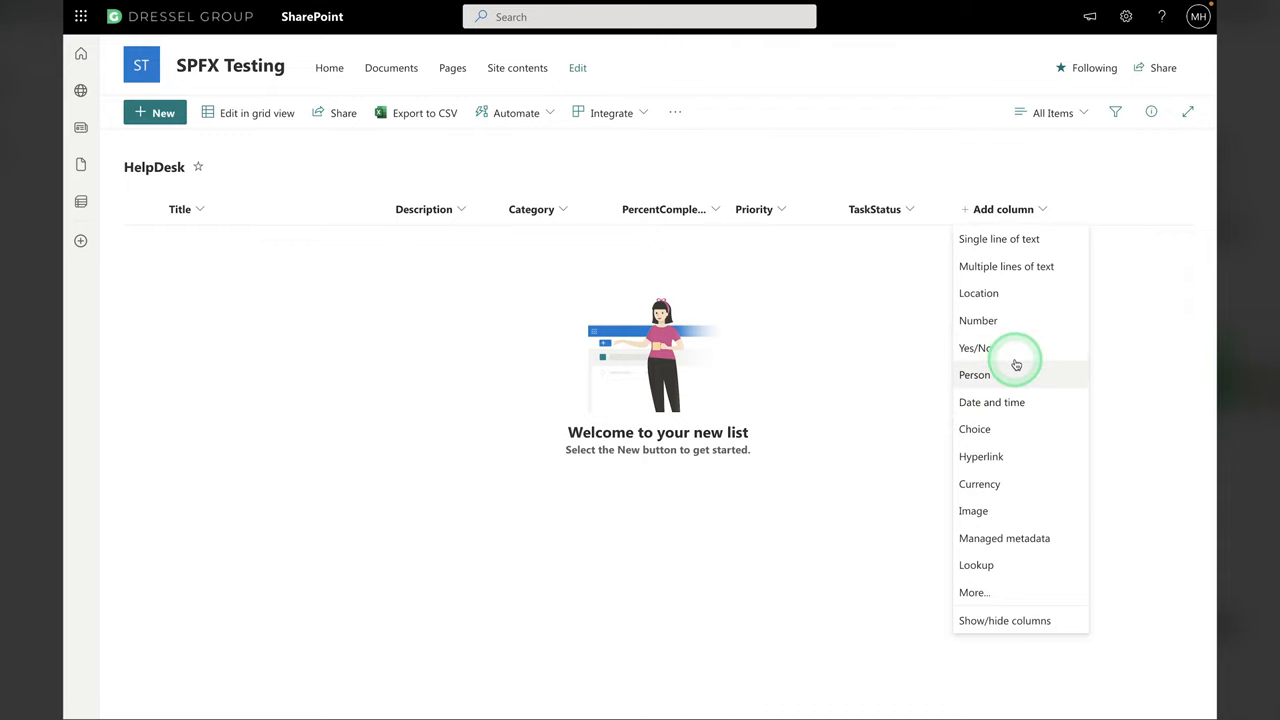
click(974, 374)
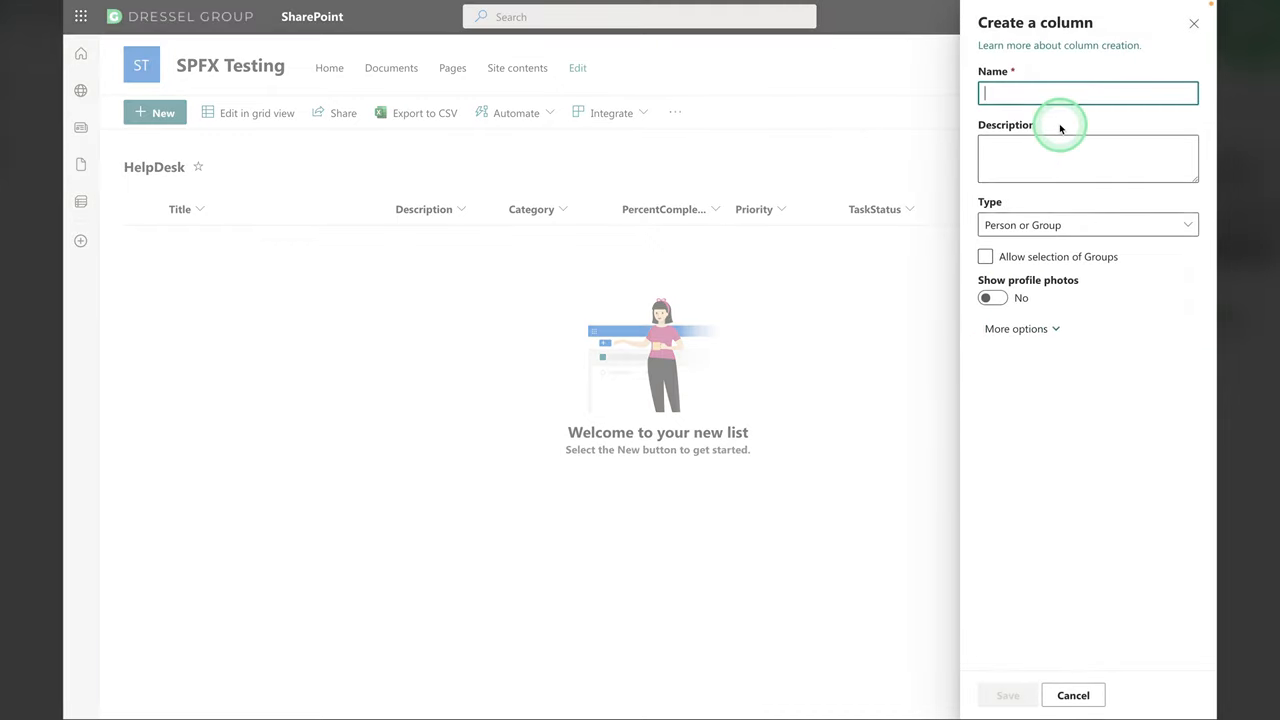
text(Assigned)
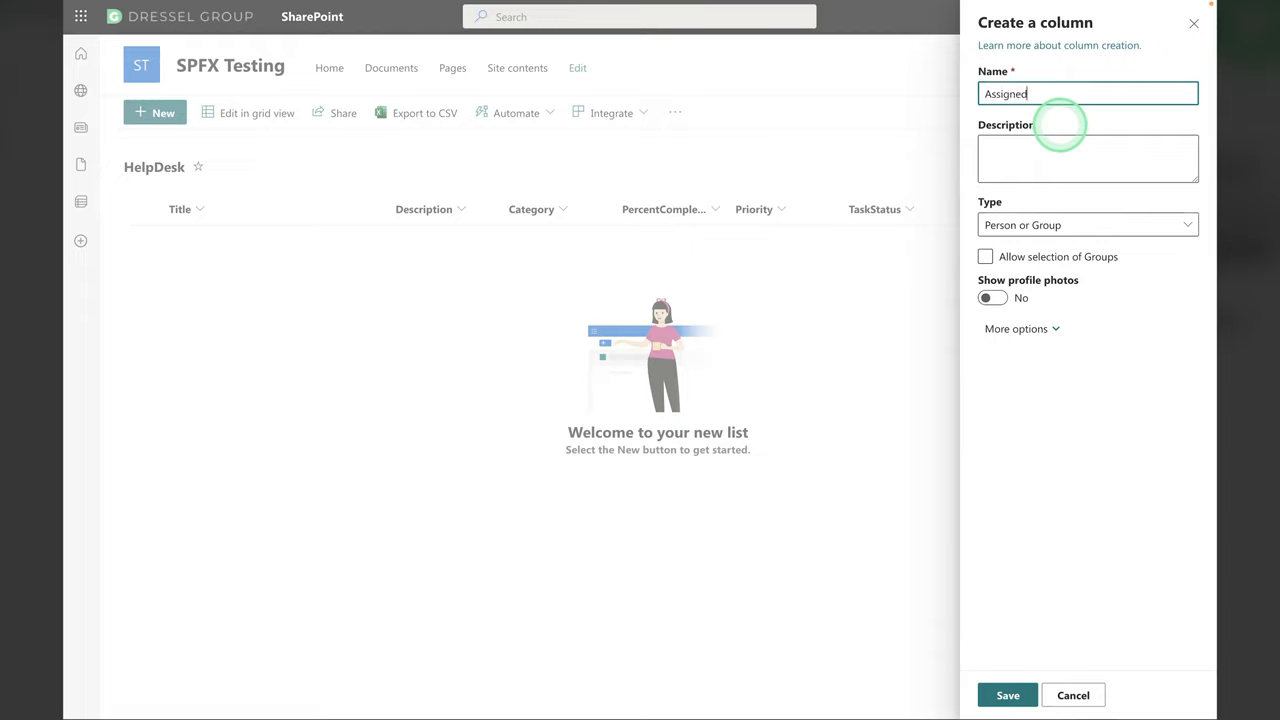
text(To)
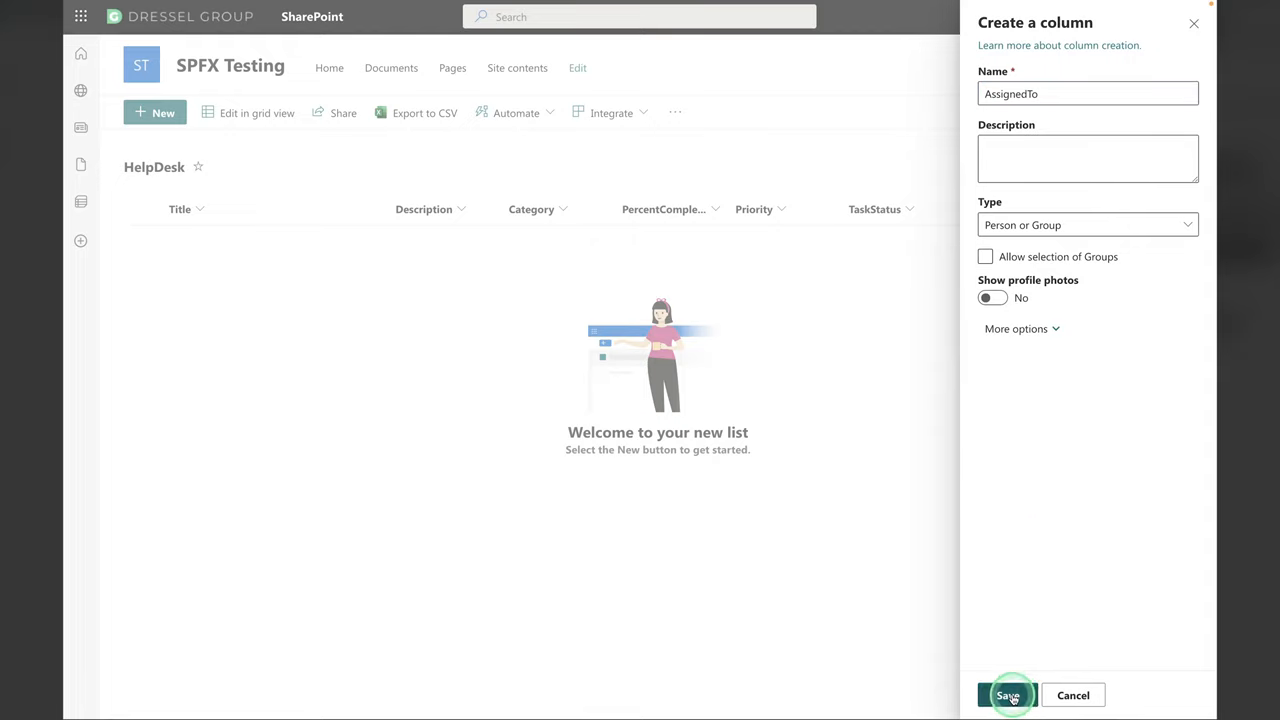
click(1008, 695)
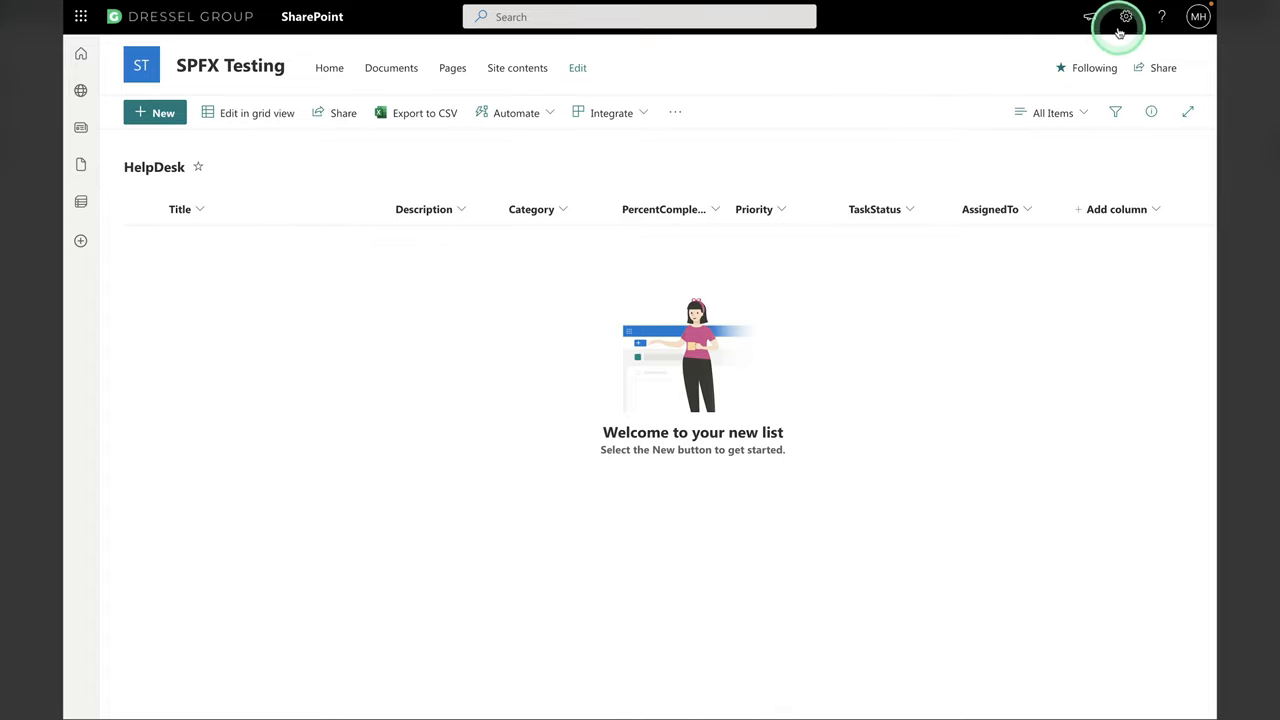
Step: In HelpDesk list settings, set the Title column's required option to No
click(1125, 16)
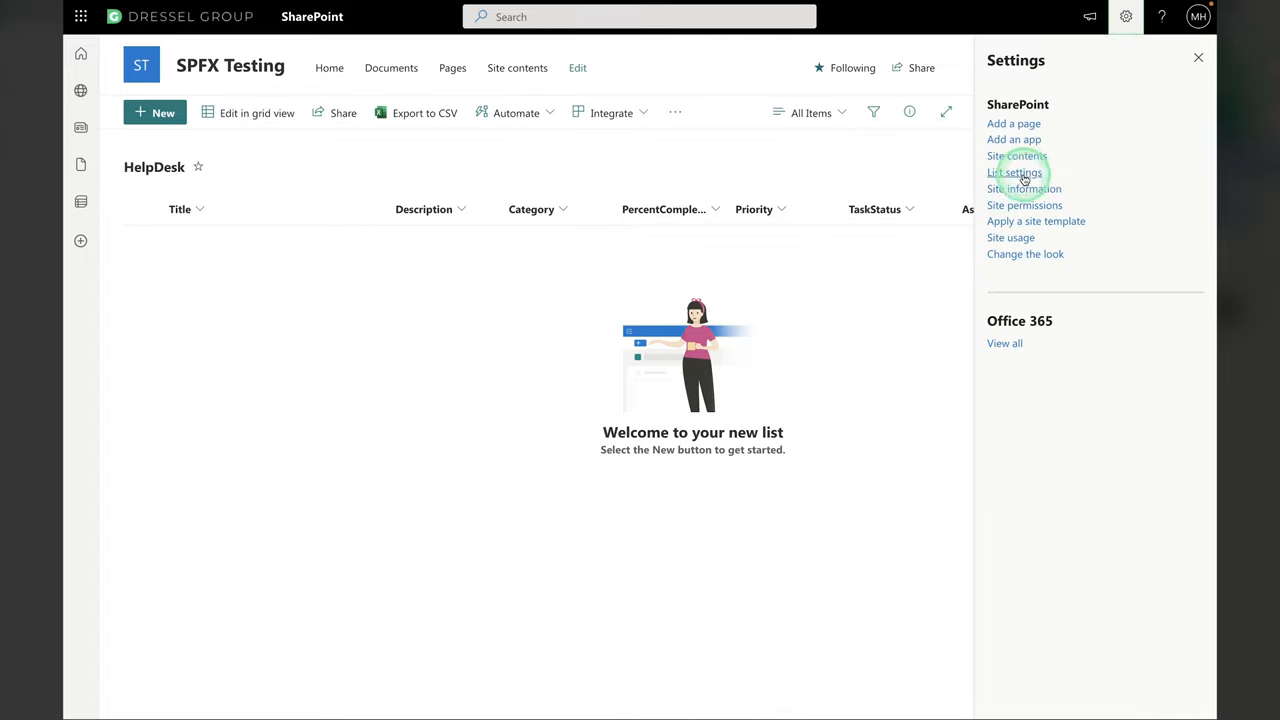
click(1016, 172)
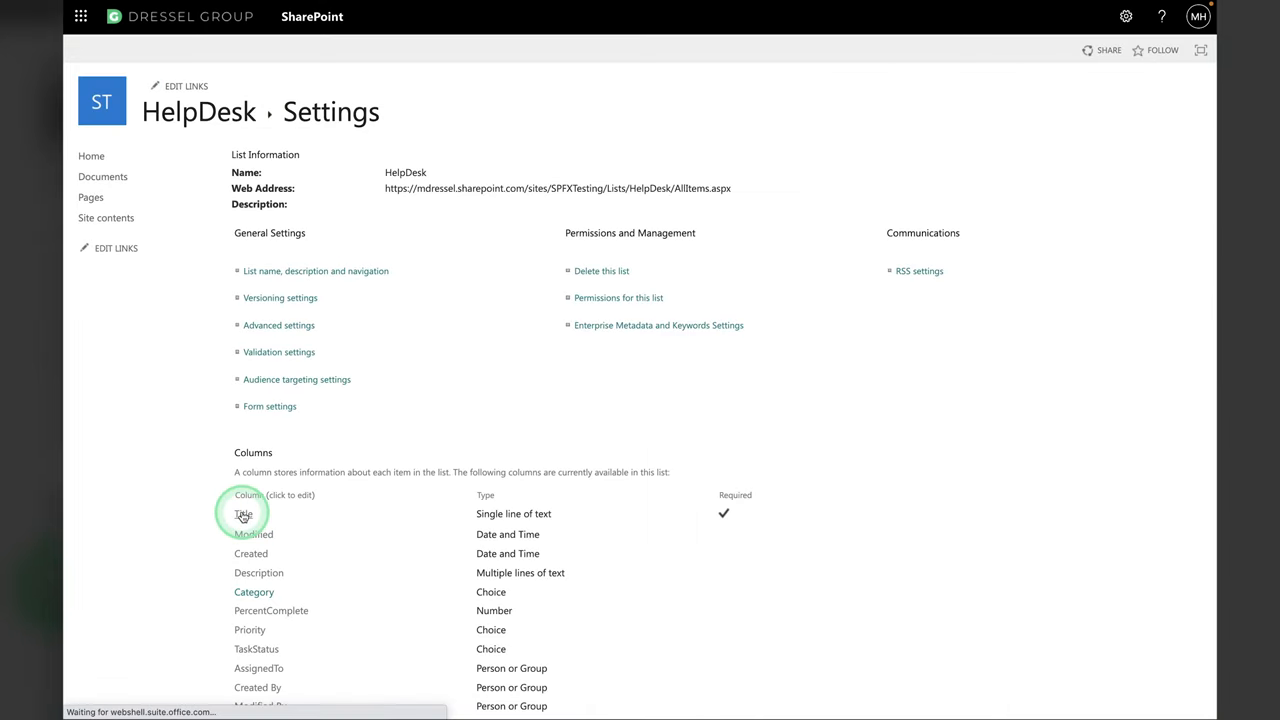
click(243, 513)
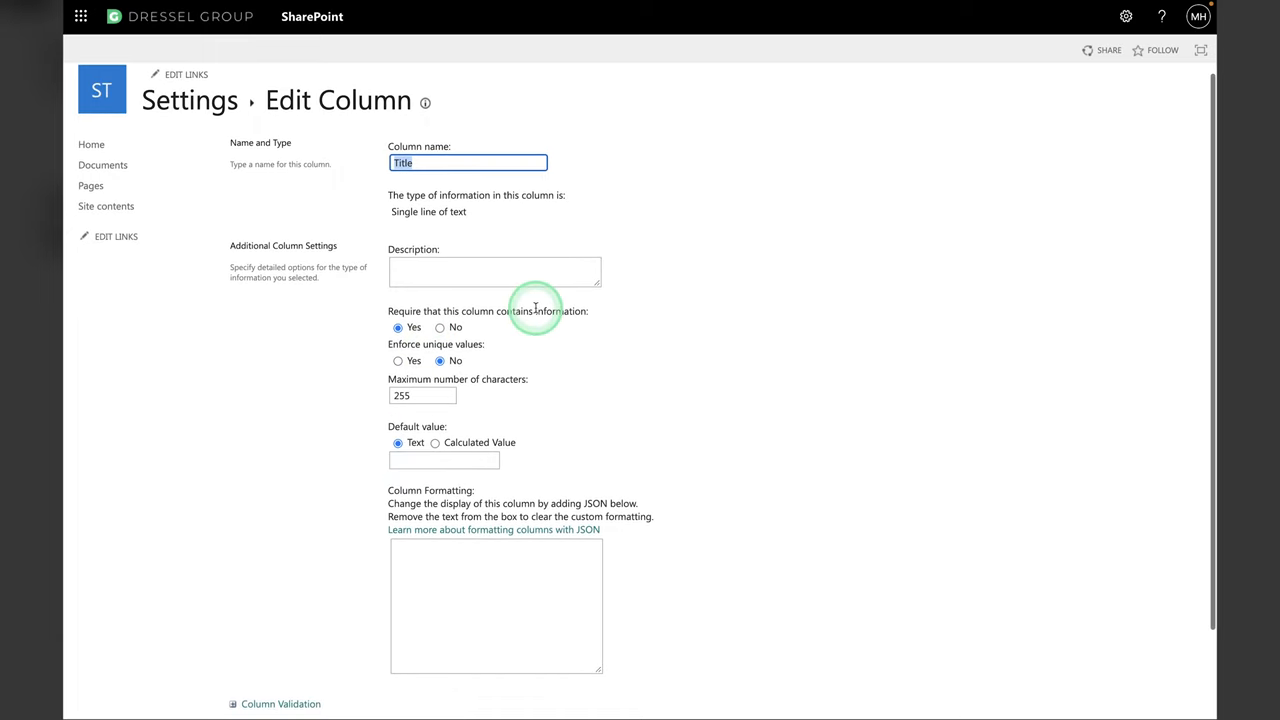
click(440, 327)
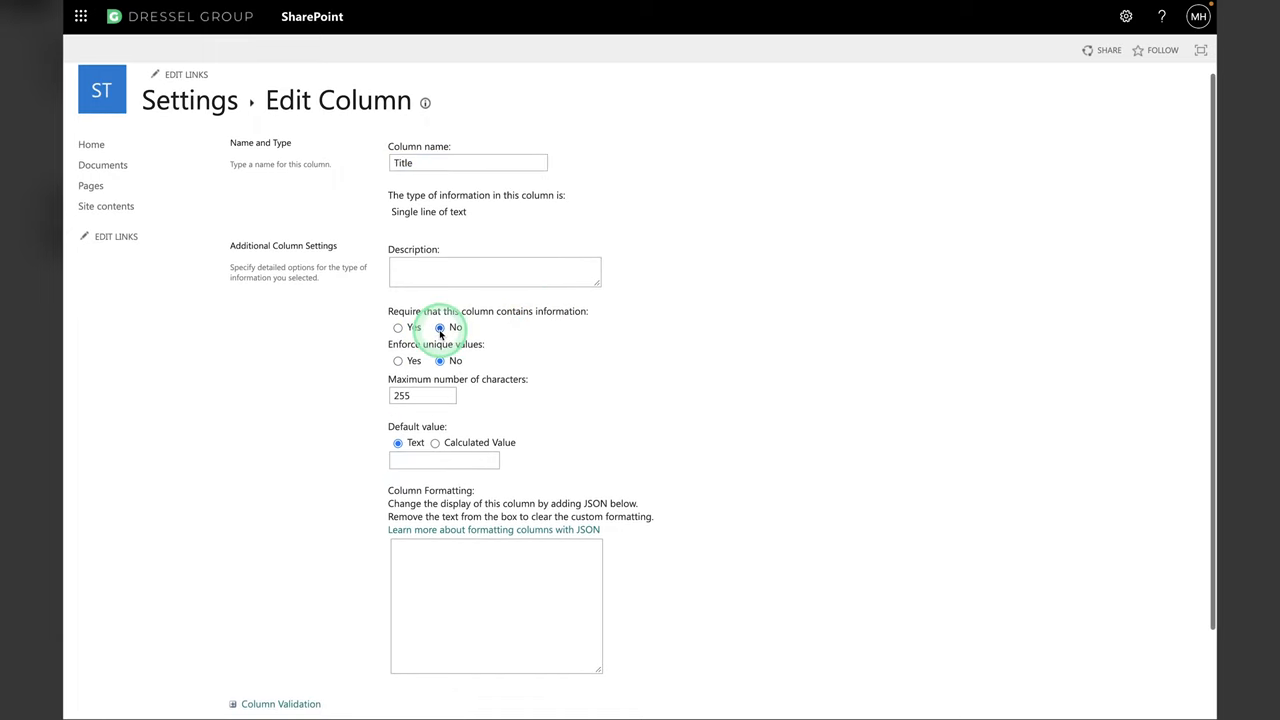
scroll(down, 3)
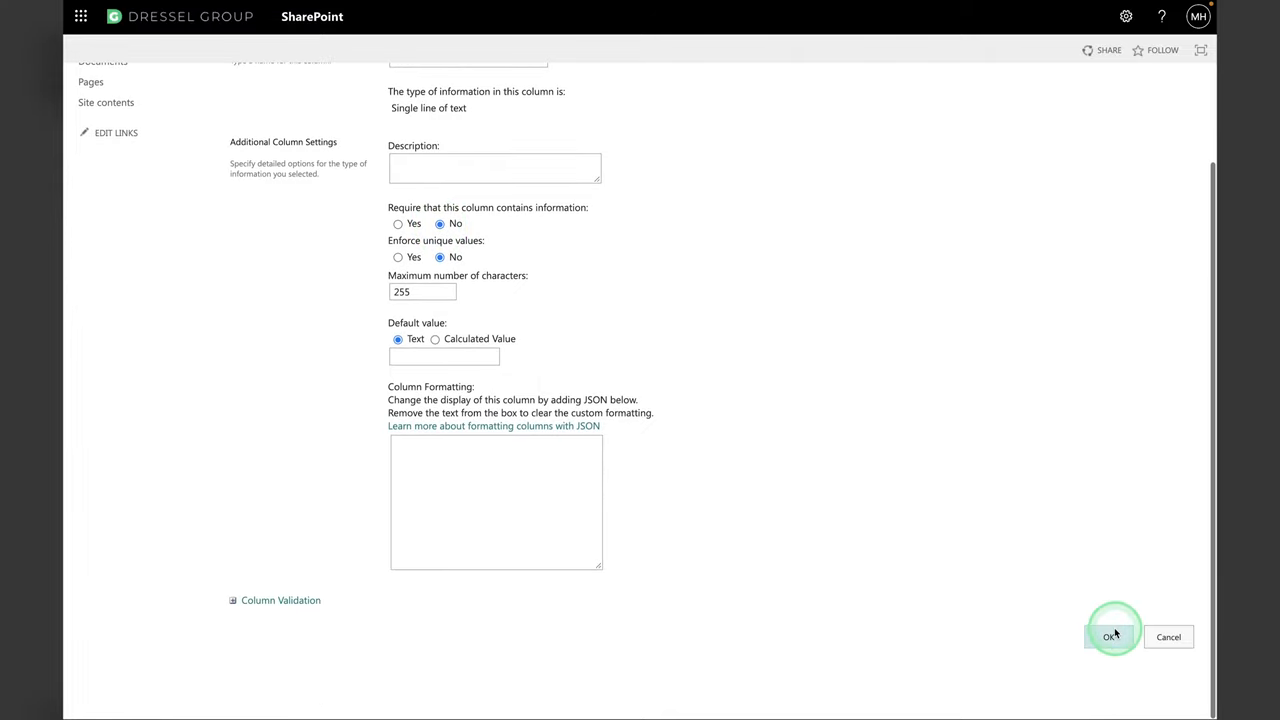
click(1113, 637)
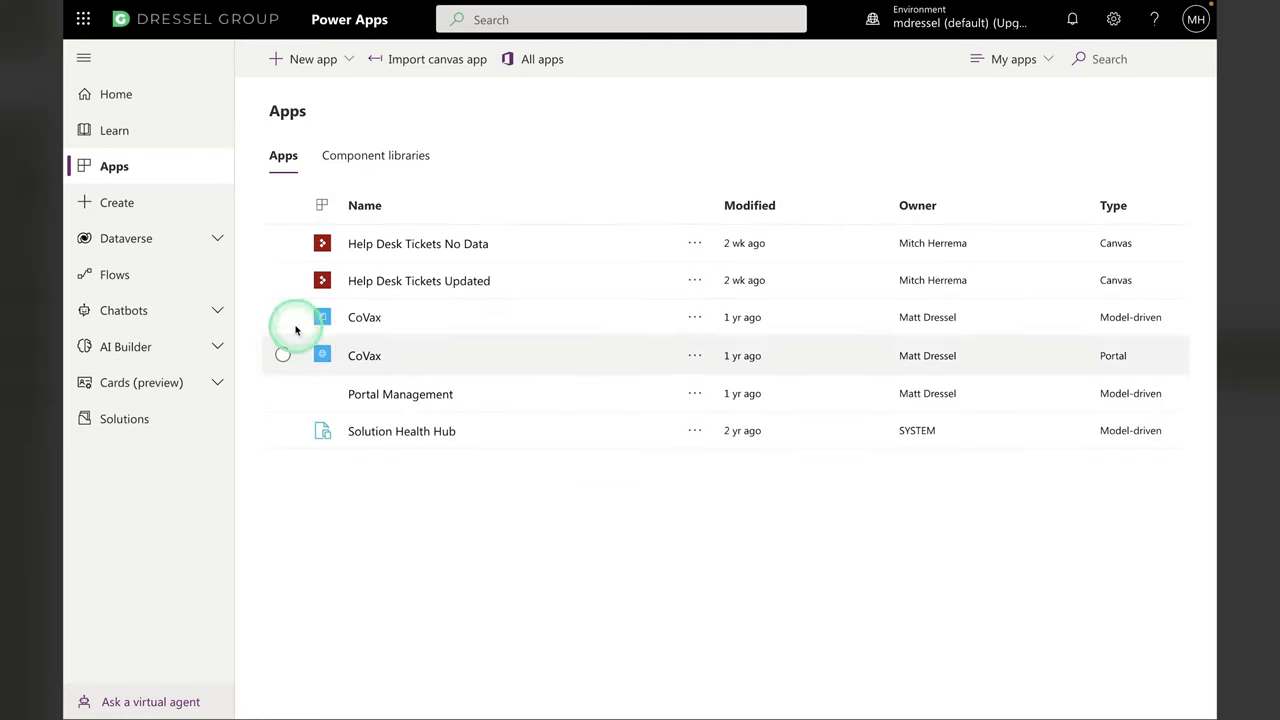
Step: Go to the Create page and browse the Start from template gallery
click(116, 202)
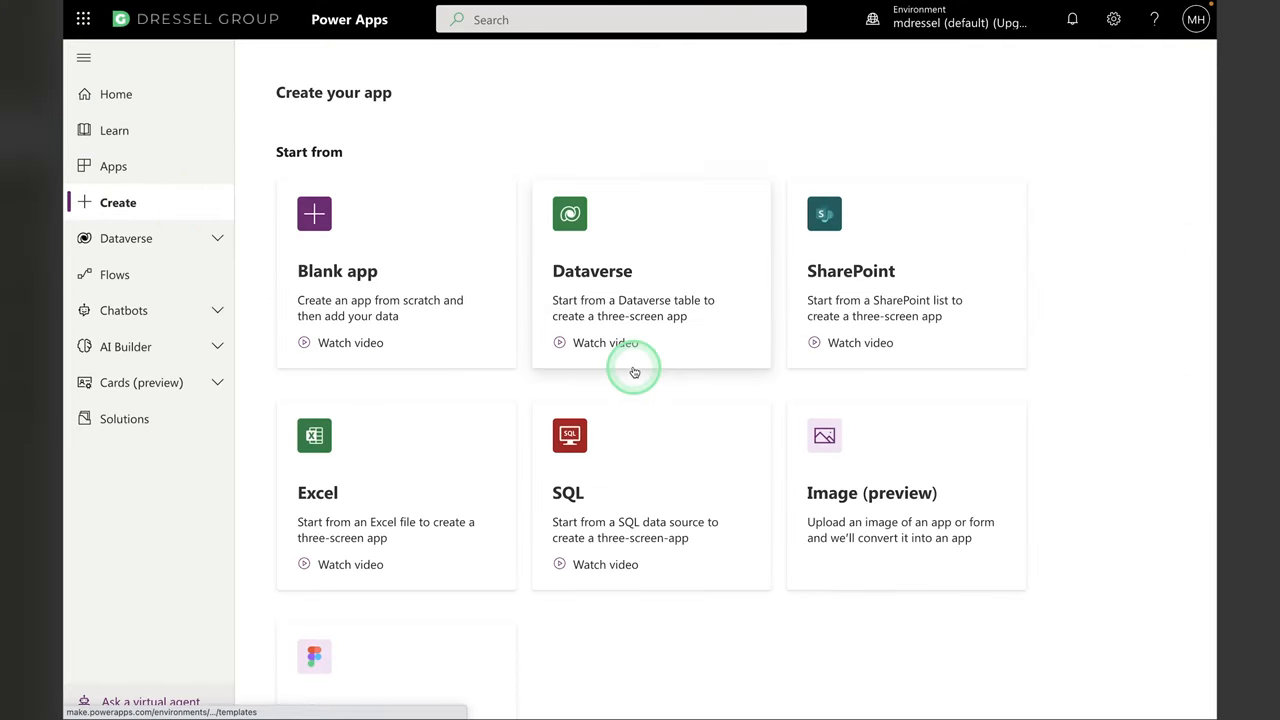
scroll(down, 3)
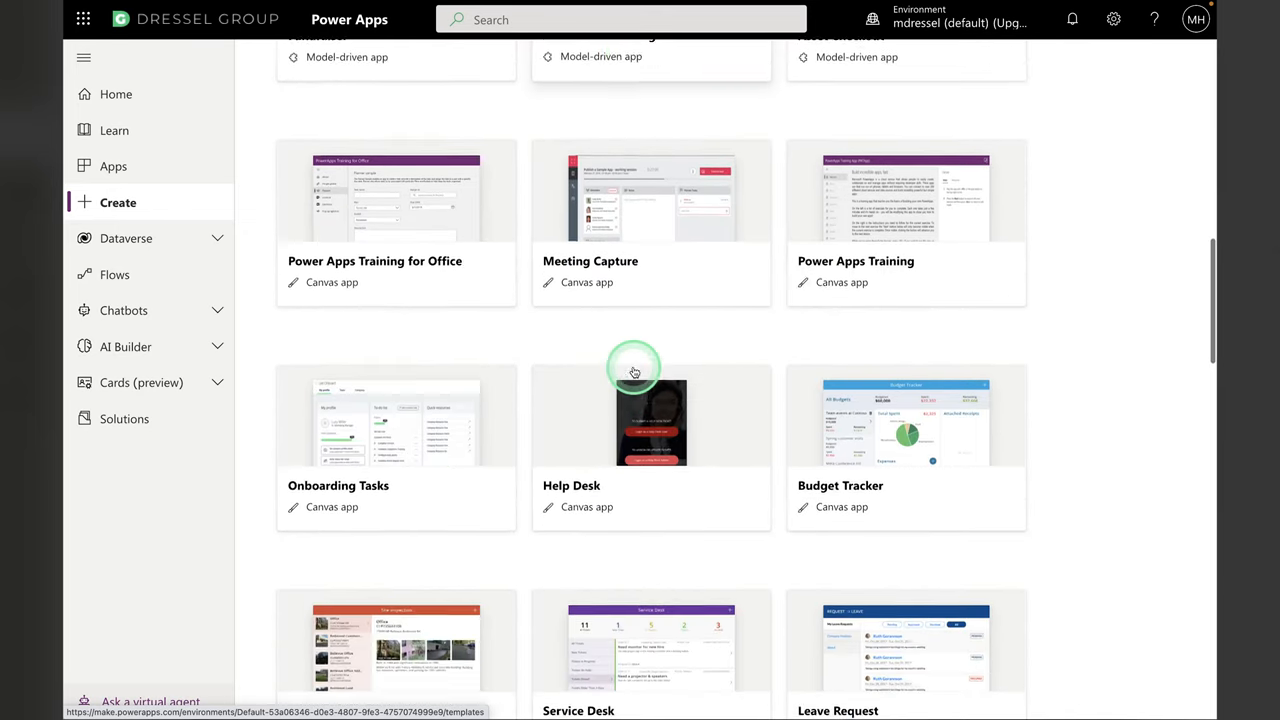
scroll(down, 3)
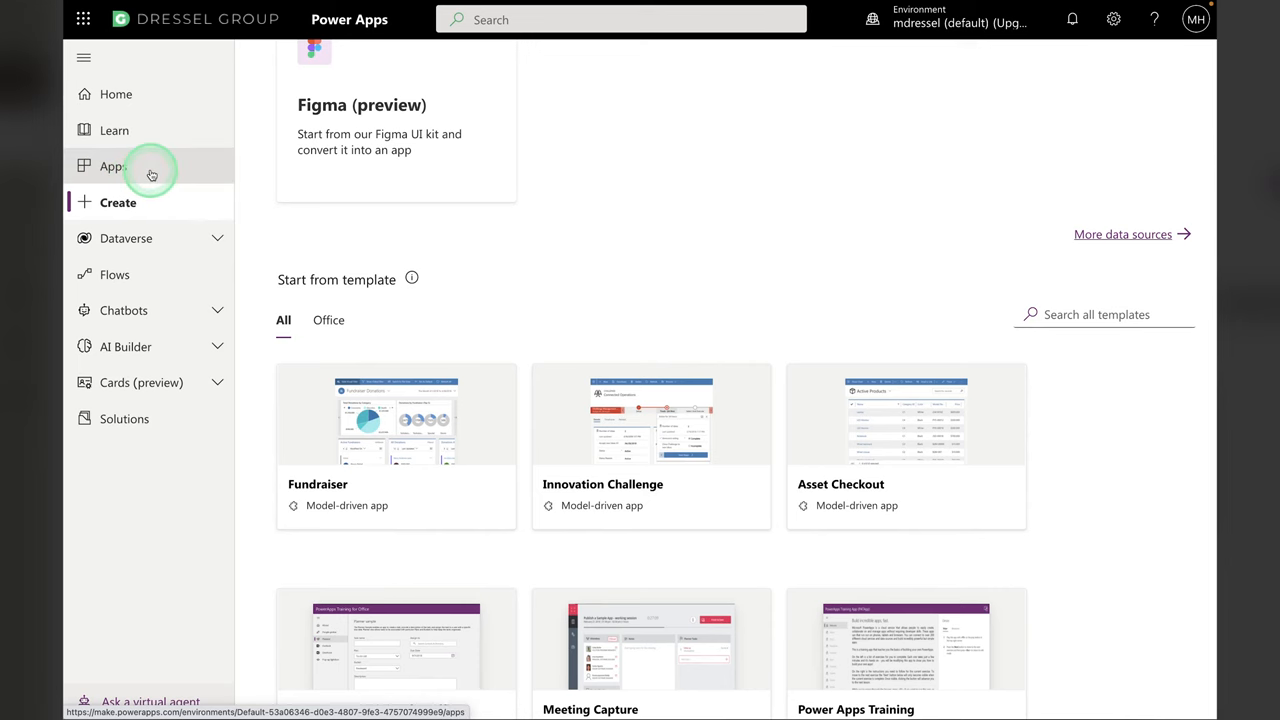
click(114, 166)
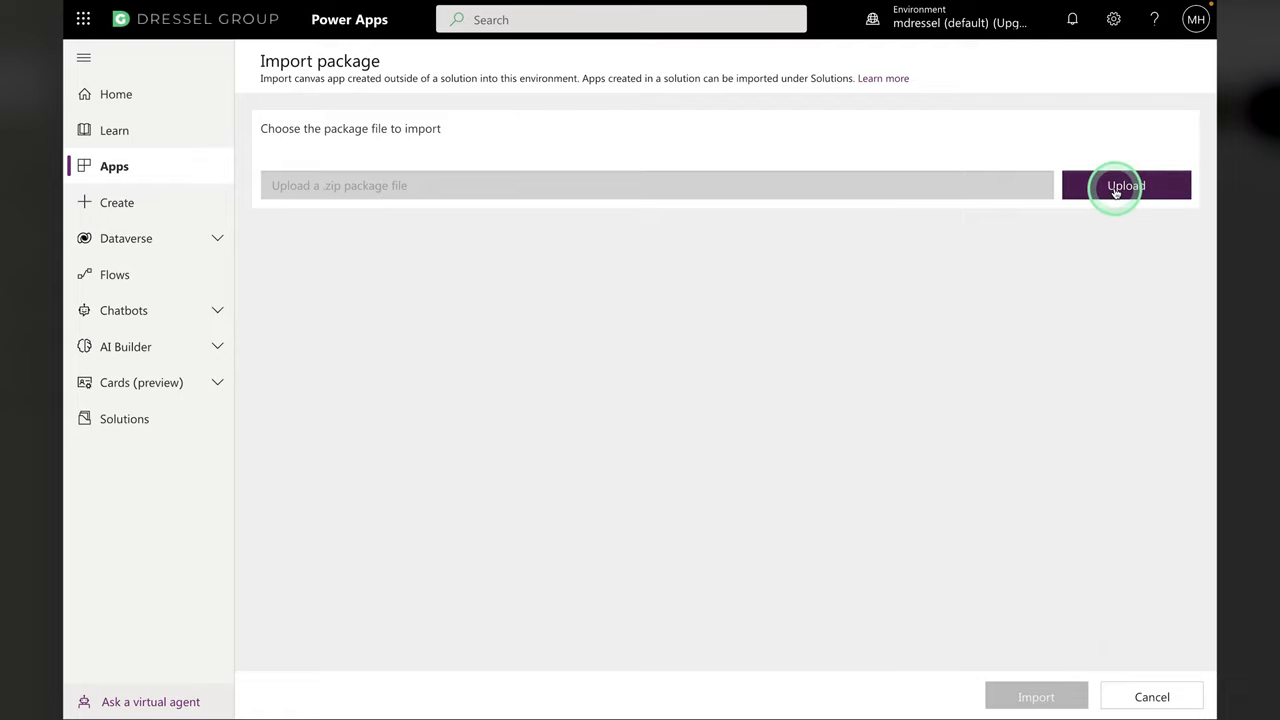
click(1126, 185)
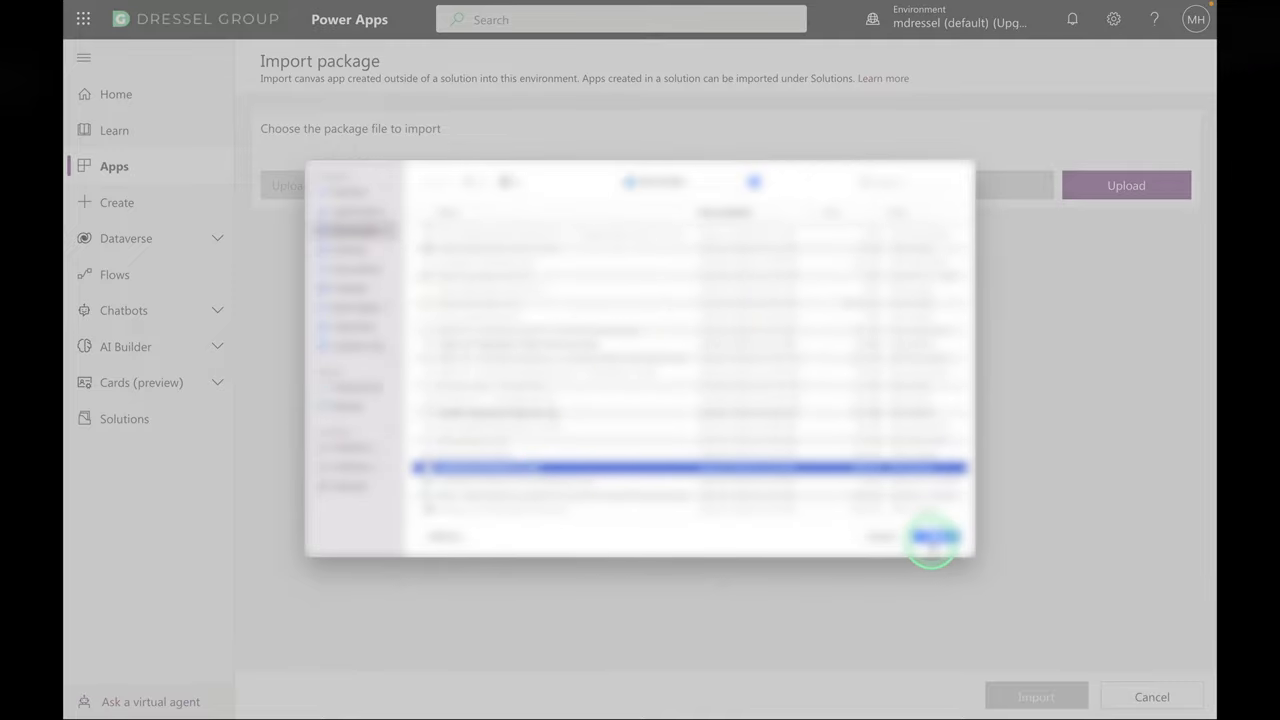
click(930, 537)
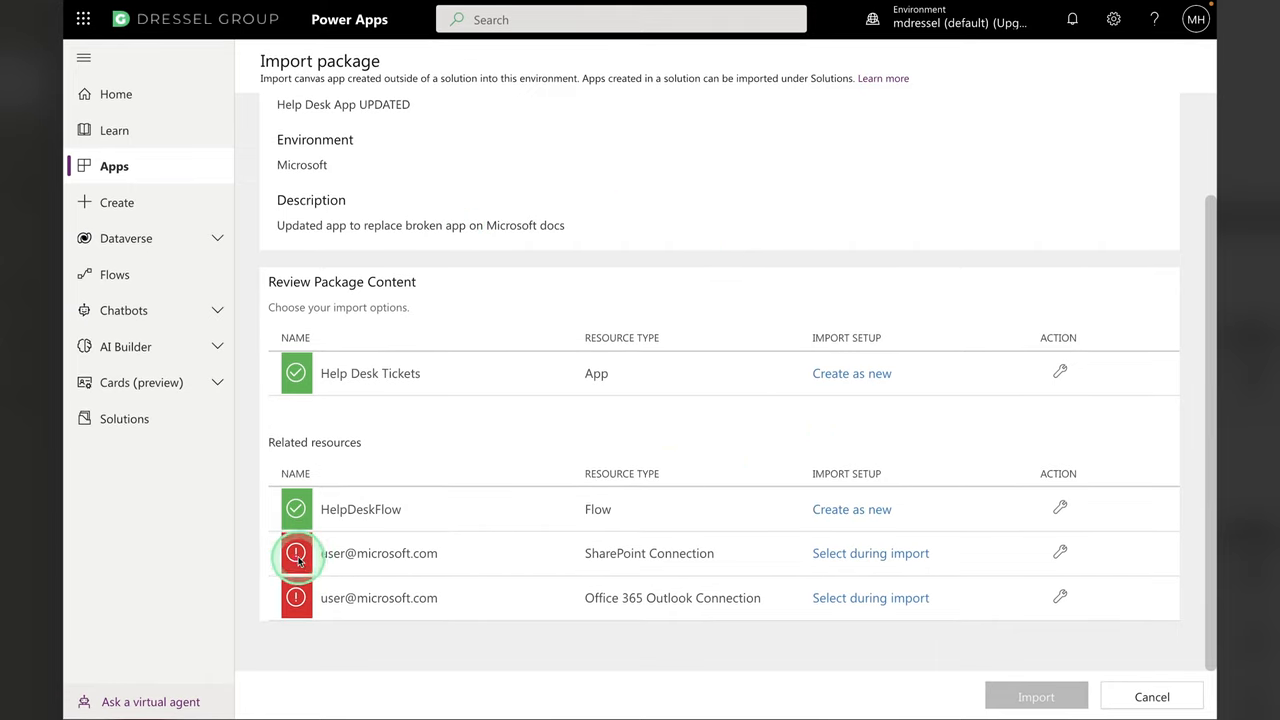
mouse_move(757, 509)
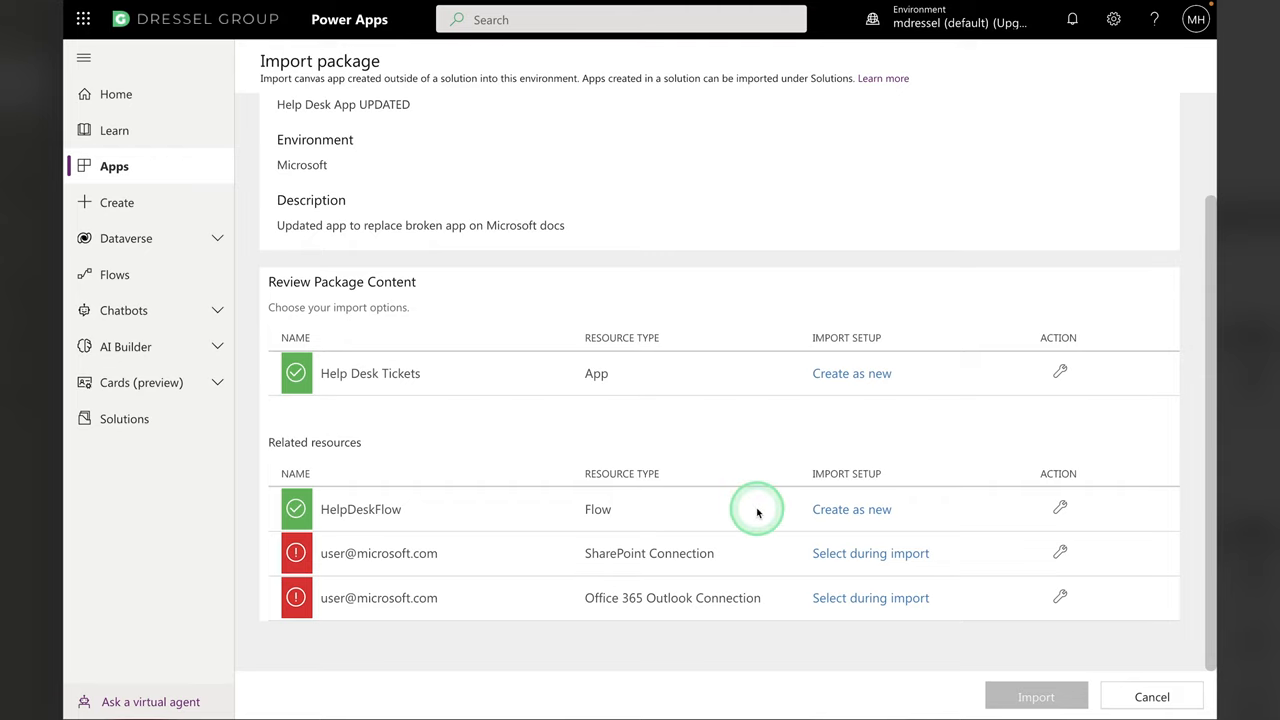
mouse_move(888, 558)
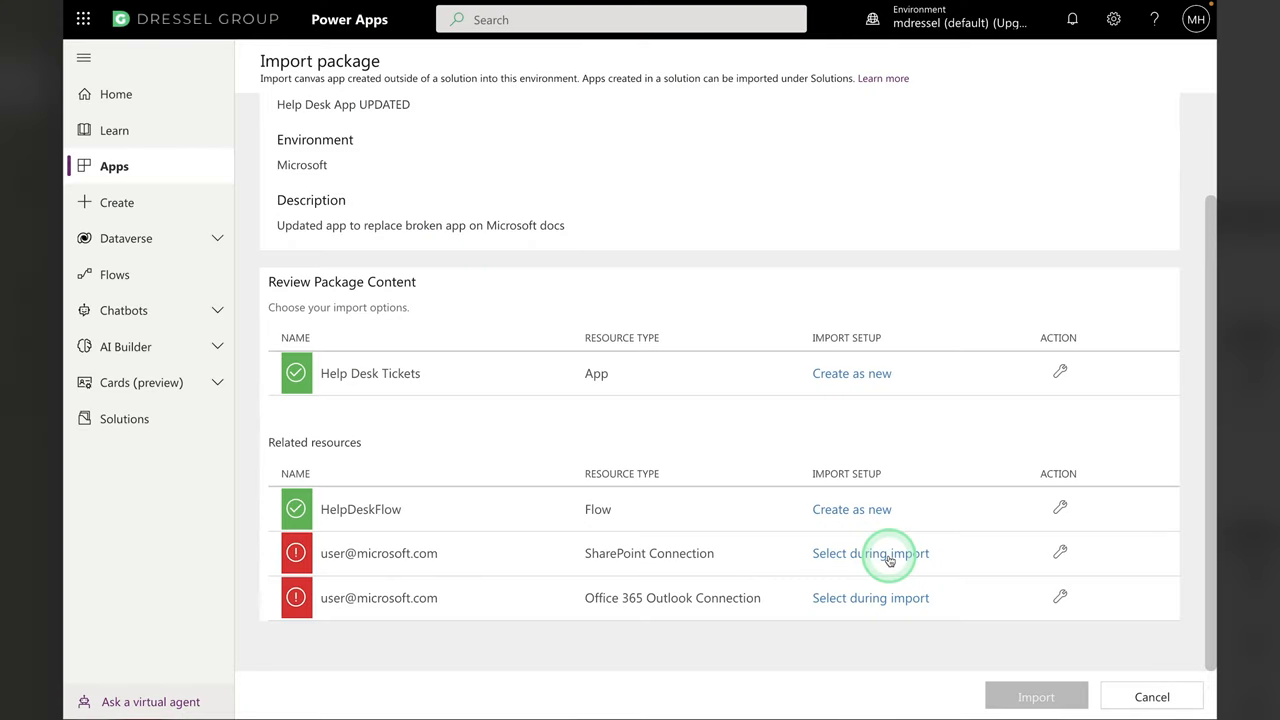
Step: Assign the existing SharePoint and Outlook connections, then import the package
click(870, 553)
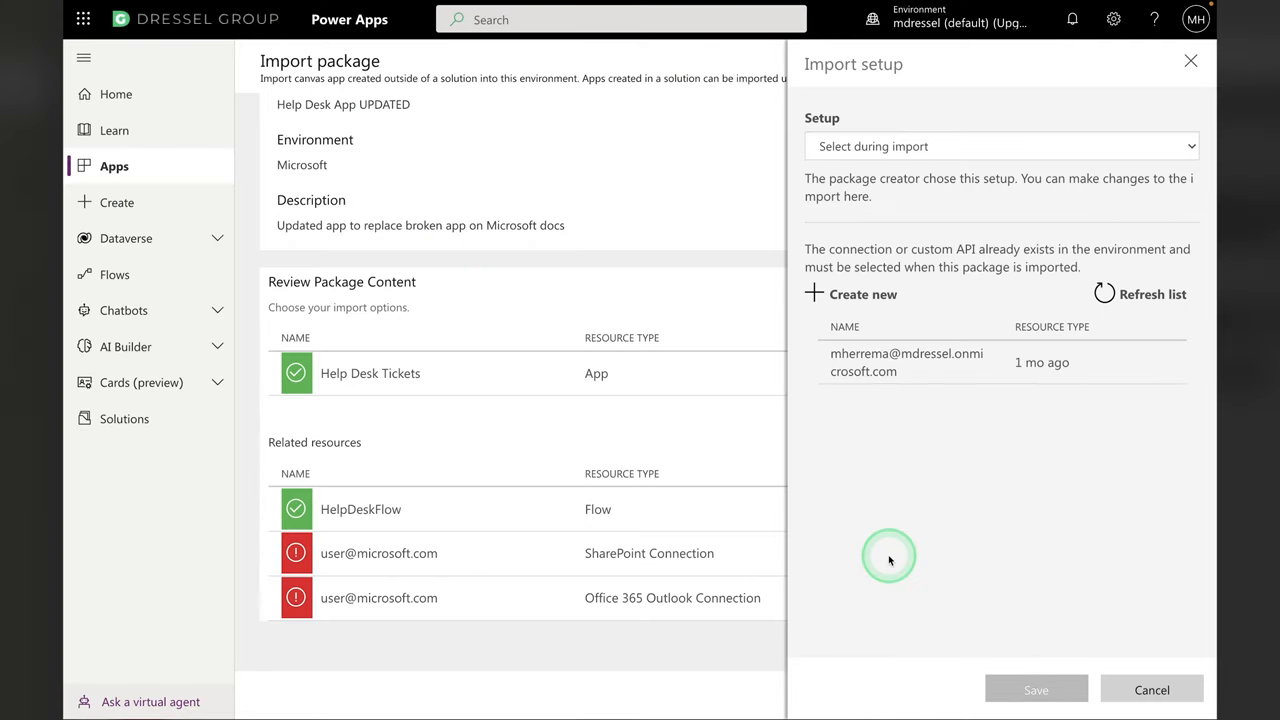
click(906, 361)
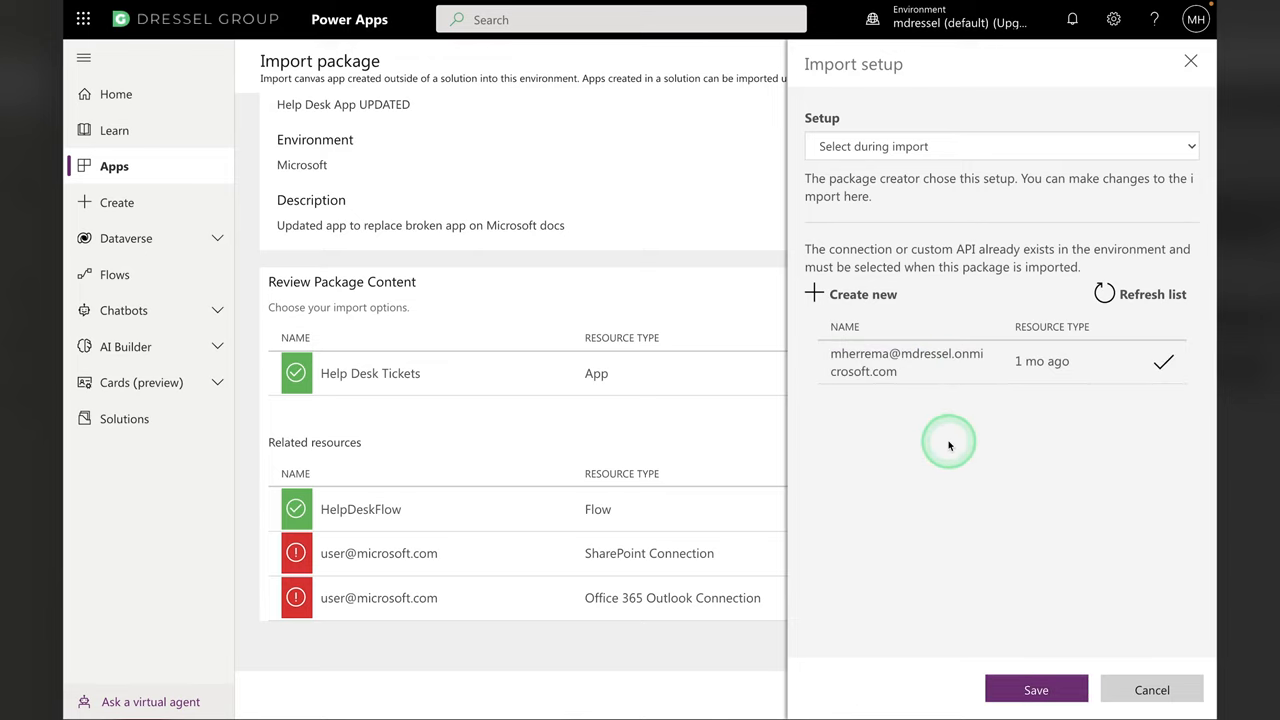
mouse_move(905, 400)
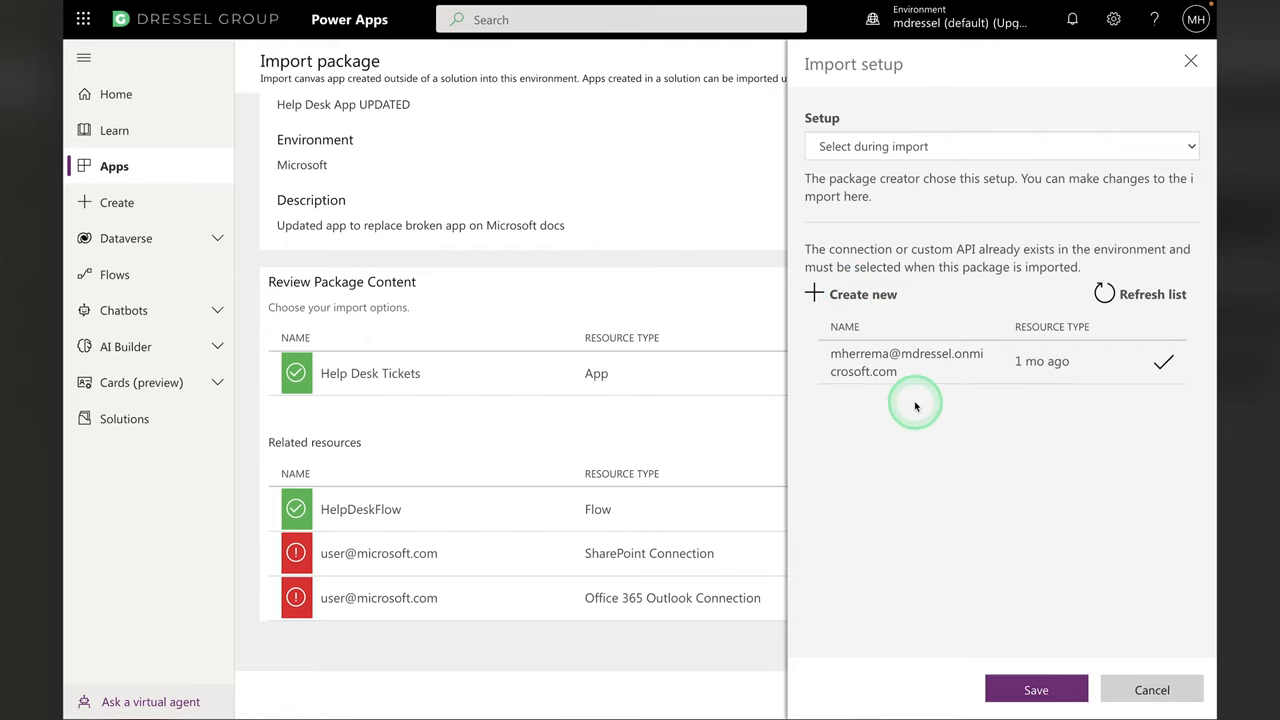
click(1036, 689)
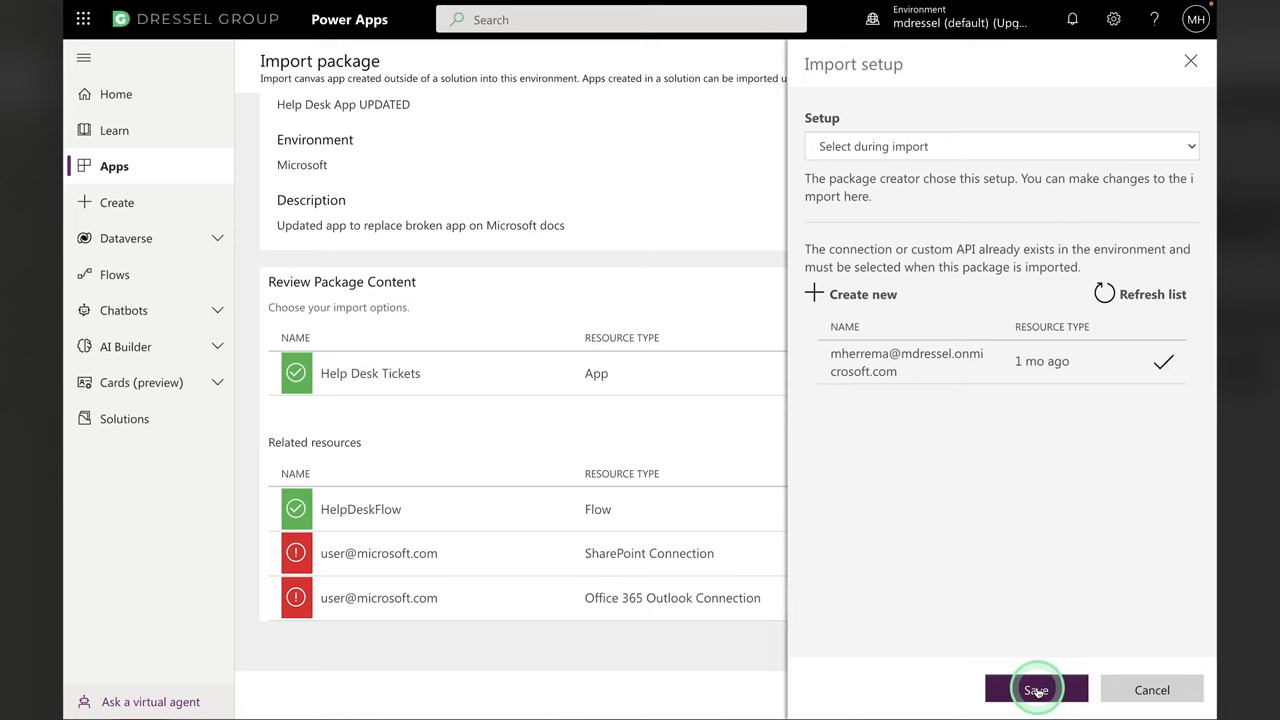
click(1036, 689)
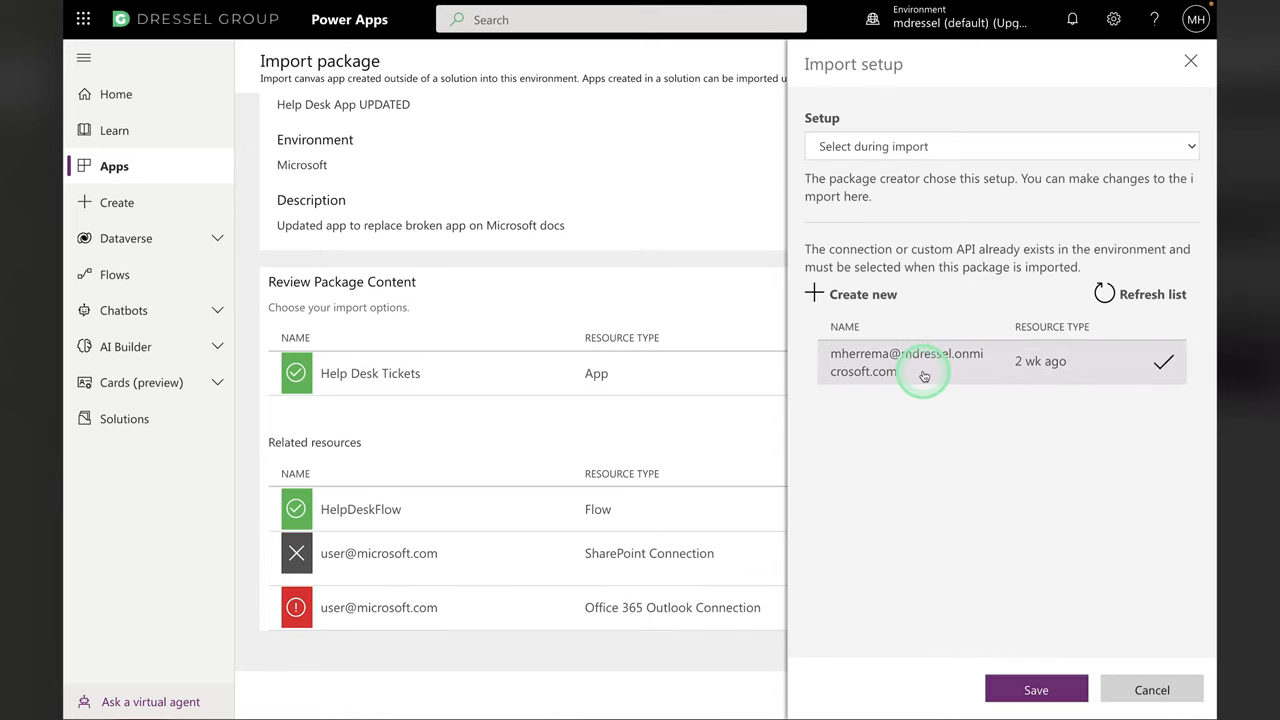
click(1036, 689)
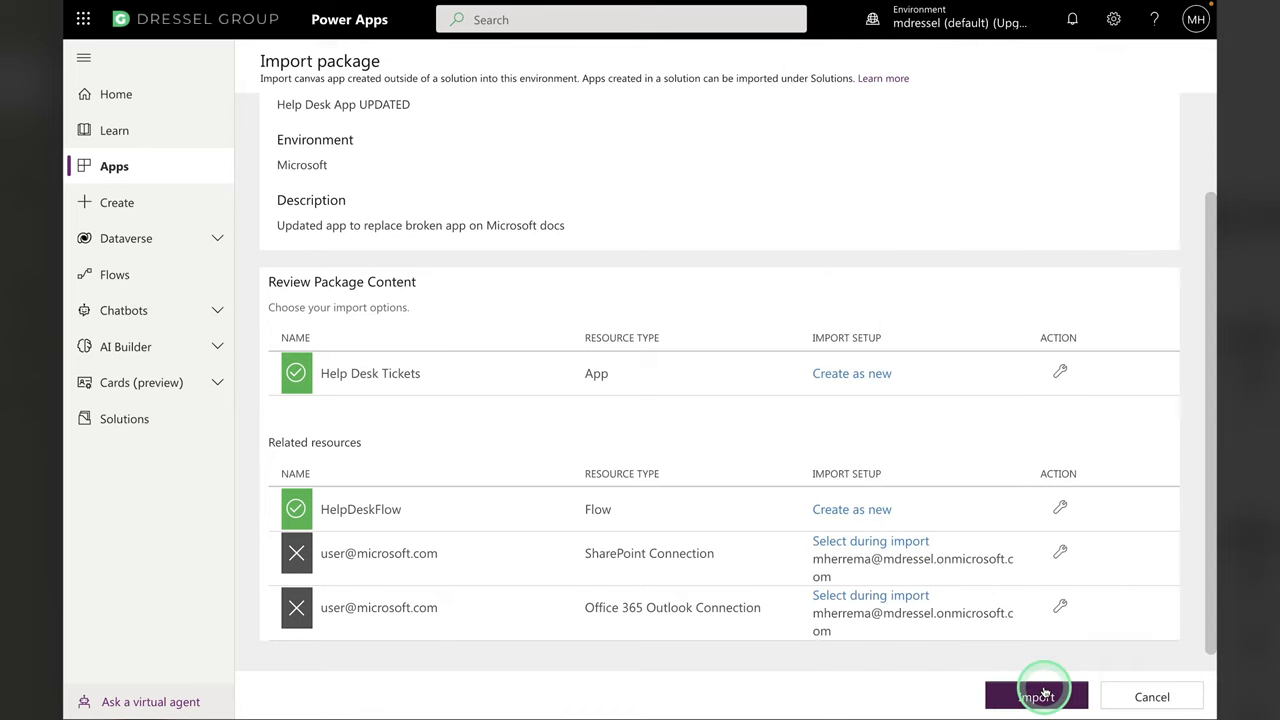
click(1036, 696)
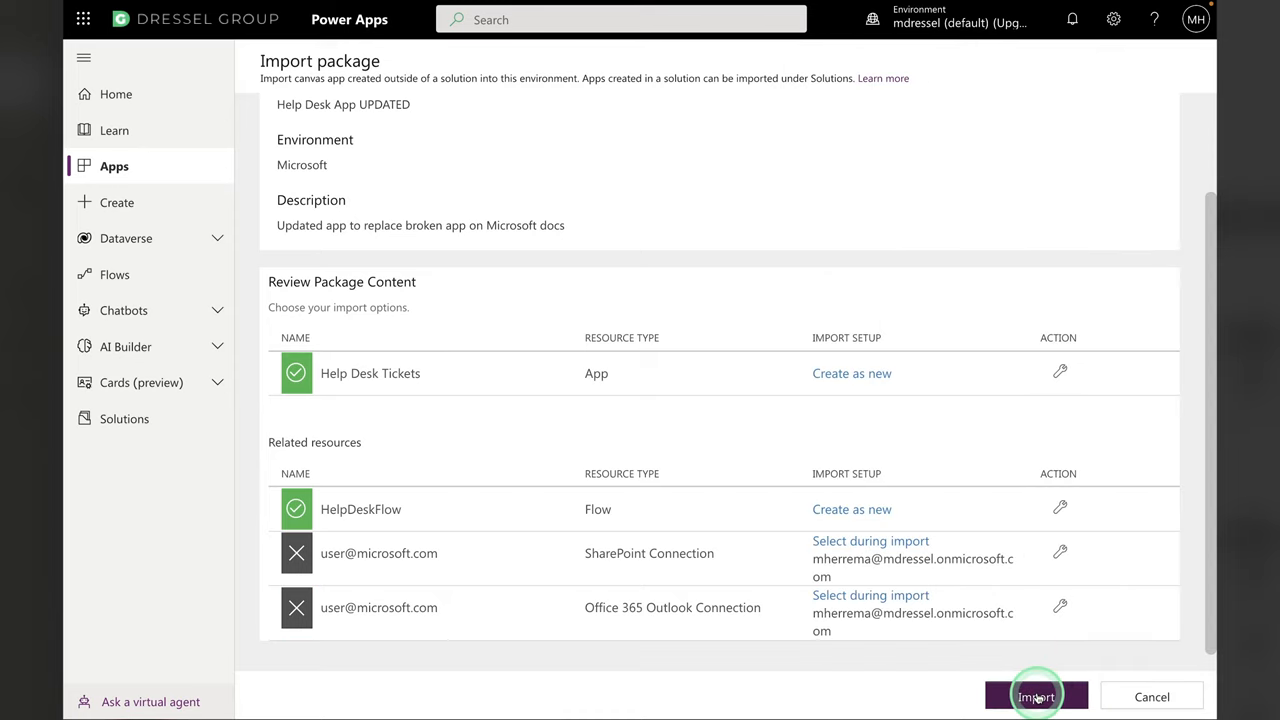
click(1036, 696)
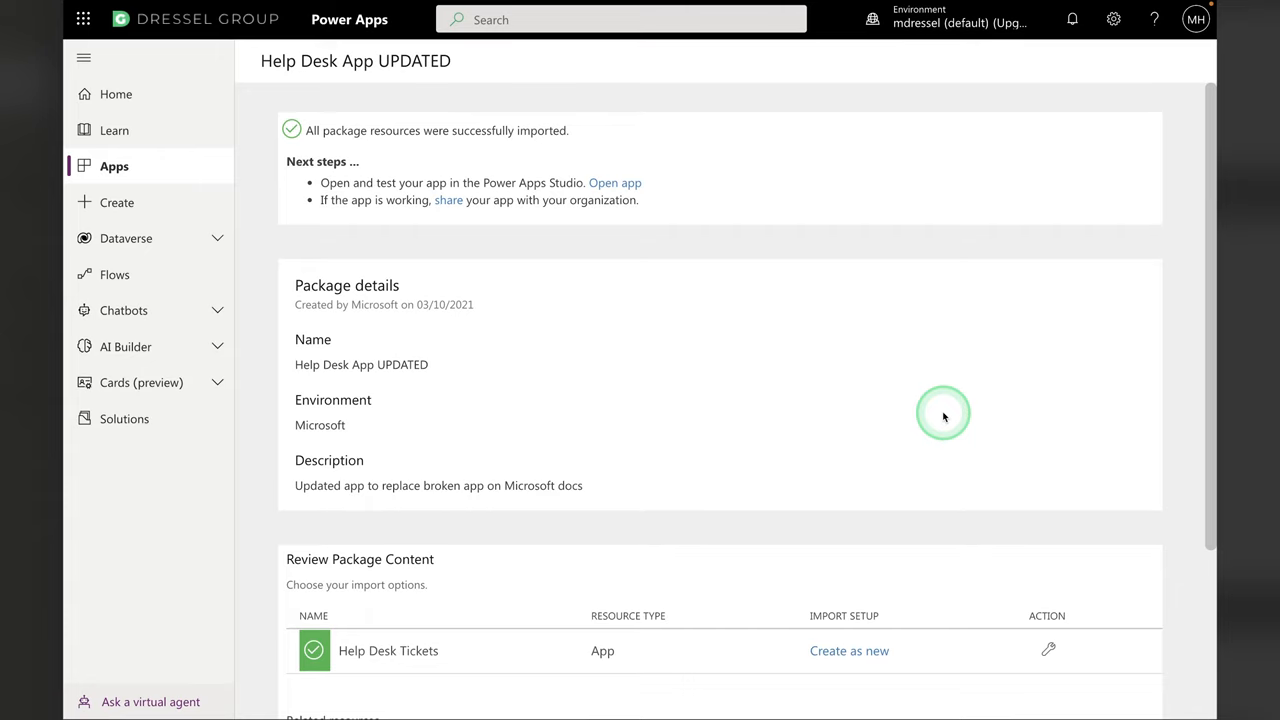
Step: Scroll to Next steps and open the imported Help Desk Tickets app in Studio
scroll(down, 3)
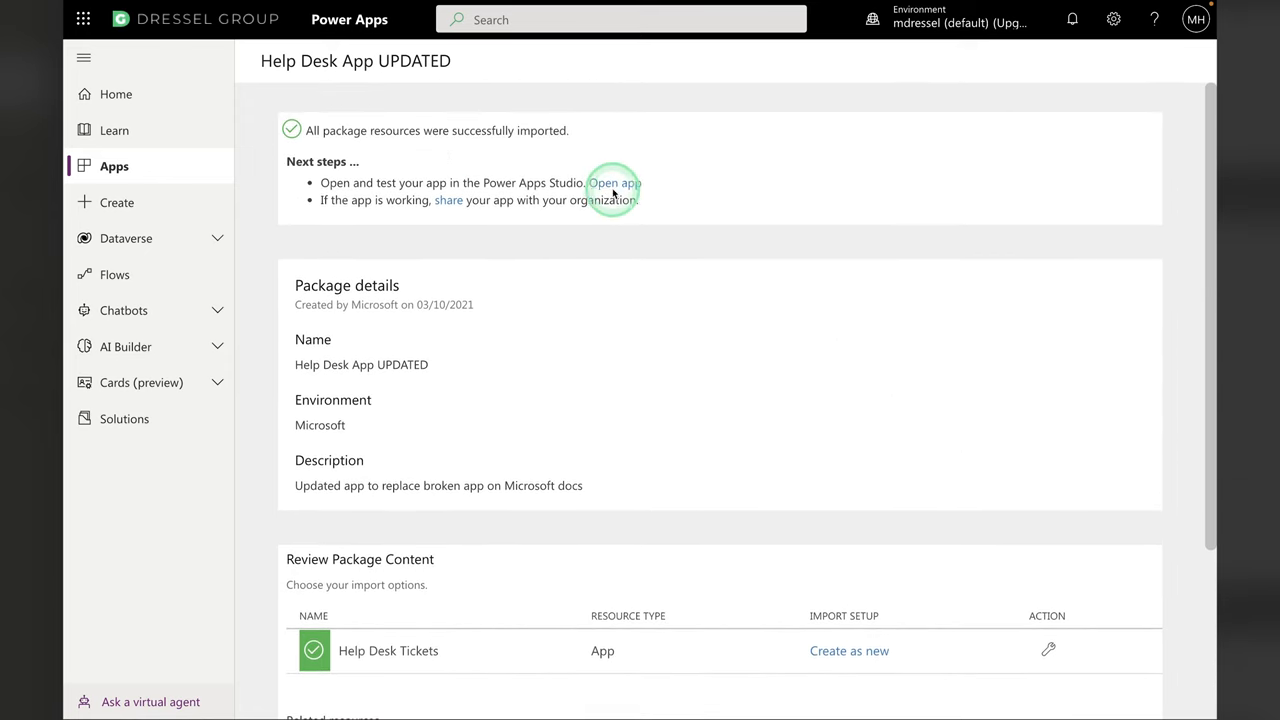
click(614, 182)
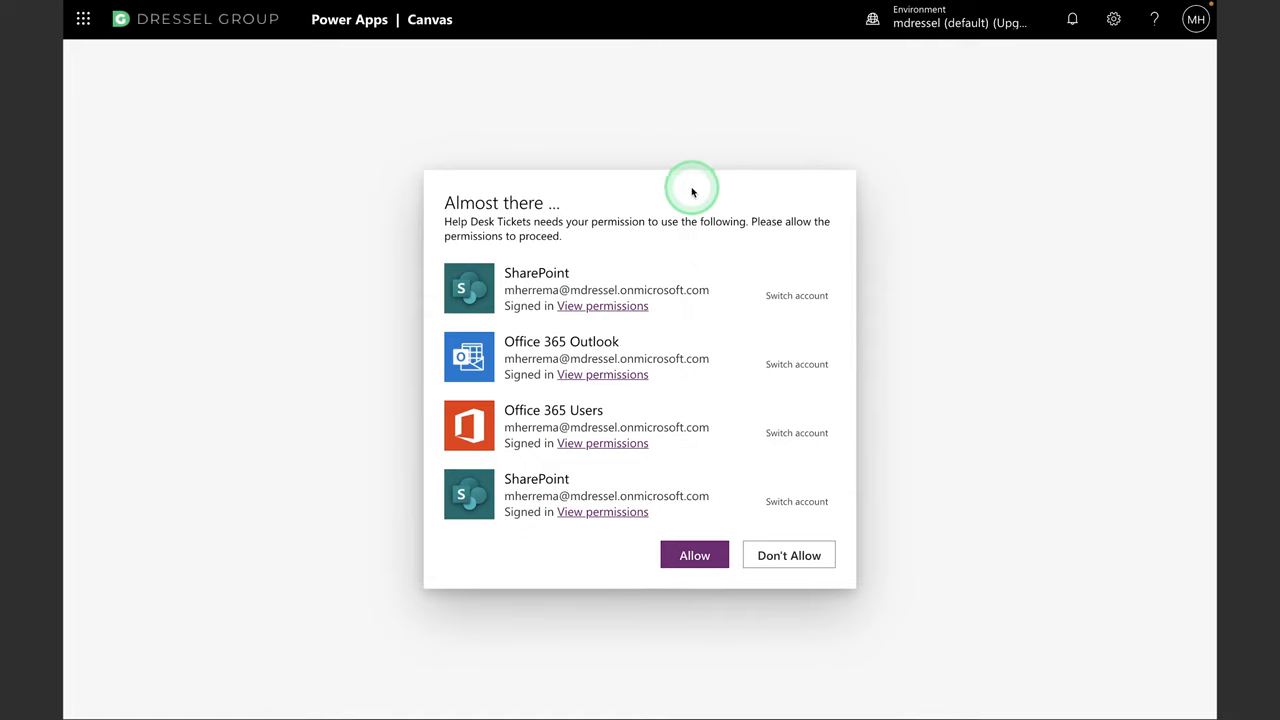
mouse_move(745, 310)
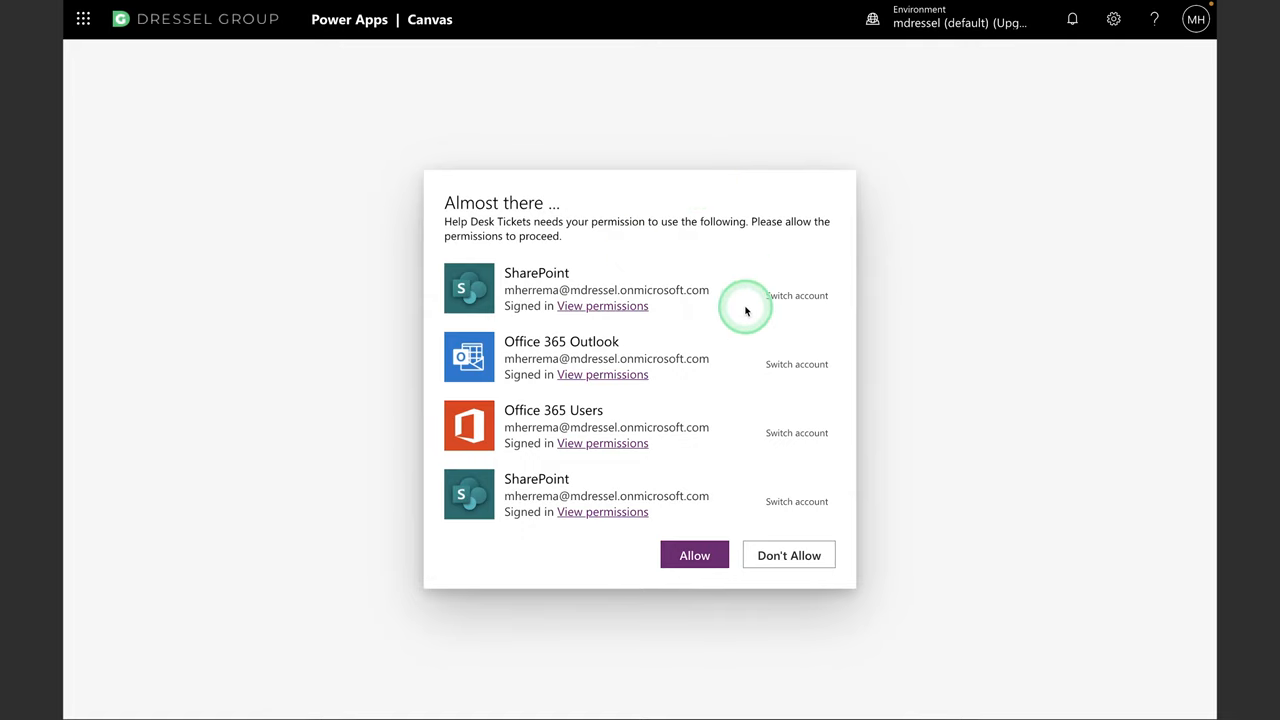
mouse_move(772, 411)
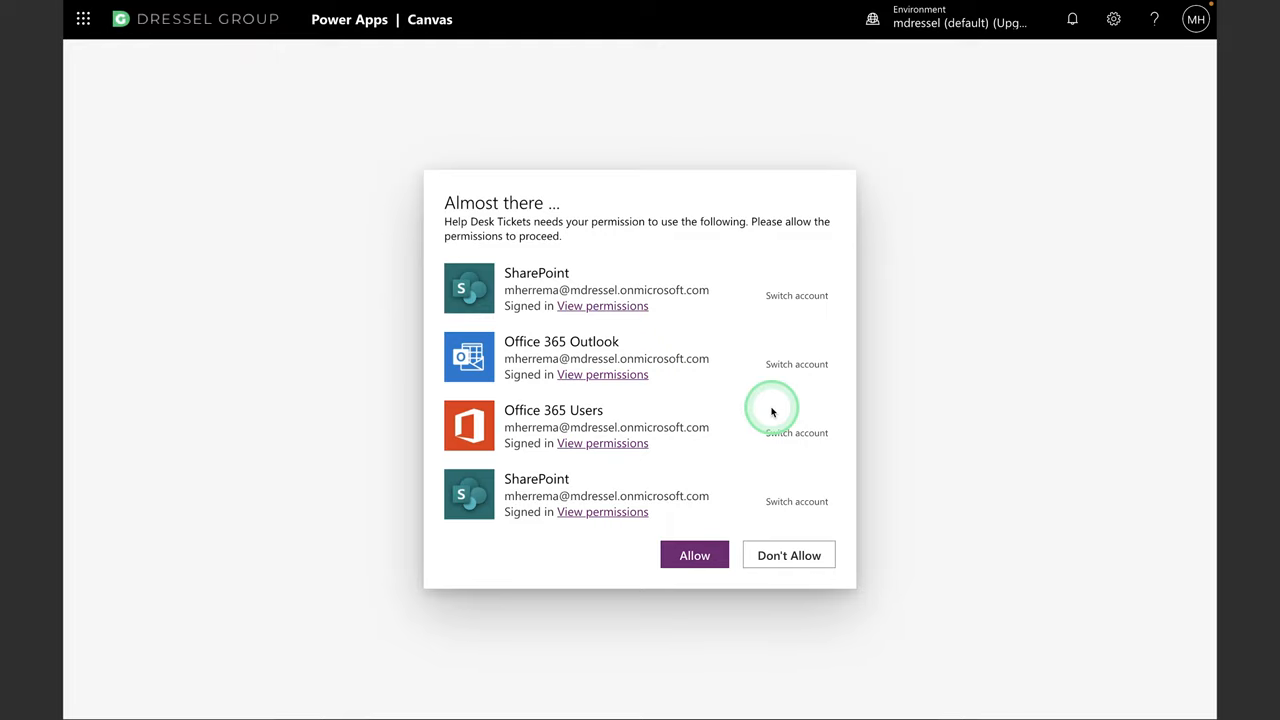
Step: Allow the app's SharePoint, Office 365 Outlook and Office 365 Users connections
click(694, 555)
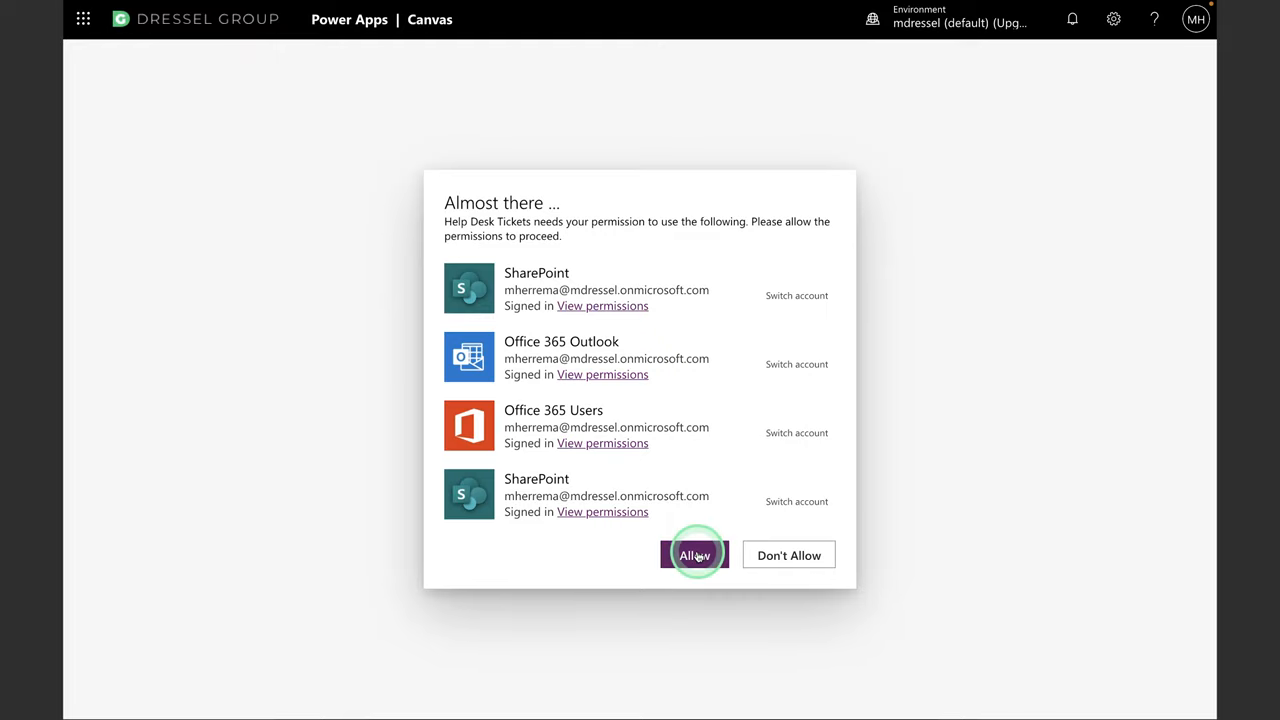
click(693, 555)
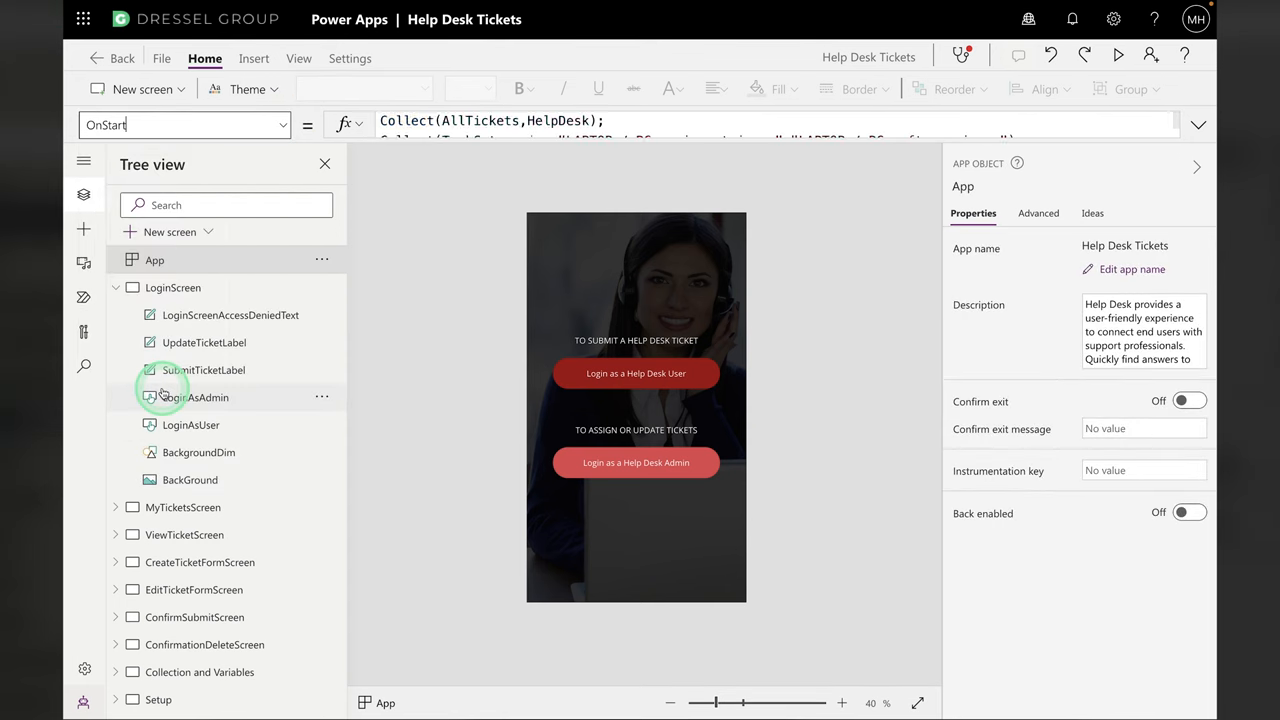
Step: Review the expanded App OnStart formula, then show LoginScreen's OnVisible formula
click(1198, 128)
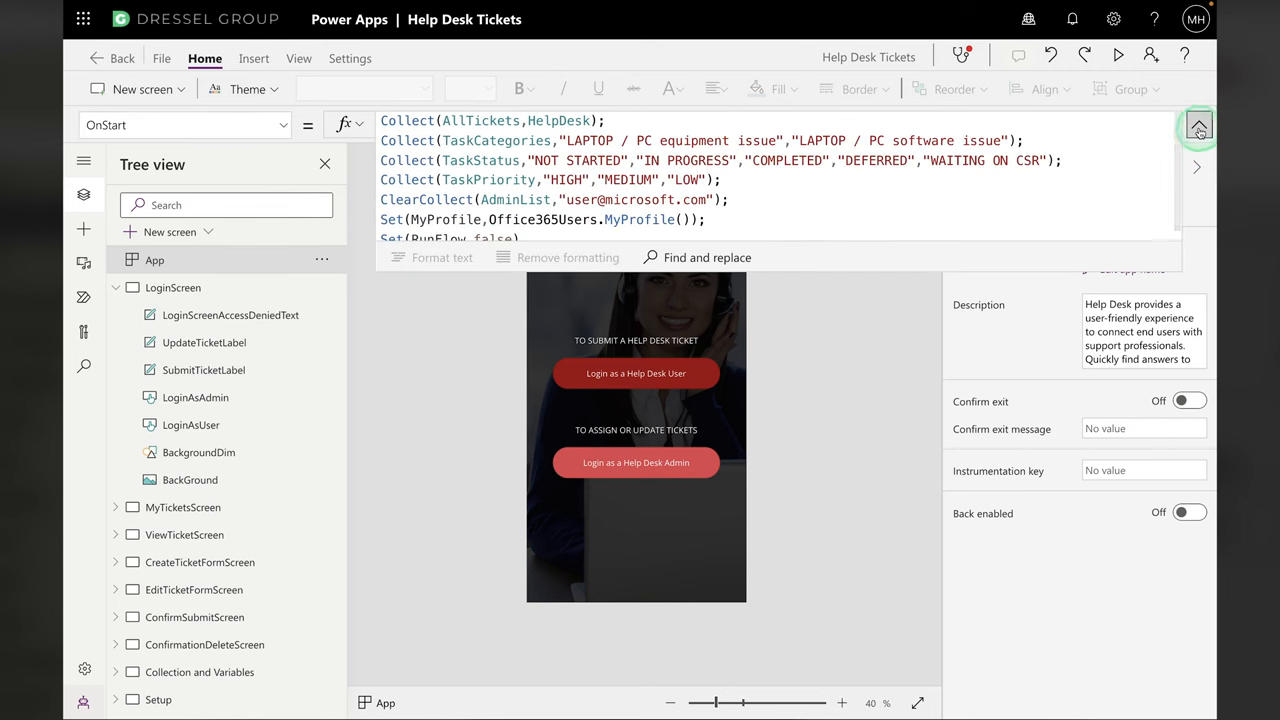
click(705, 190)
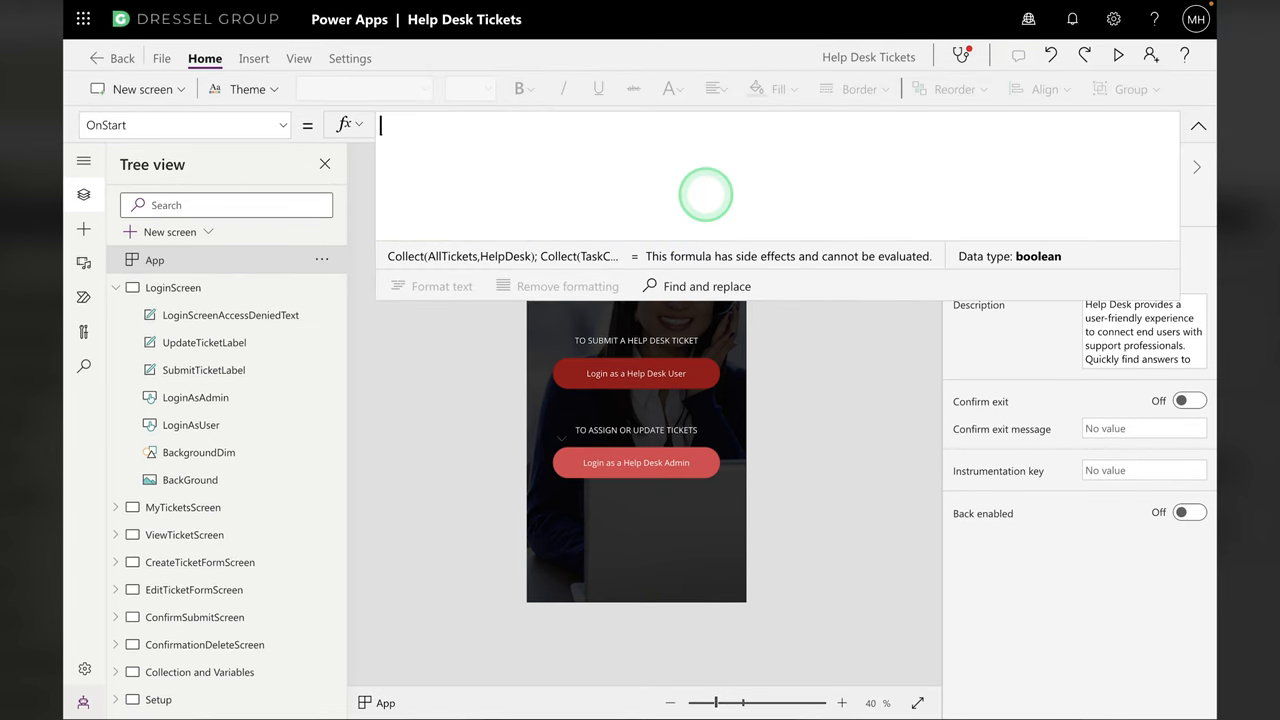
click(172, 287)
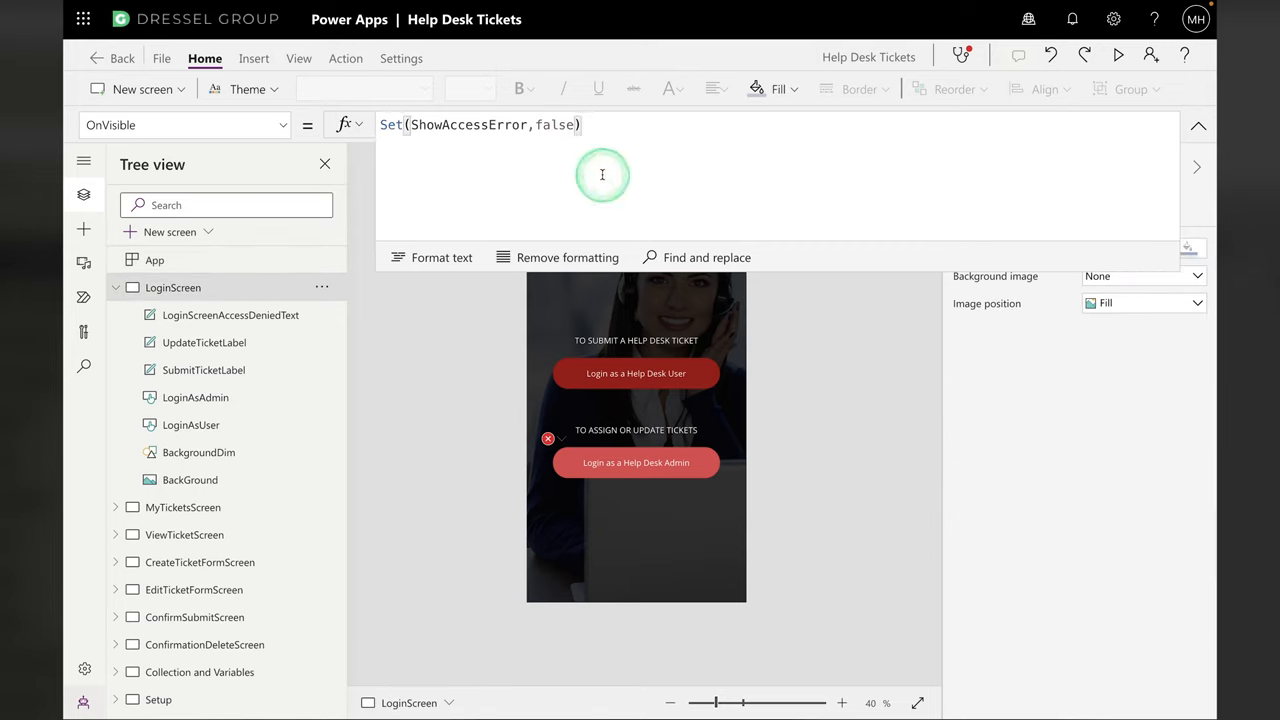
click(480, 124)
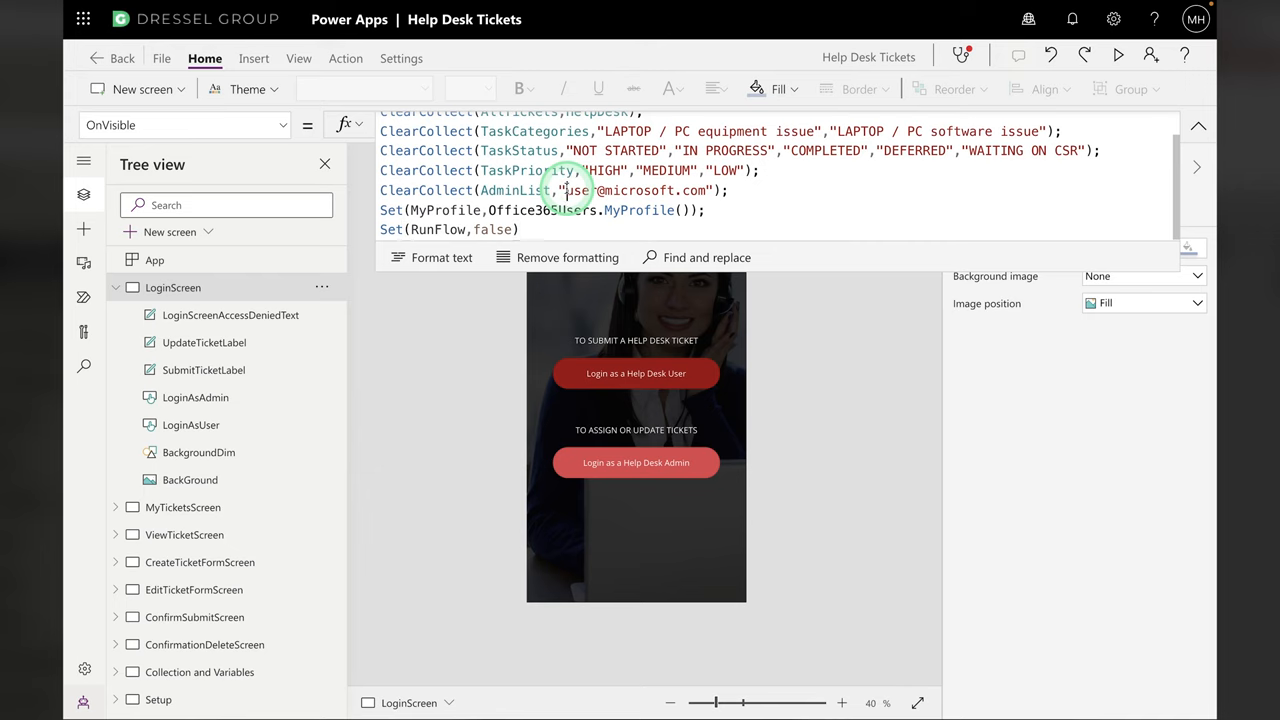
double_click(580, 190)
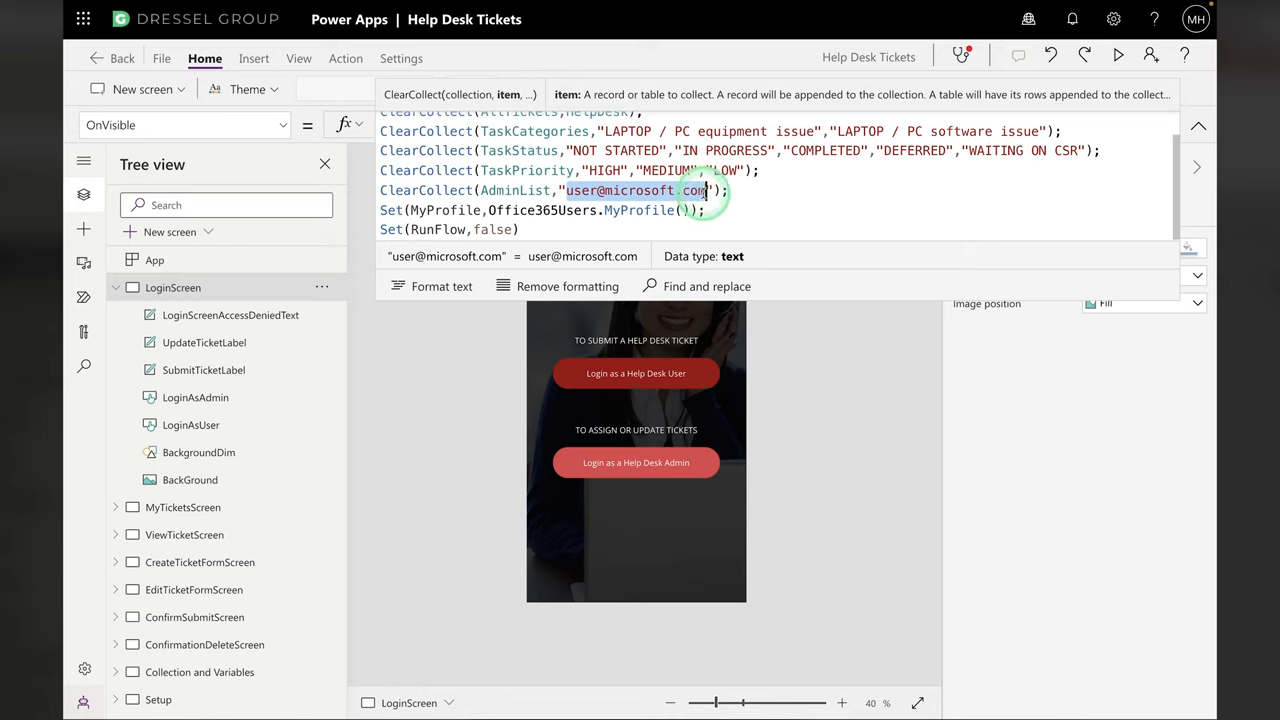
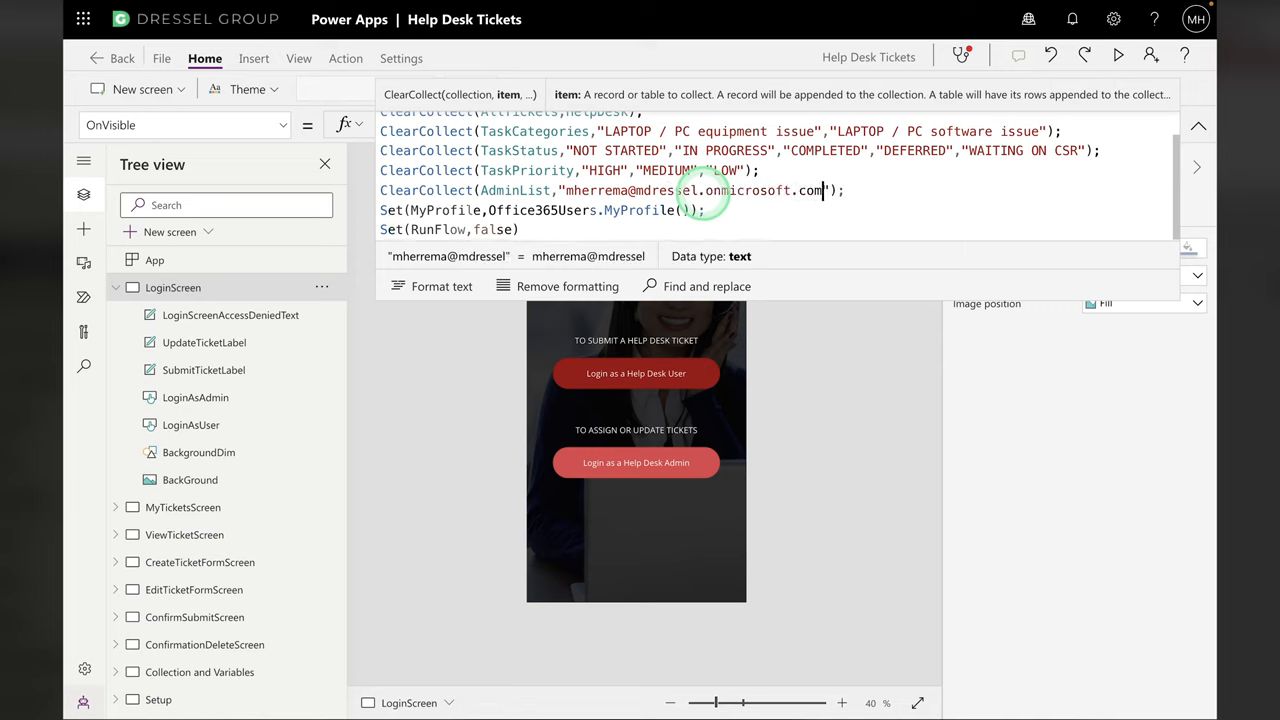
click(1198, 125)
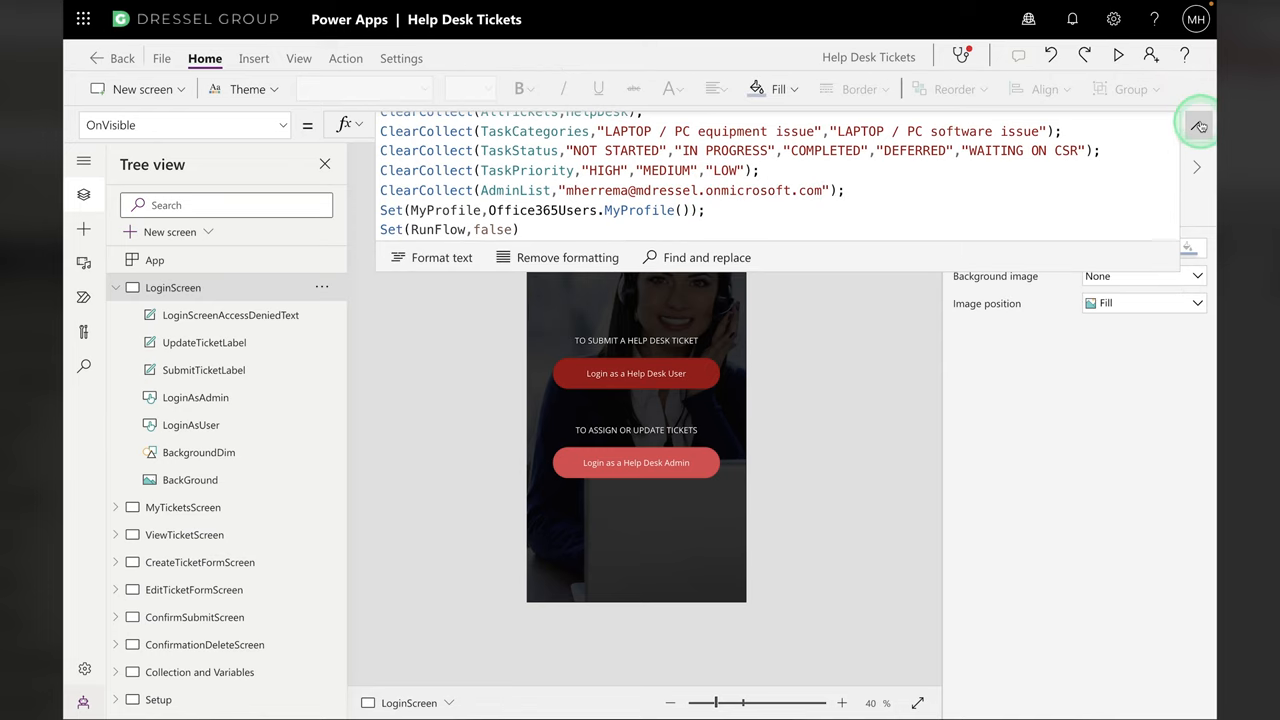
click(1198, 124)
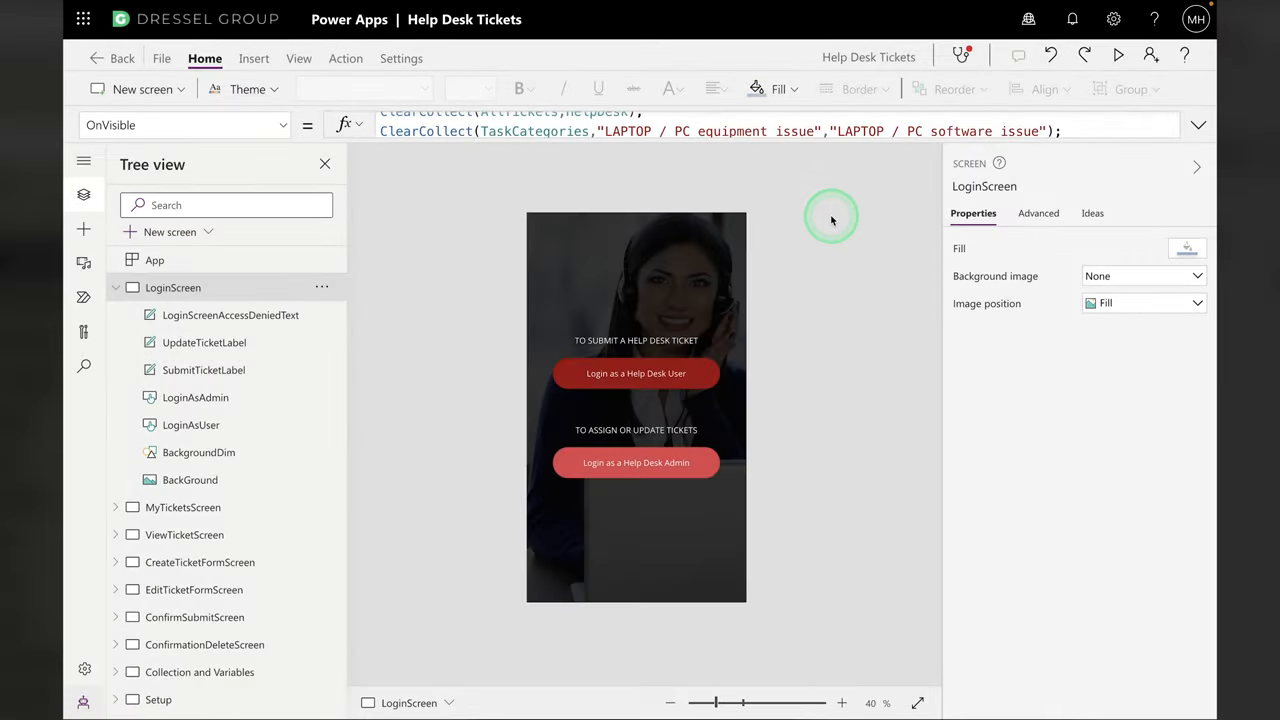
Step: Save the app and show its Data pane listing Office365Users and HelpDeskFlow
click(298, 58)
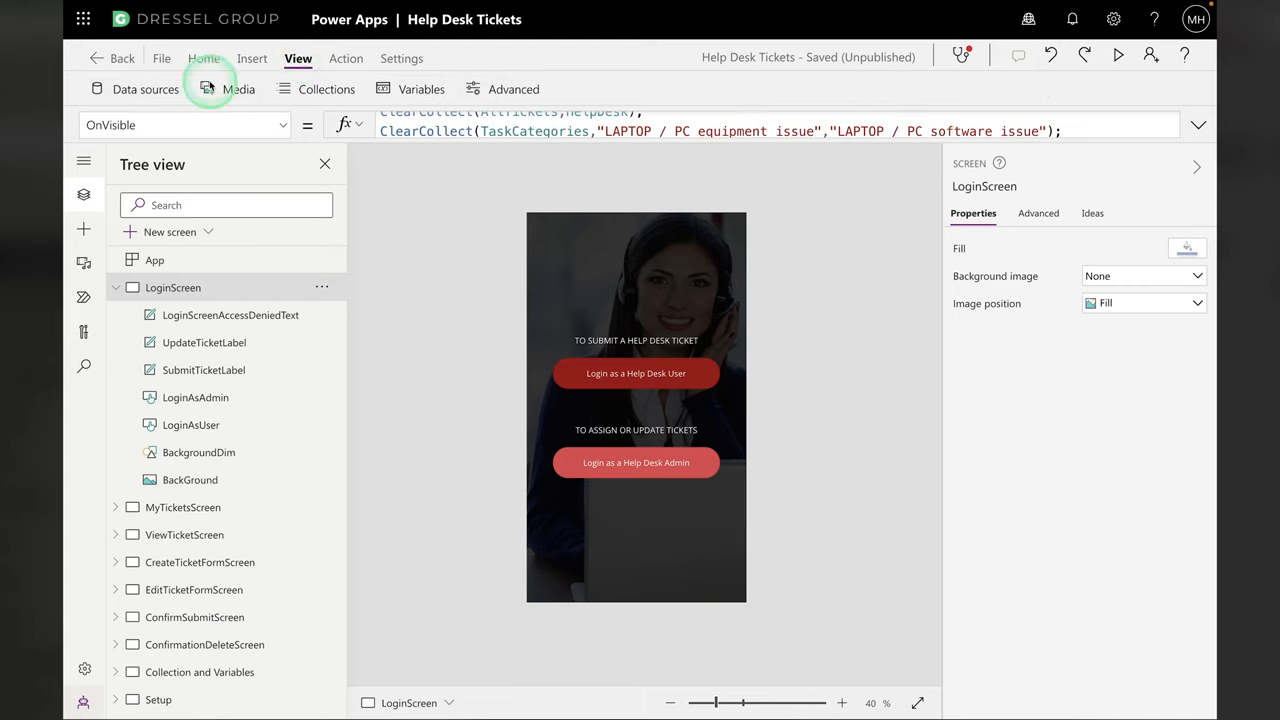
click(145, 89)
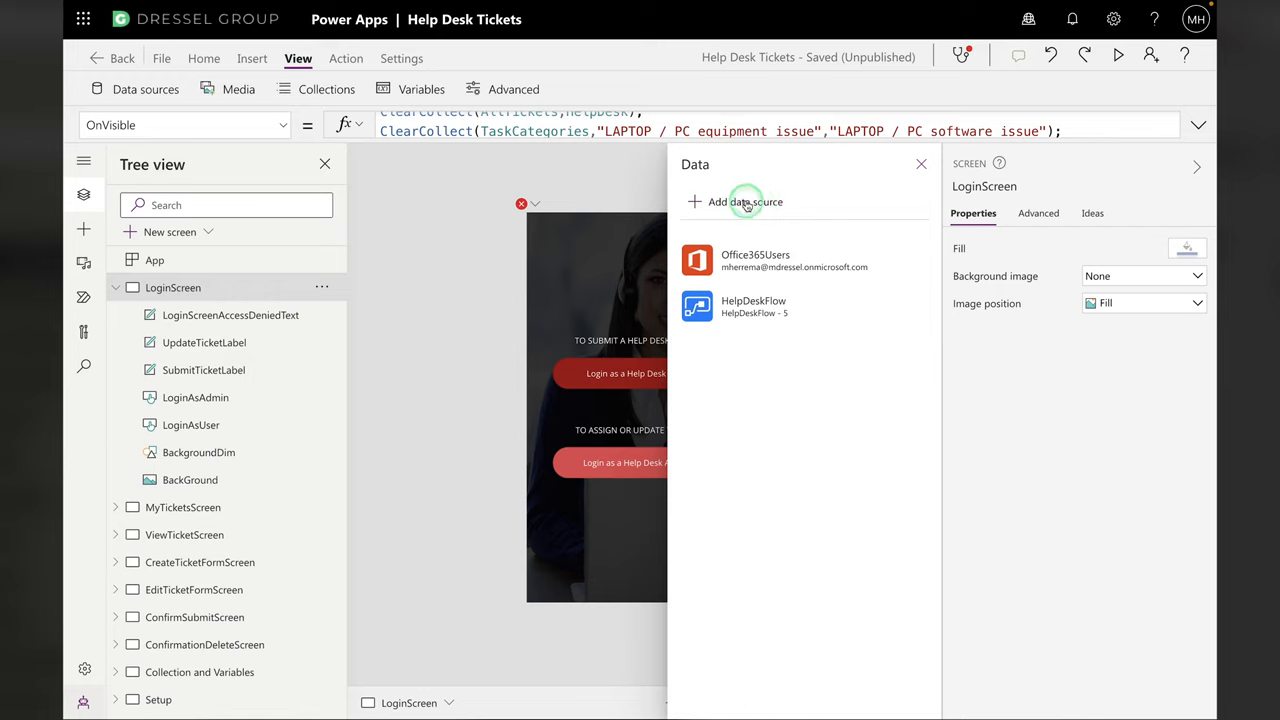
Step: Add the HelpDesk list from the SPFX Testing SharePoint site as a data source
text(sha)
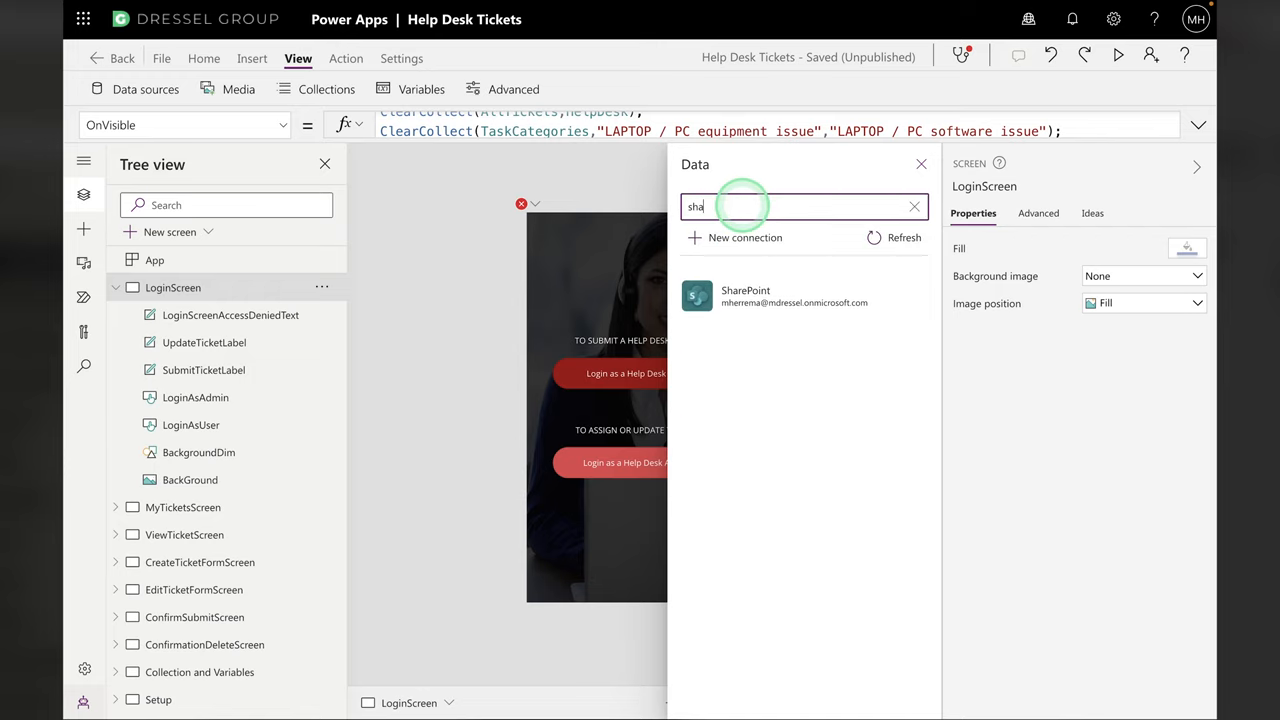
click(745, 296)
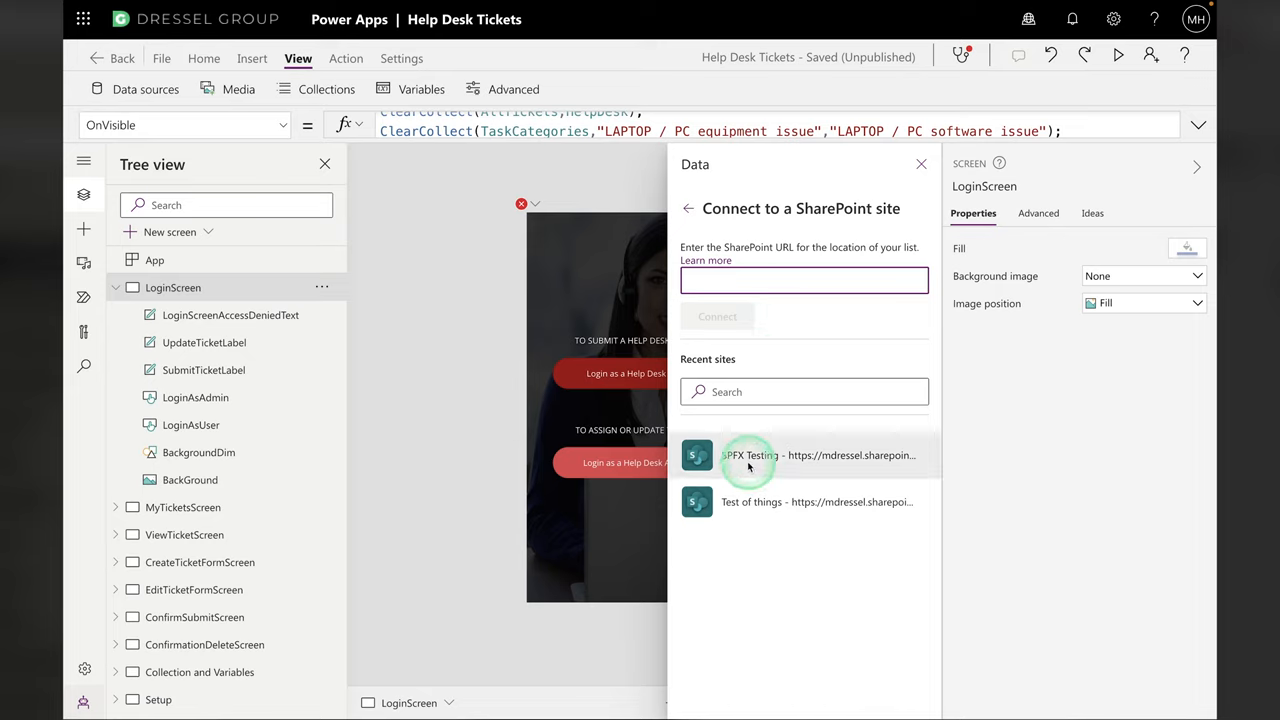
click(748, 455)
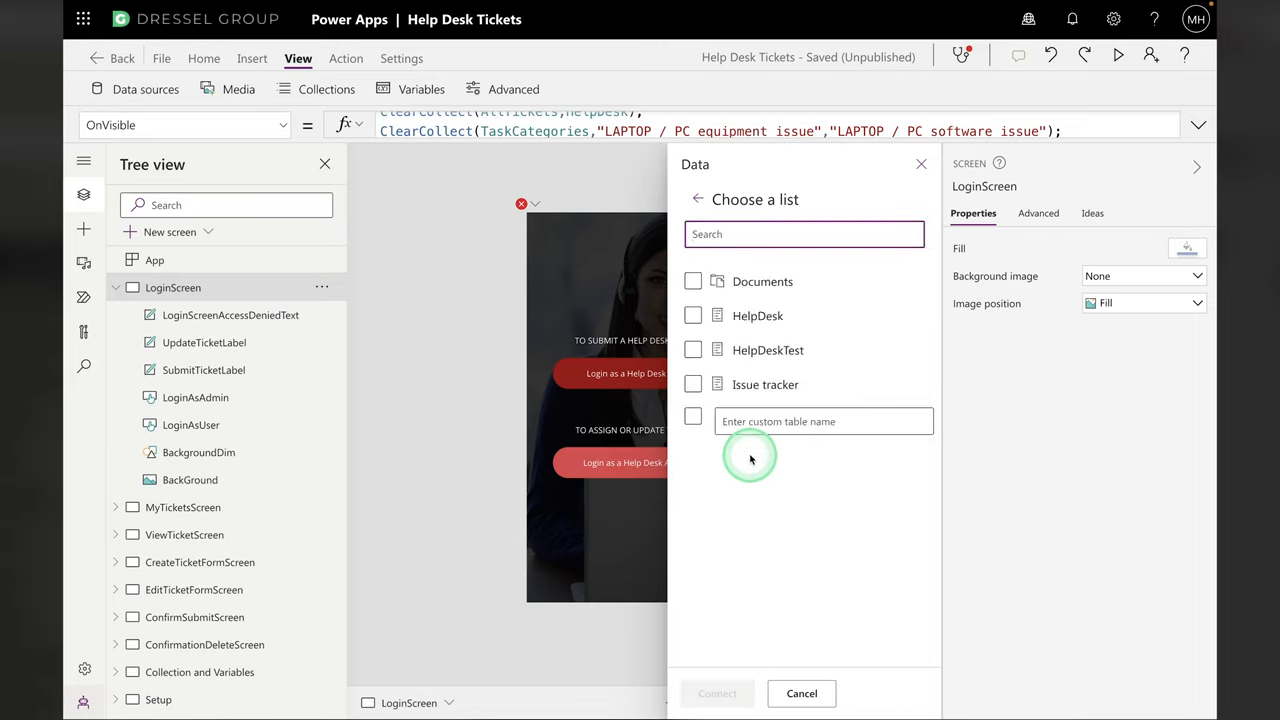
click(693, 315)
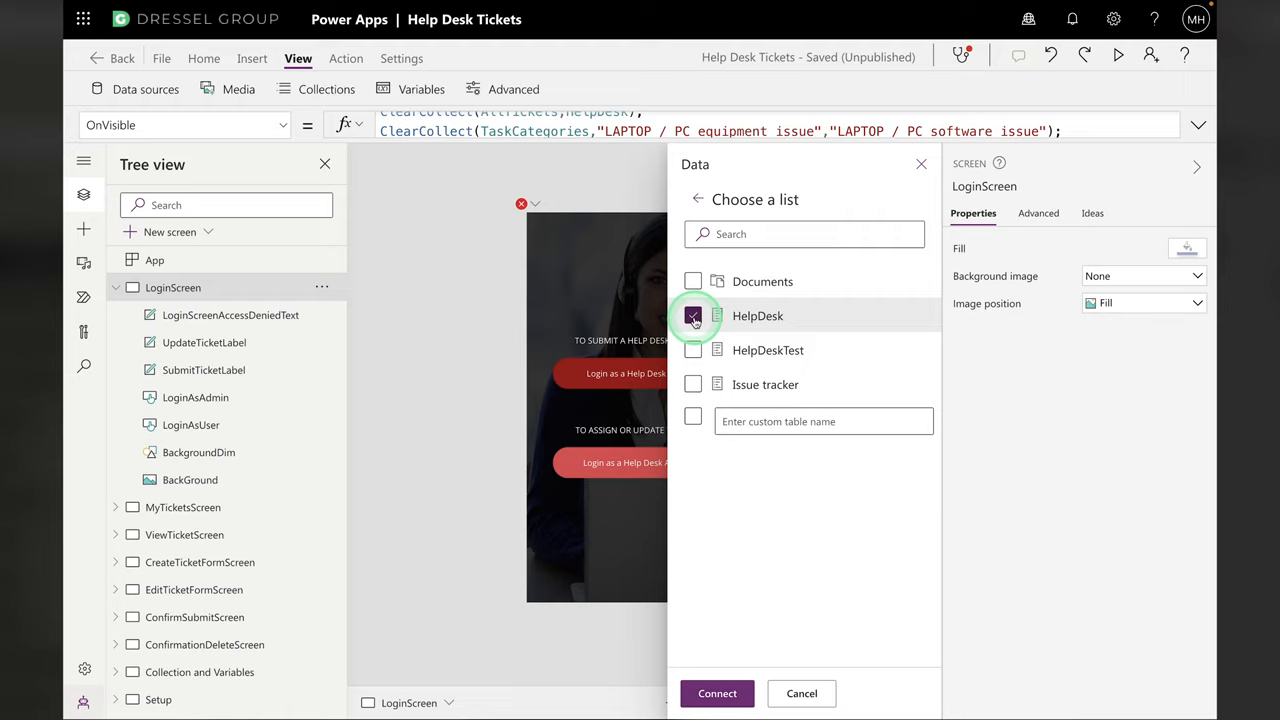
click(693, 315)
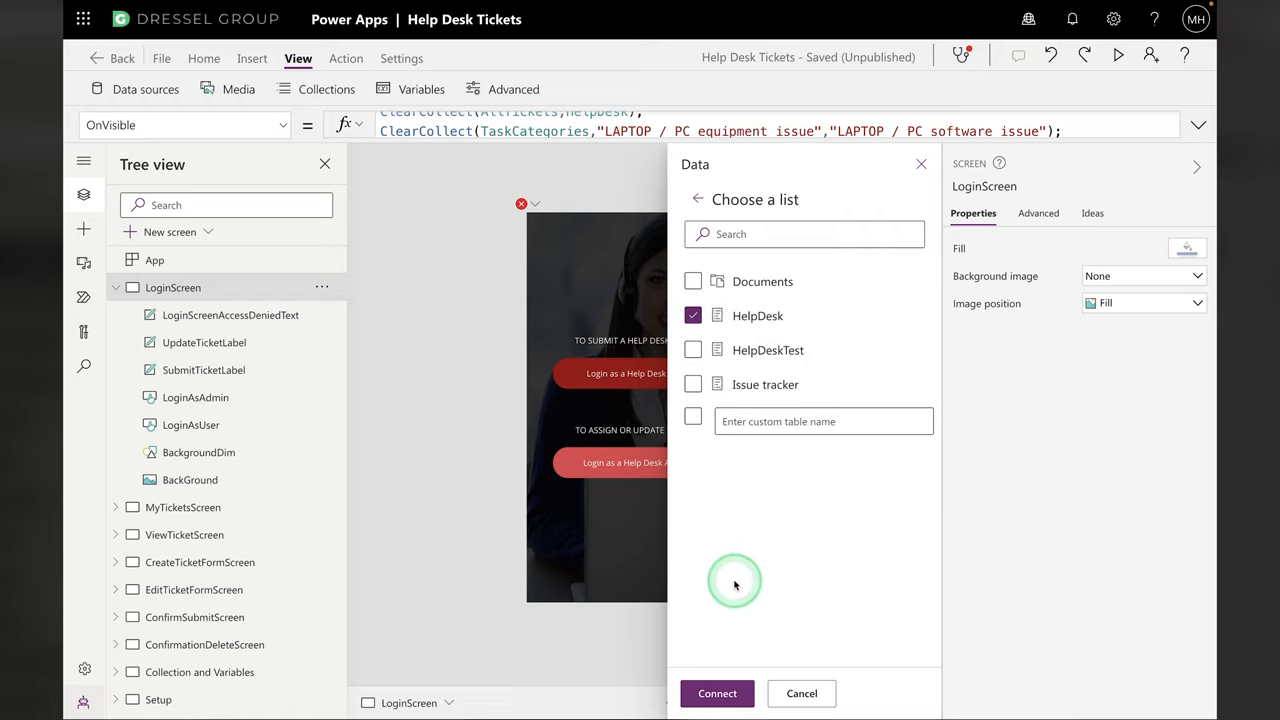
click(717, 693)
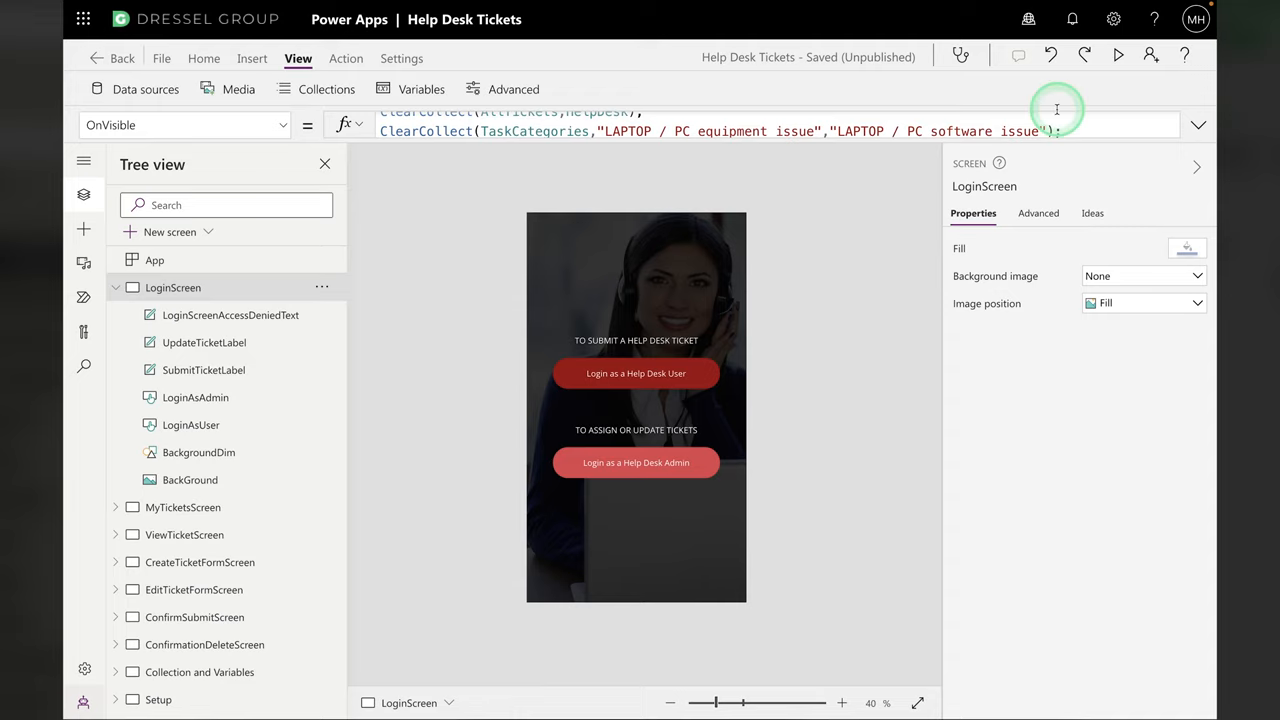
Step: In preview, create a low-priority Laptop / PC Equipment Issue 'Test ticket' as a help desk user
click(1118, 55)
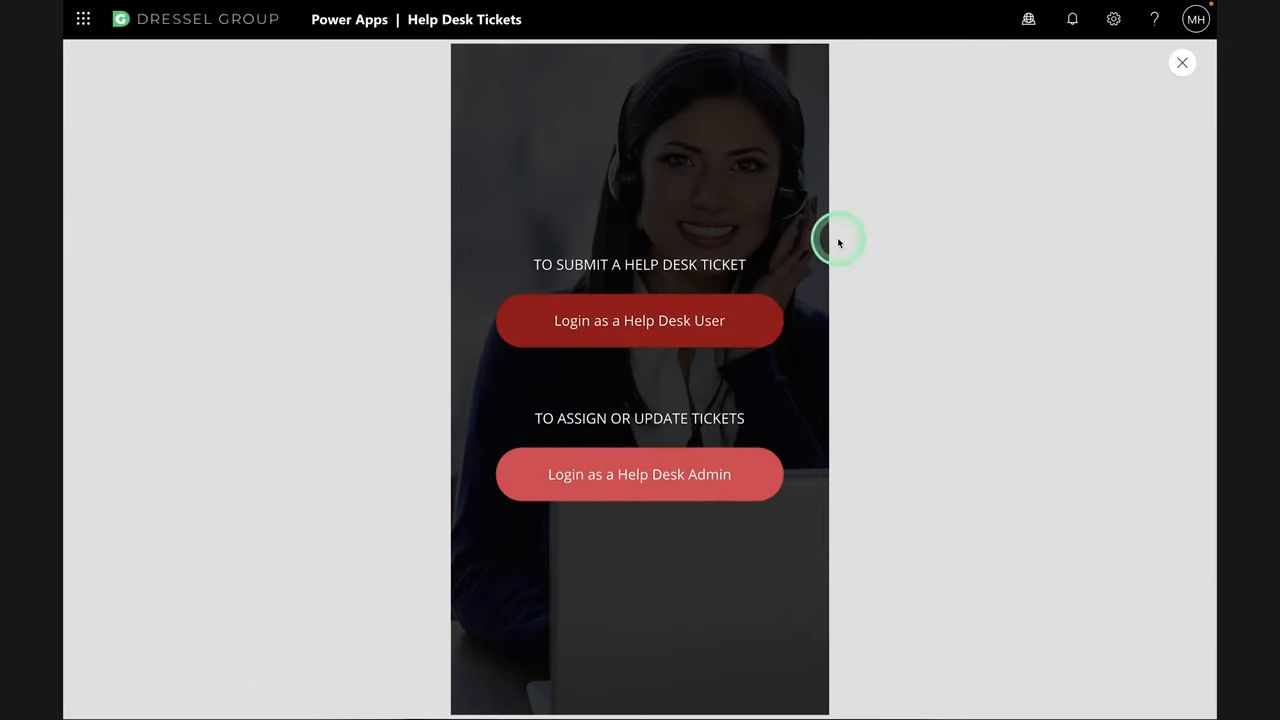
click(639, 320)
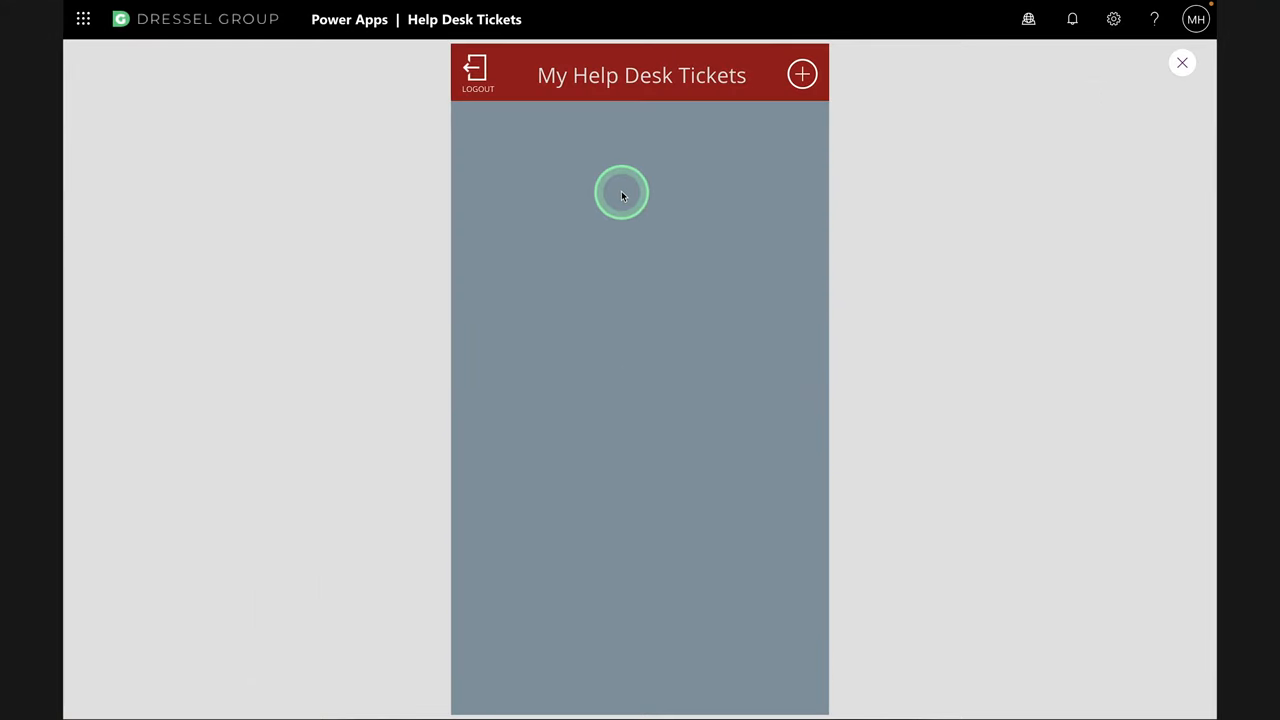
click(801, 74)
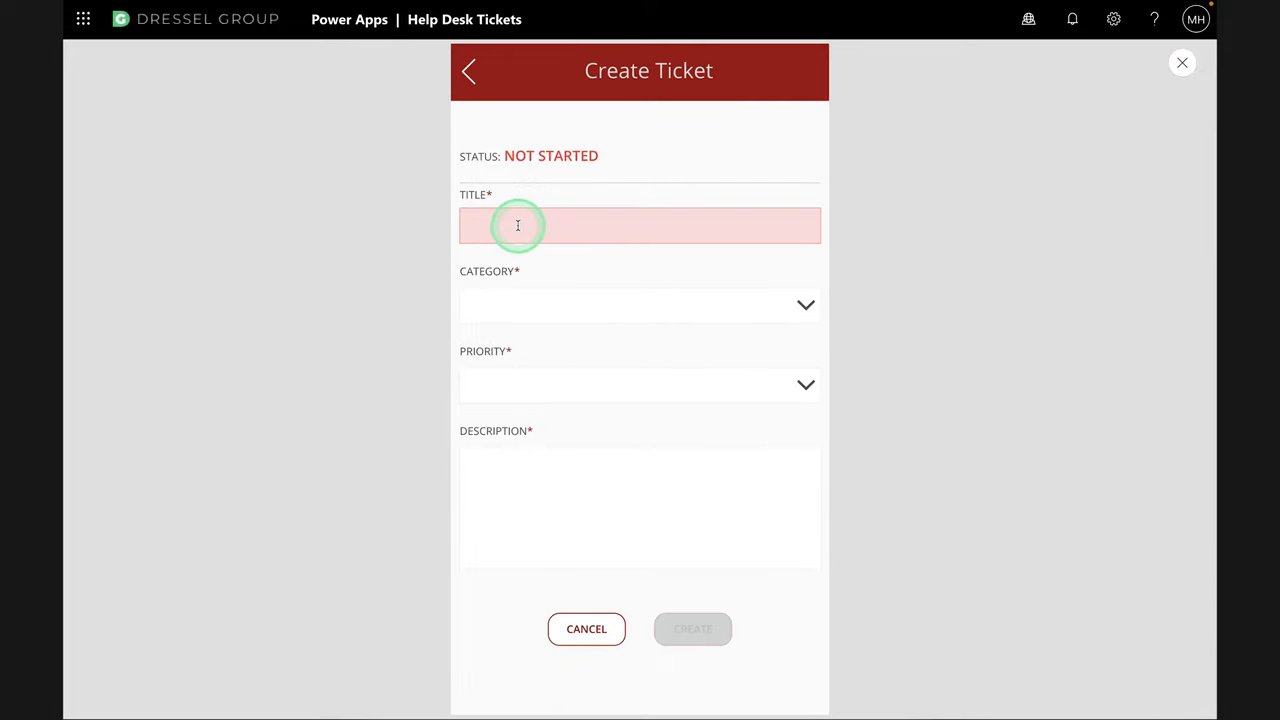
text(TEst ti)
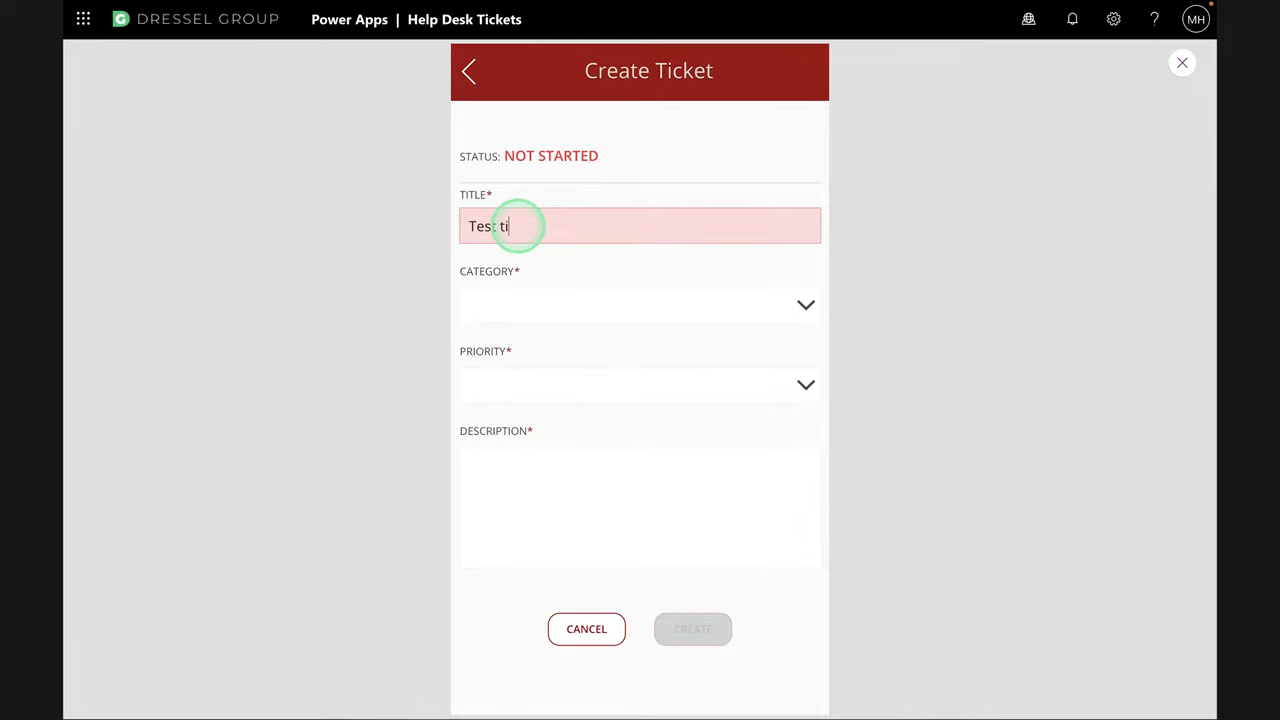
click(643, 305)
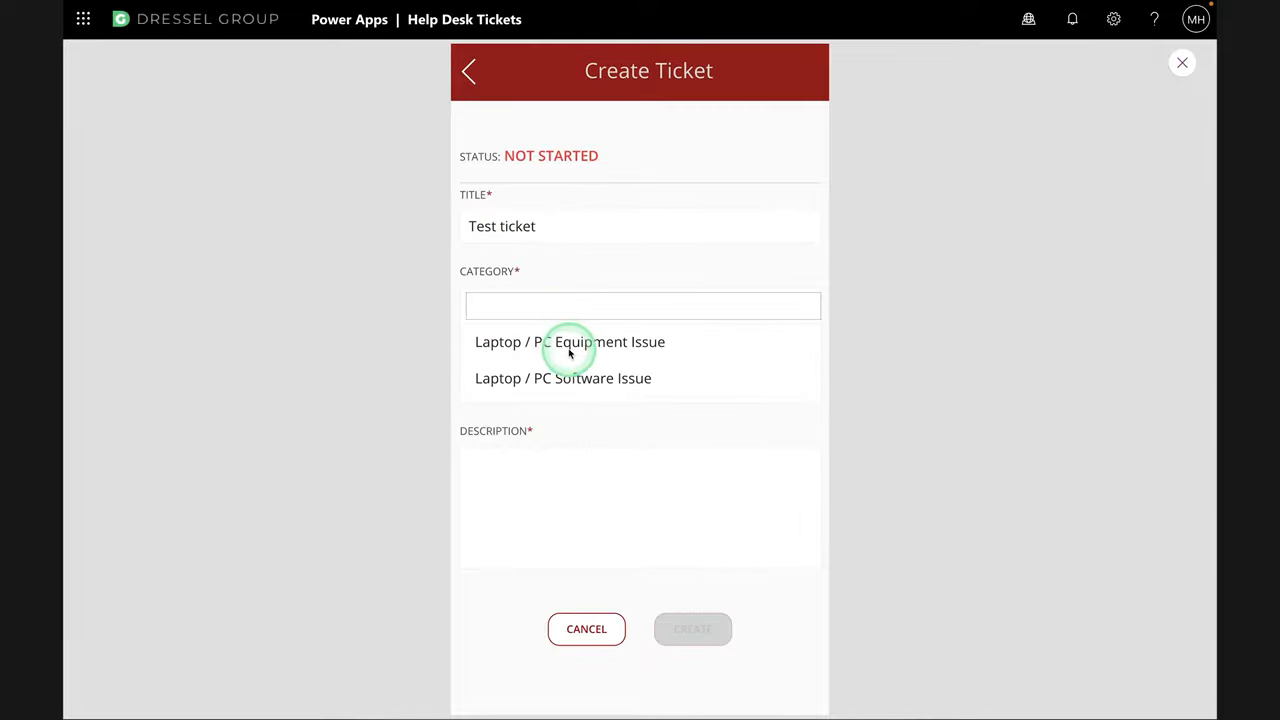
click(569, 341)
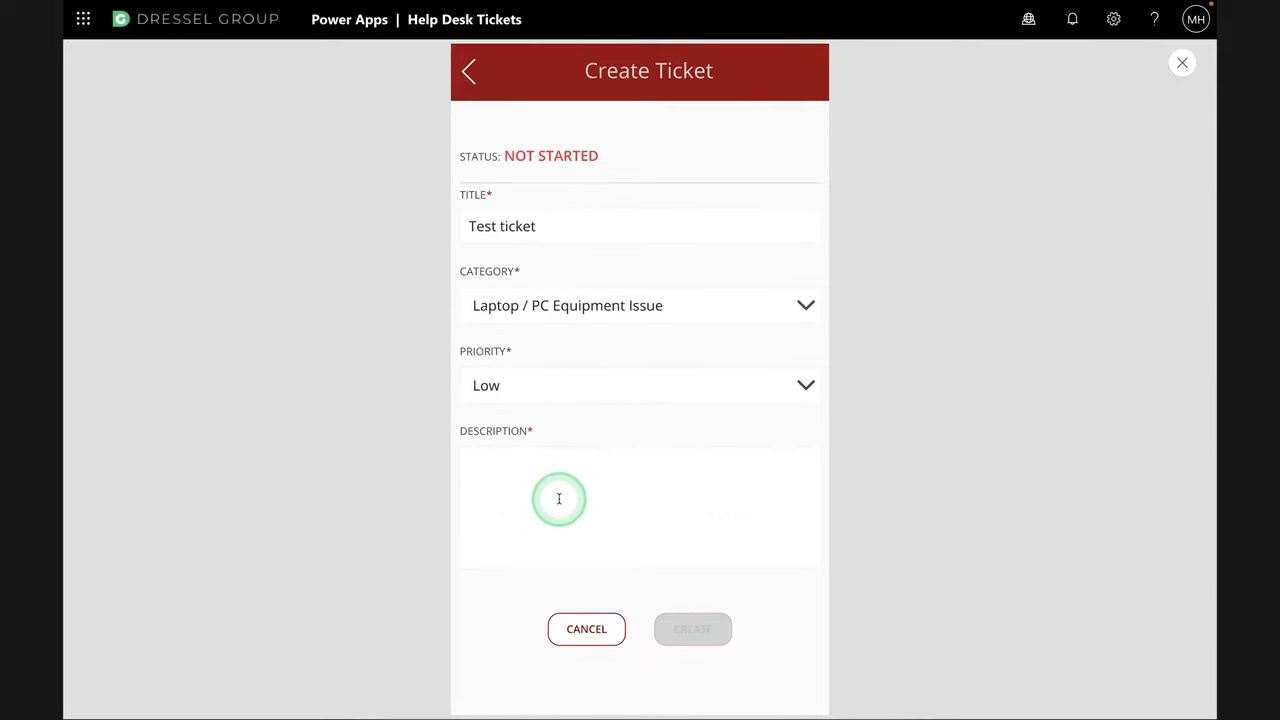
text(asdf)
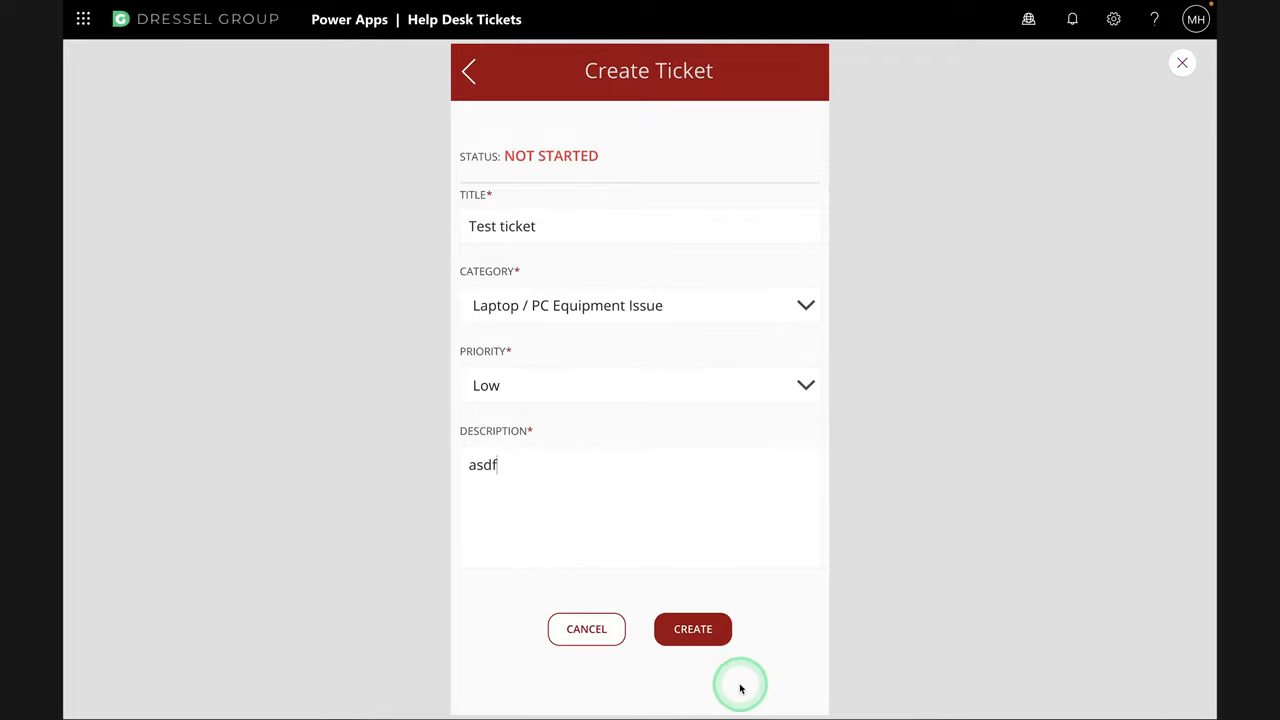
click(692, 628)
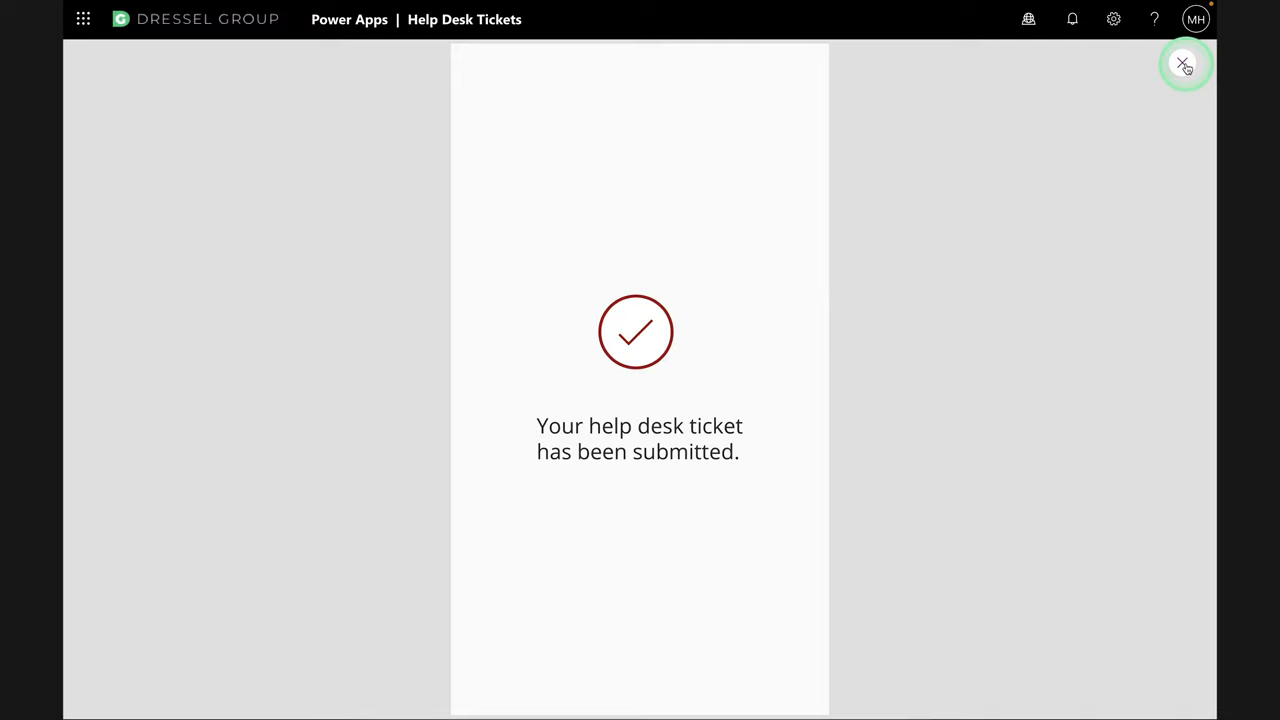
click(1185, 64)
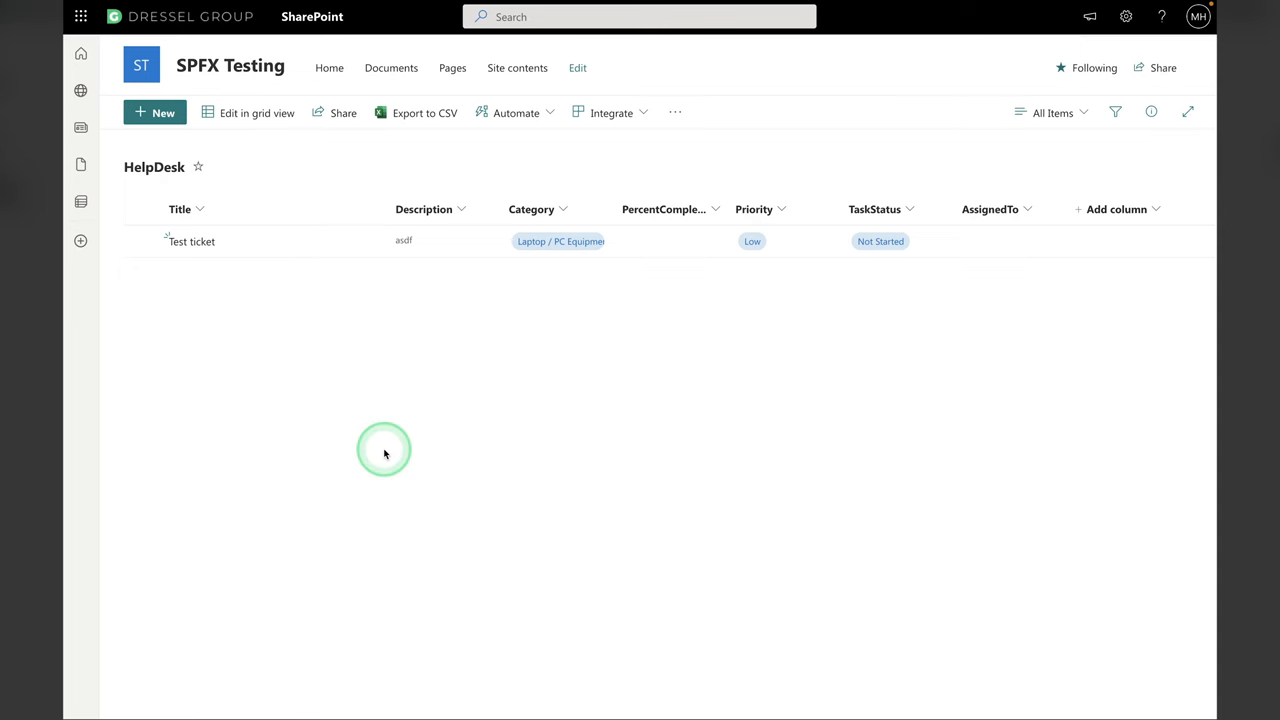
mouse_move(437, 355)
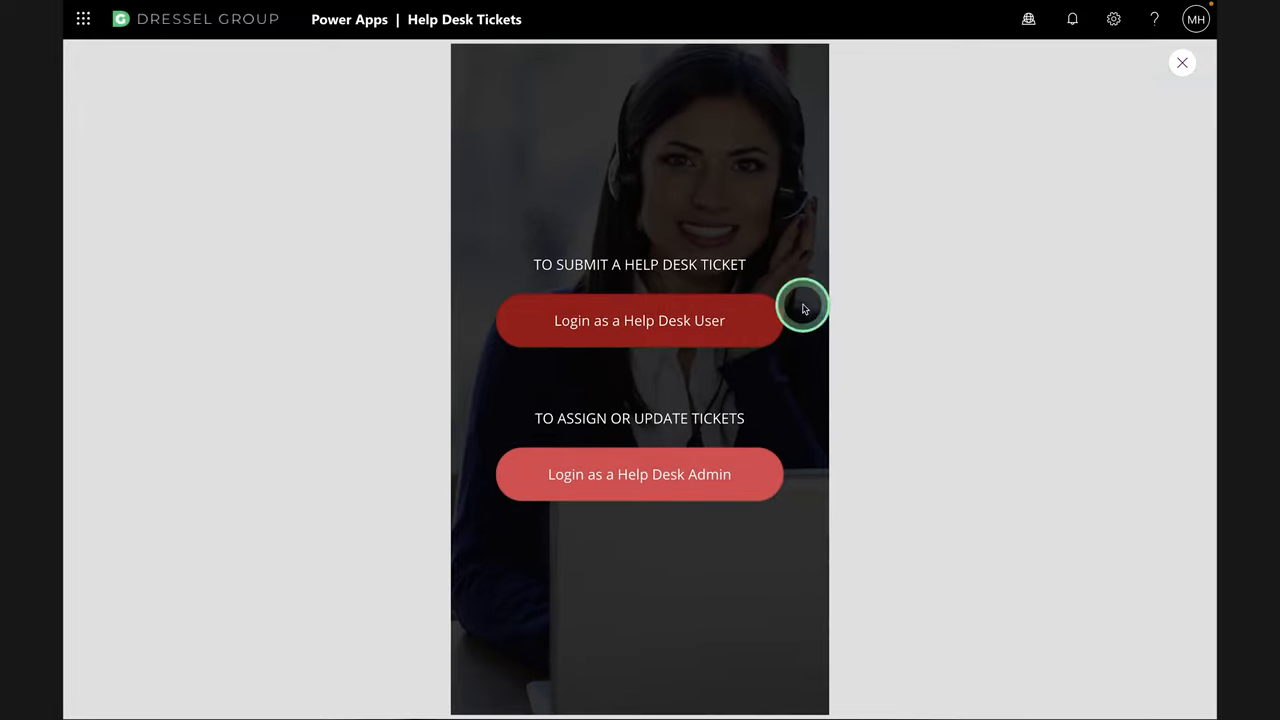
Step: Log in as a help desk user, inspect Test ticket's edit view, and exit preview
click(639, 320)
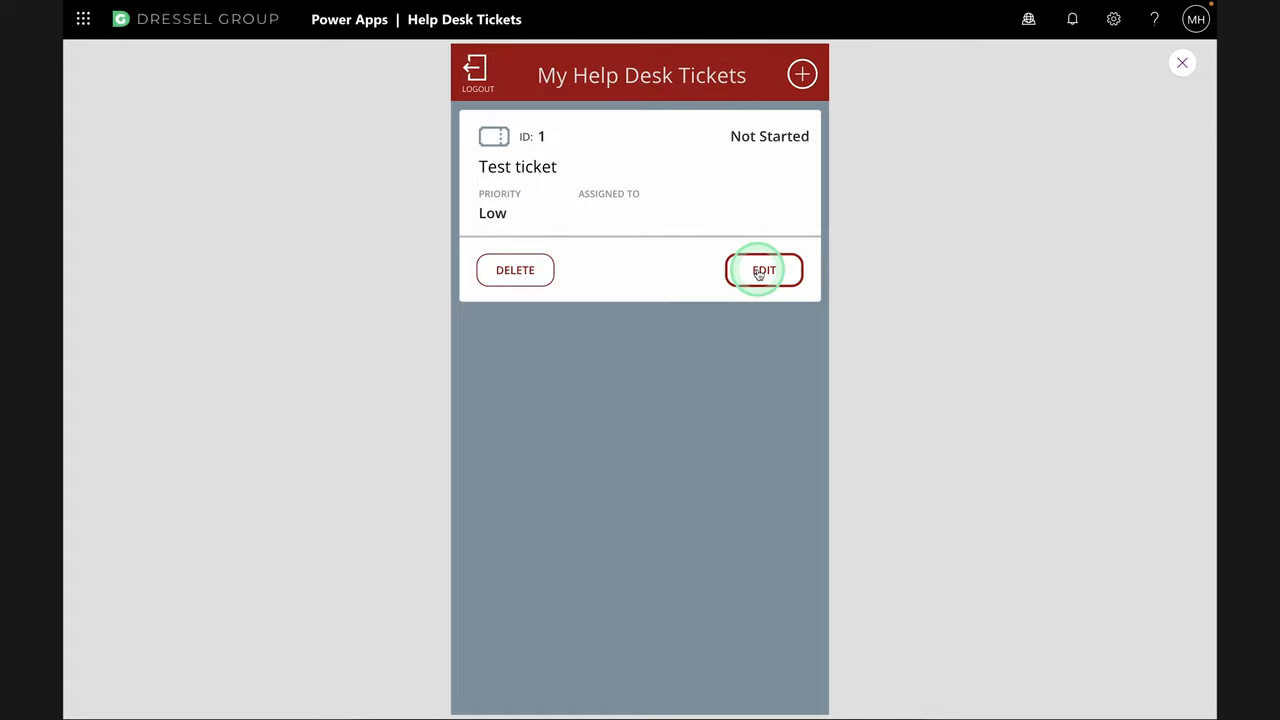
click(763, 270)
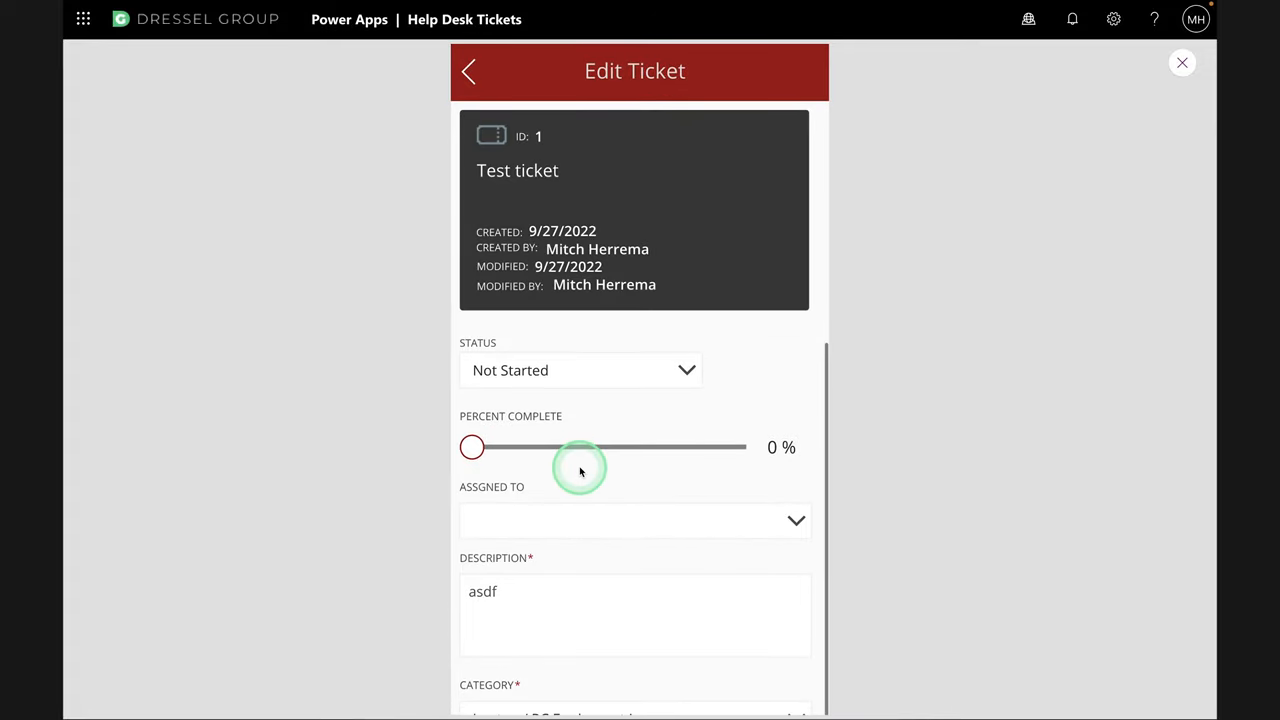
mouse_move(600, 525)
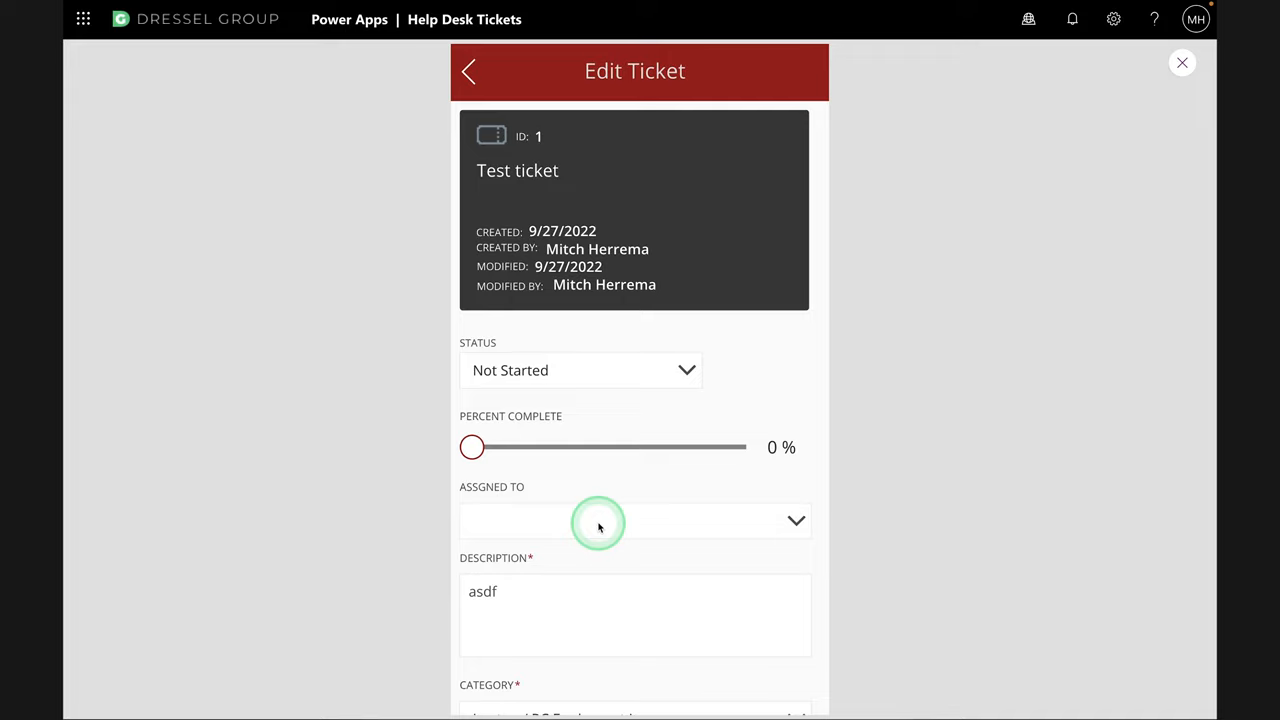
mouse_move(522, 257)
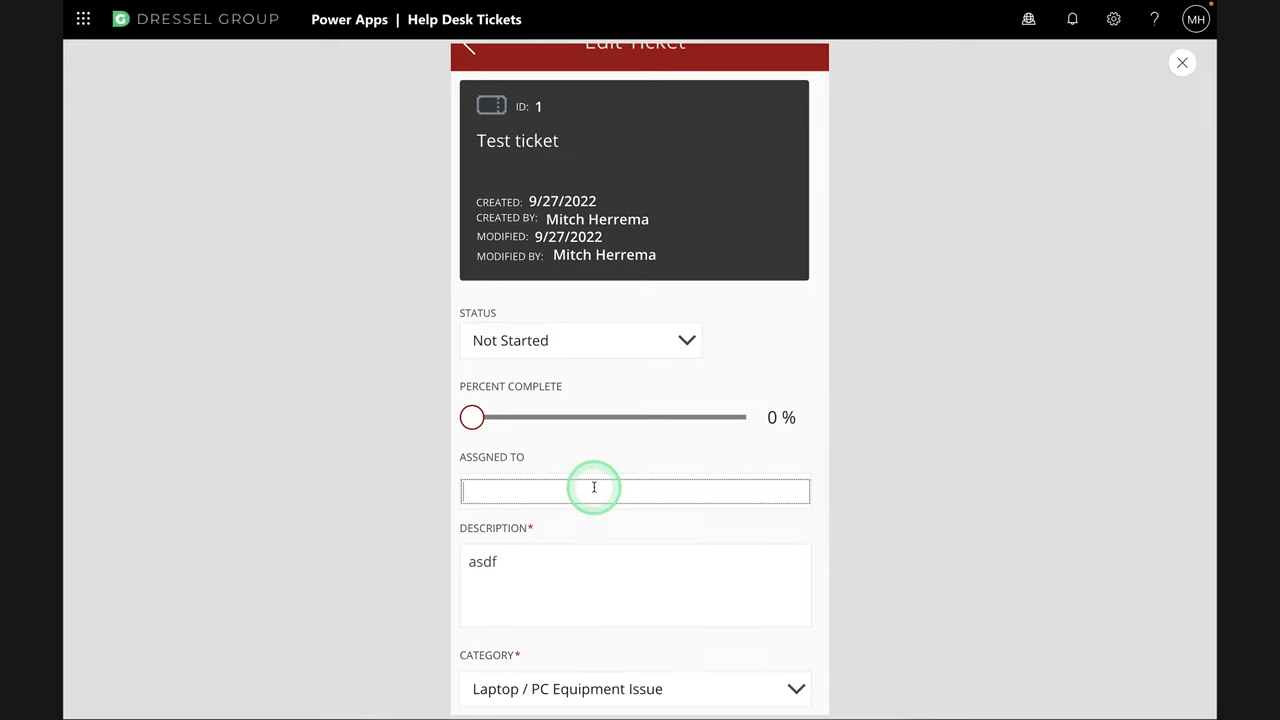
click(1182, 62)
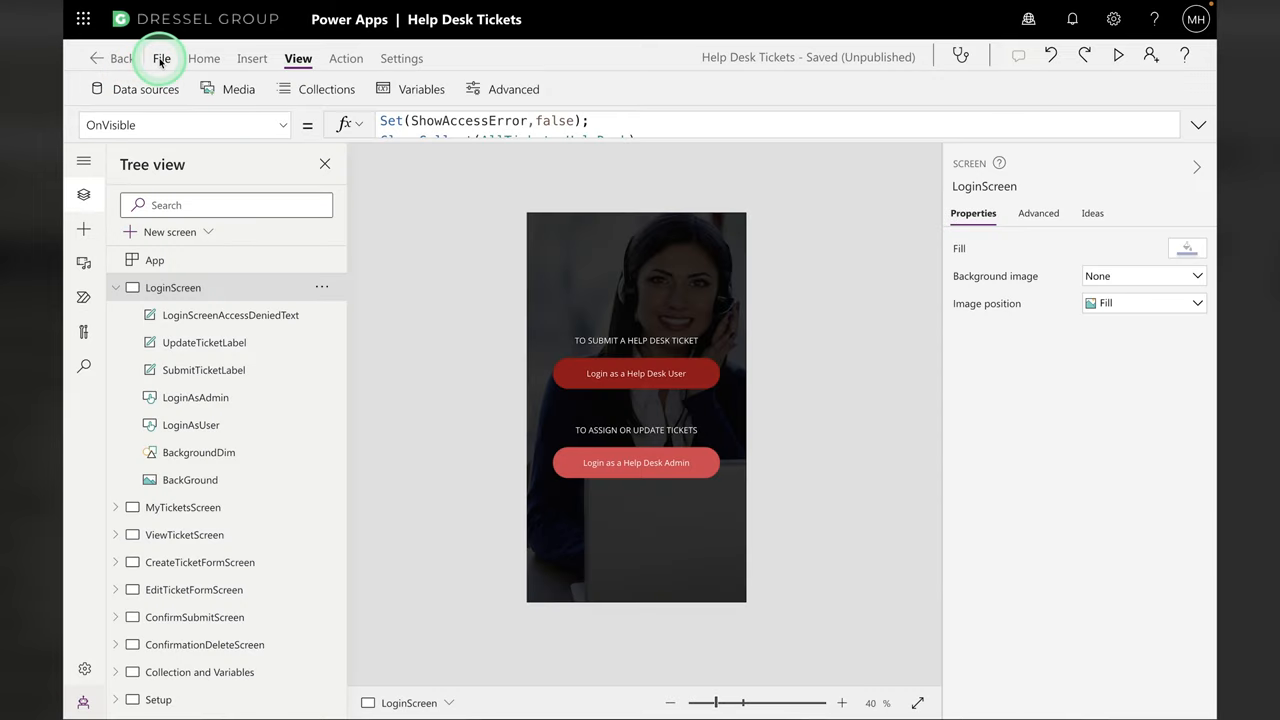
Step: Publish the Help Desk Tickets app from the File save page
click(161, 58)
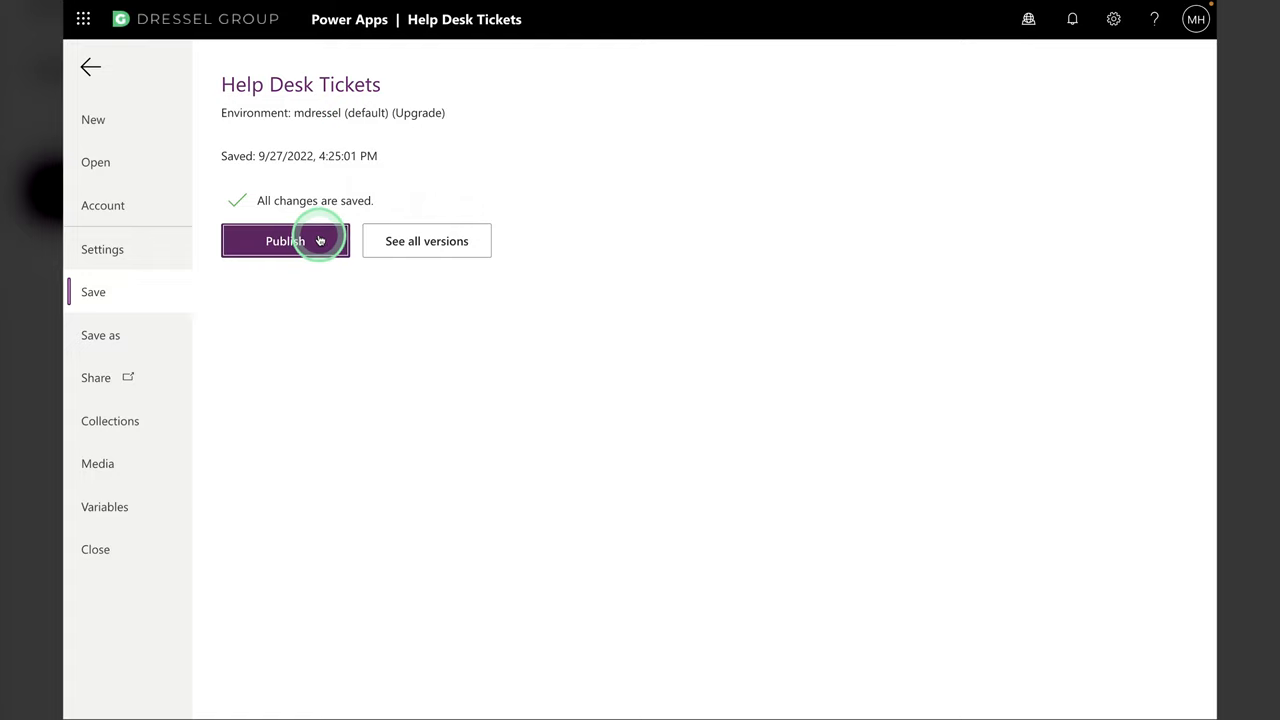
click(285, 240)
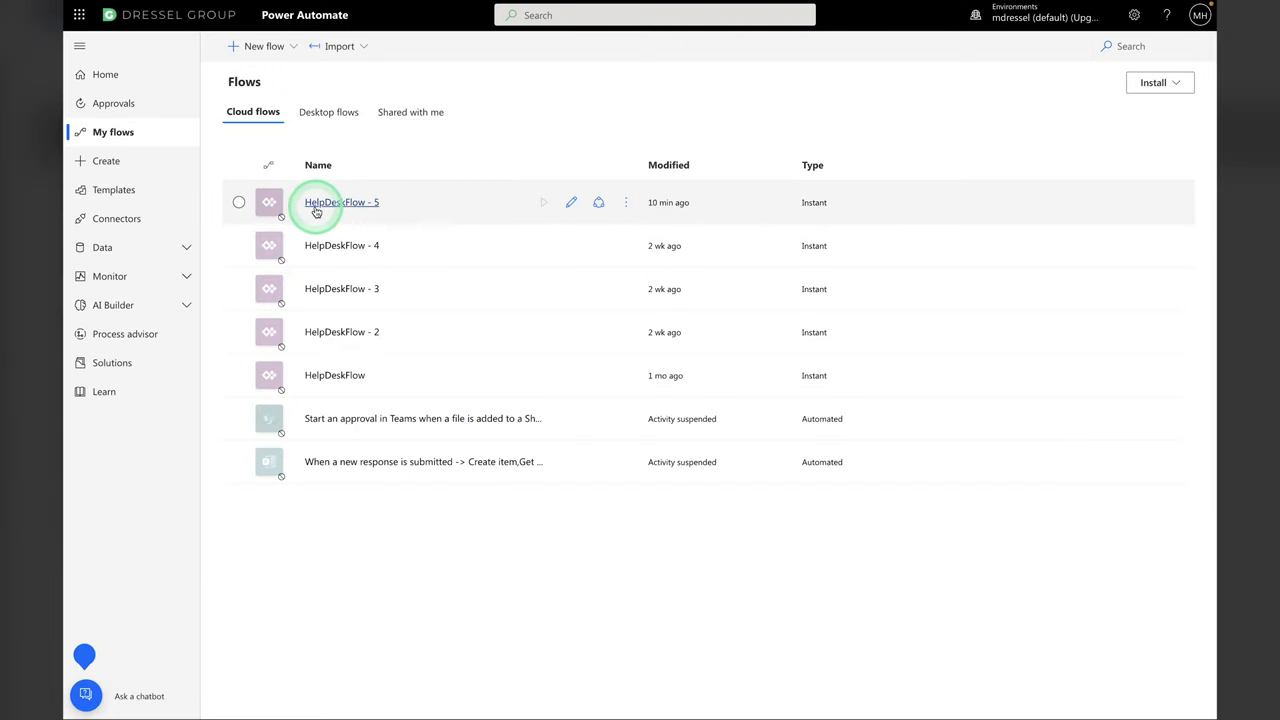
mouse_move(341, 202)
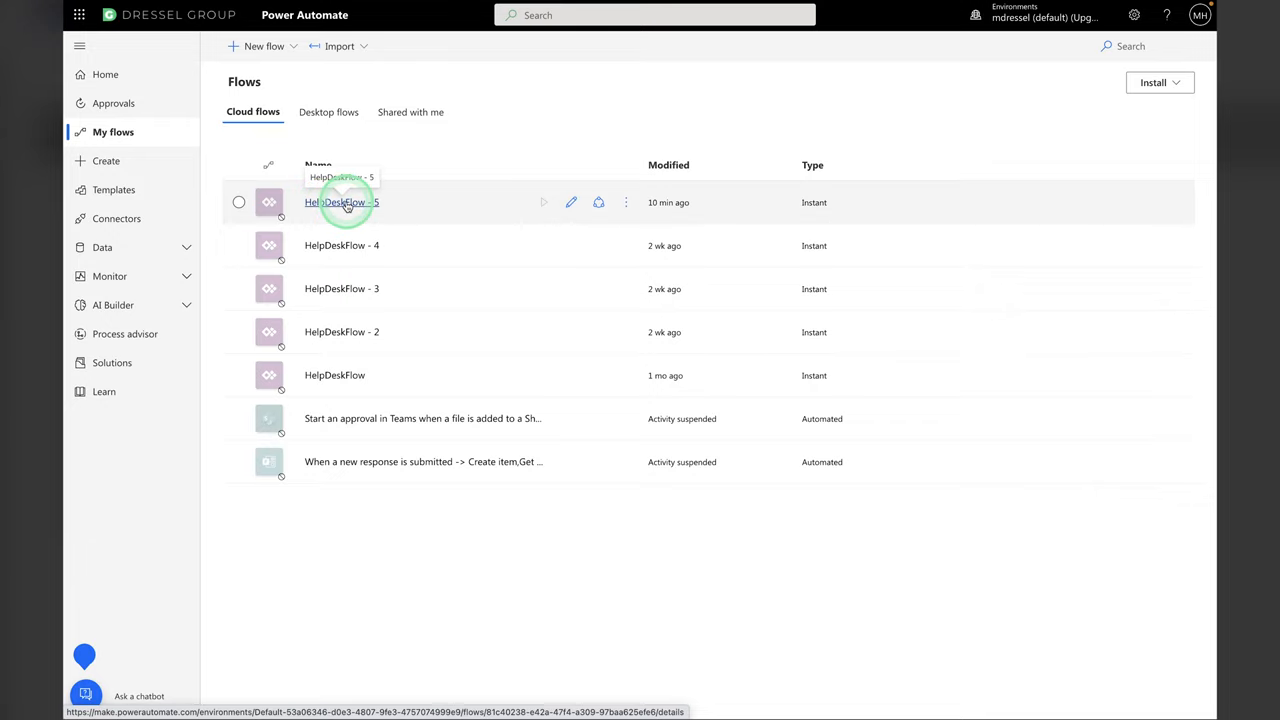
Step: Point HelpDeskFlow - 5's Get items step at the SPFX Testing site's HelpDesk list
click(341, 202)
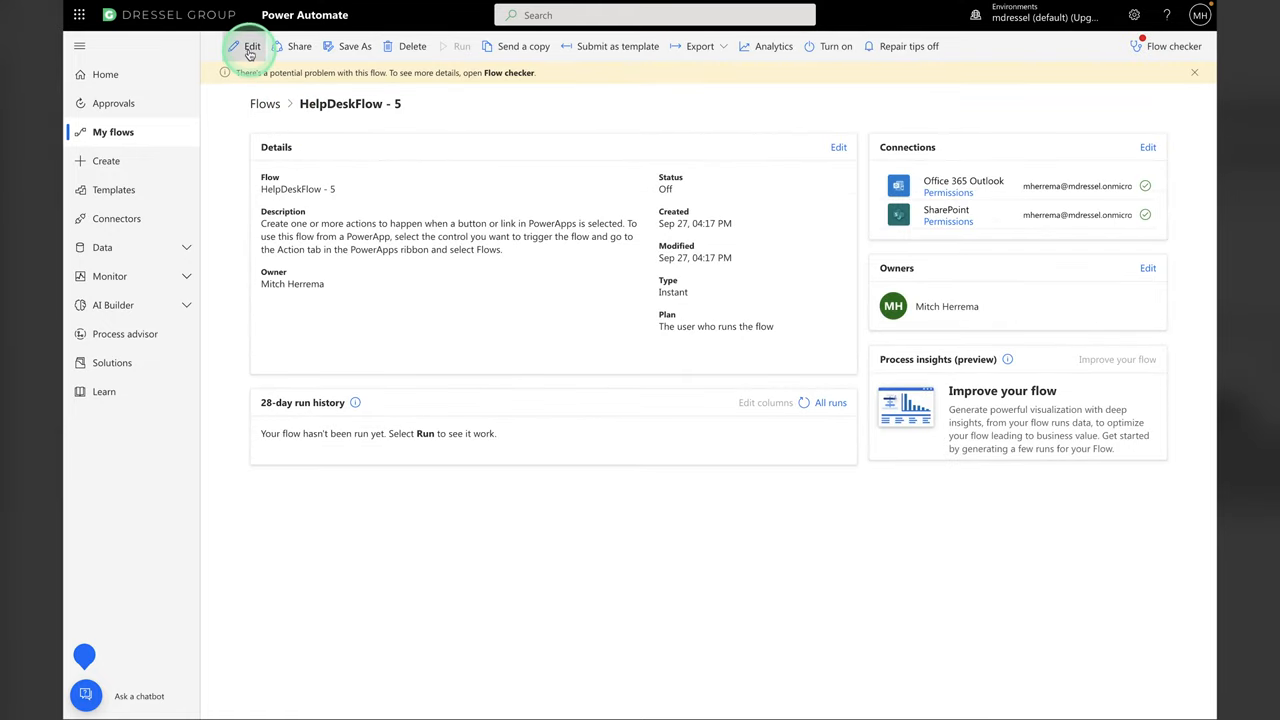
click(249, 46)
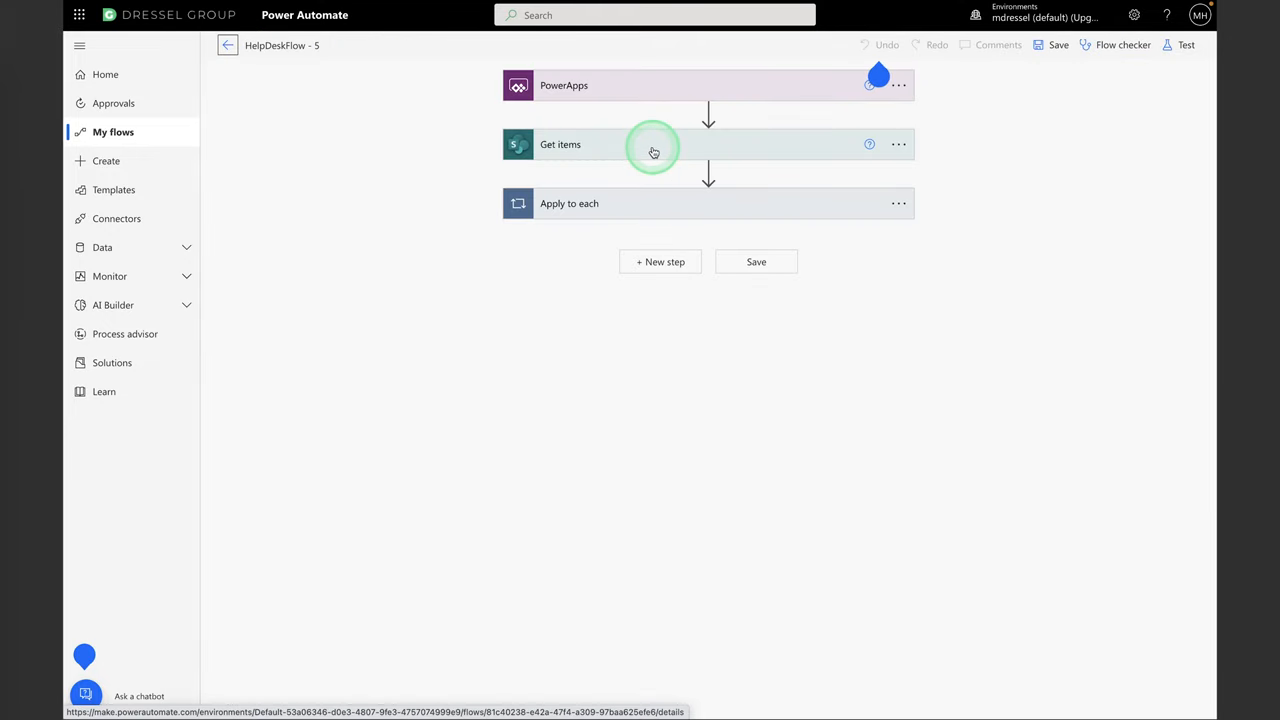
click(650, 144)
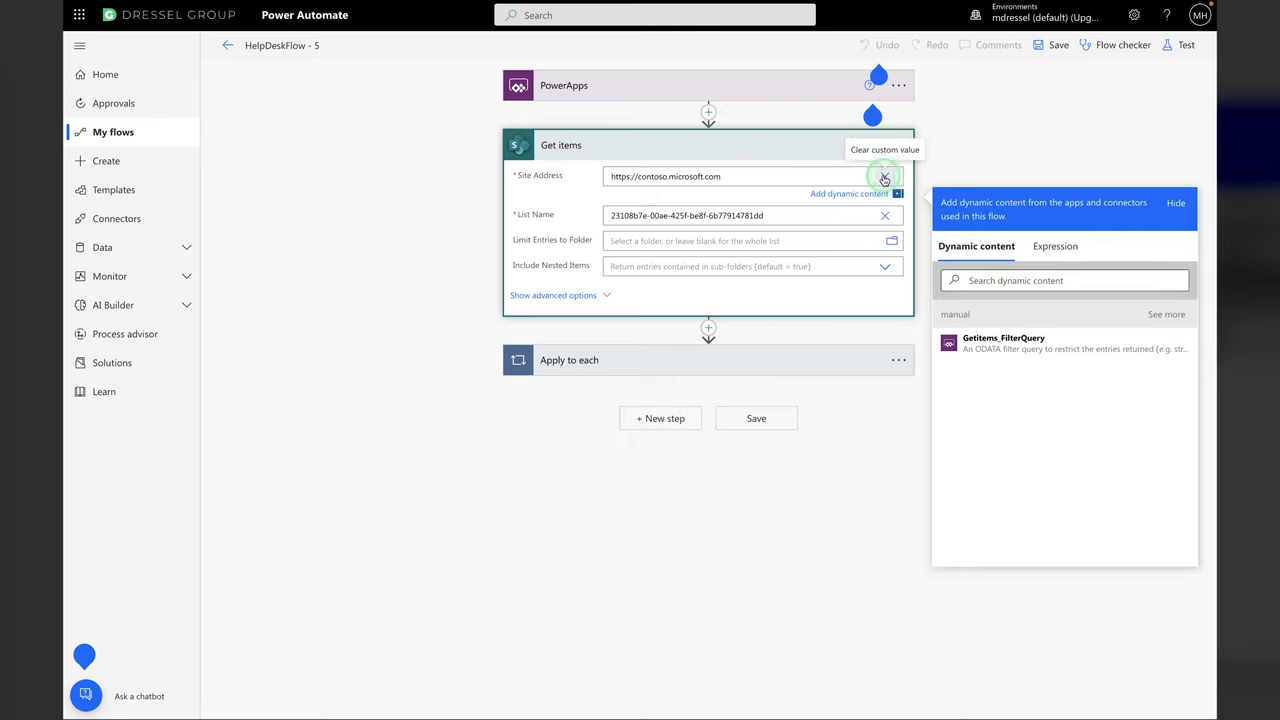
click(884, 176)
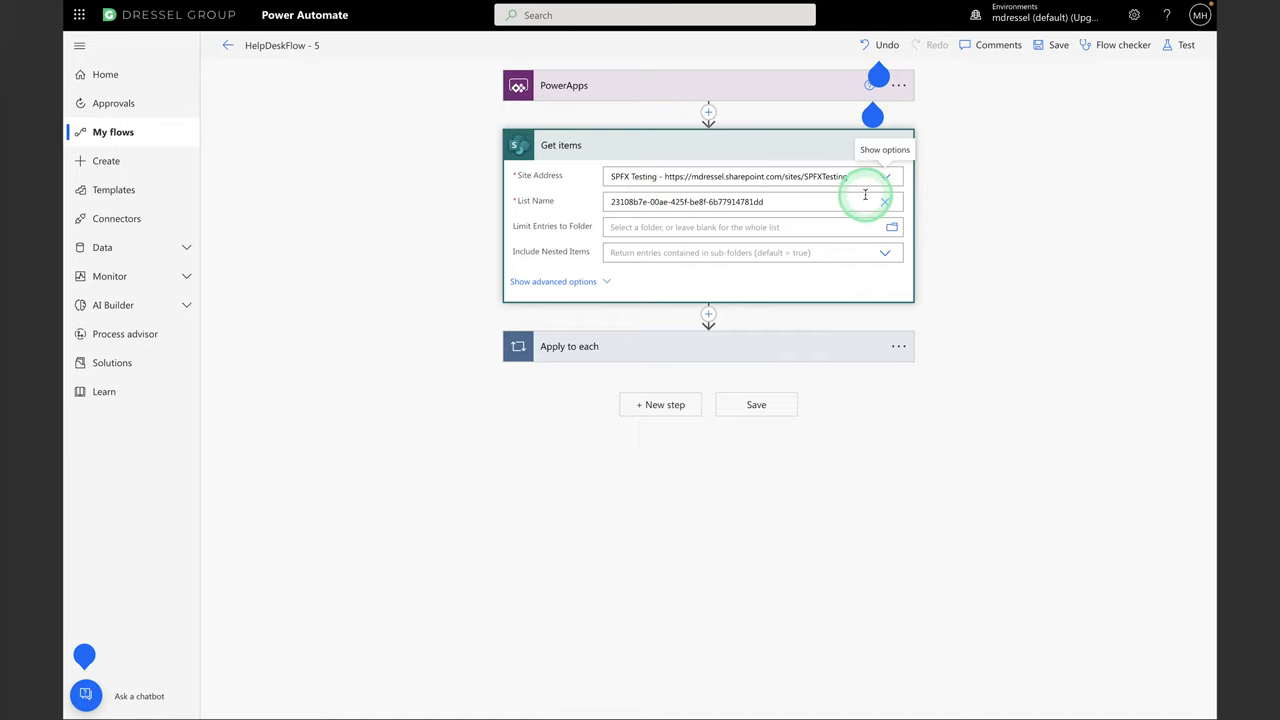
click(750, 201)
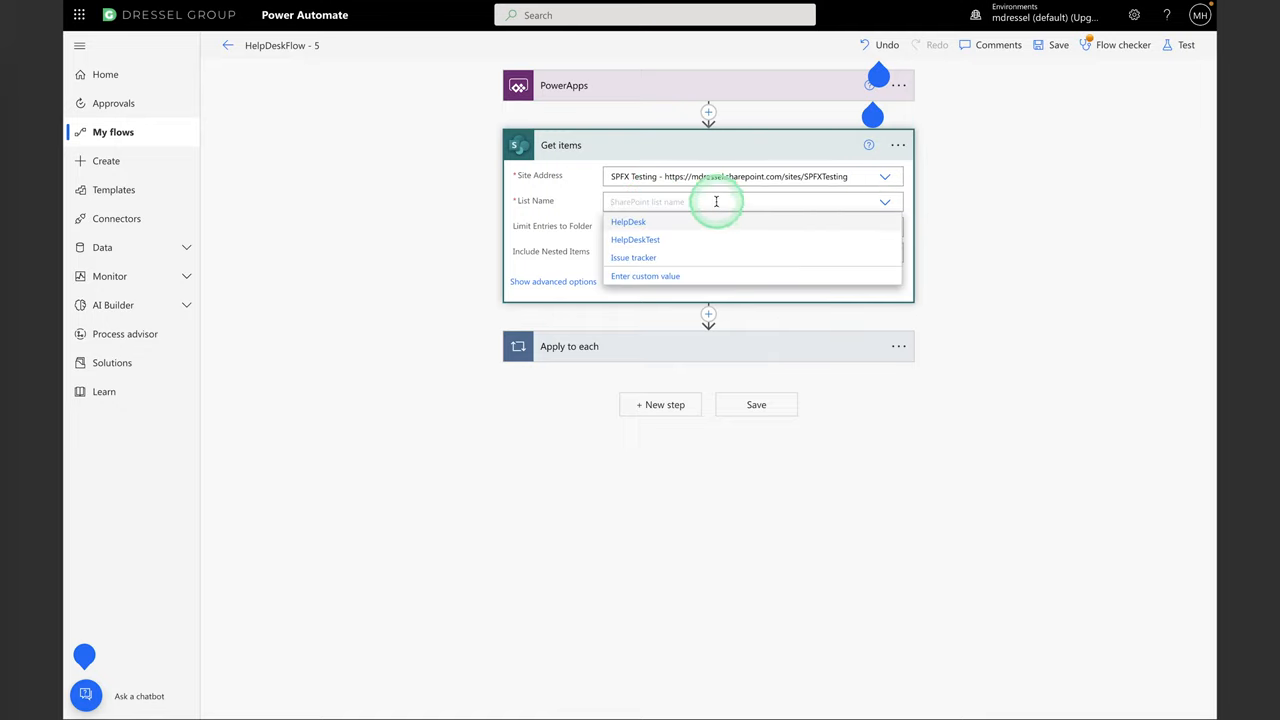
click(628, 221)
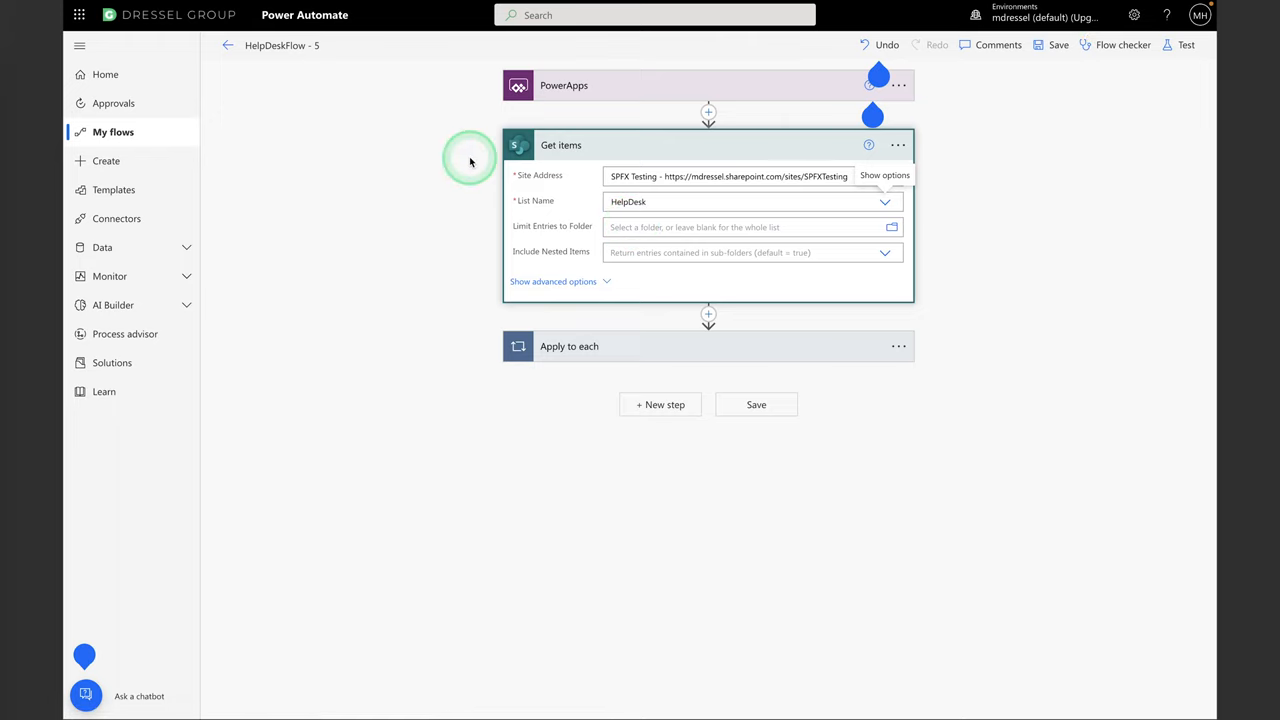
mouse_move(485, 304)
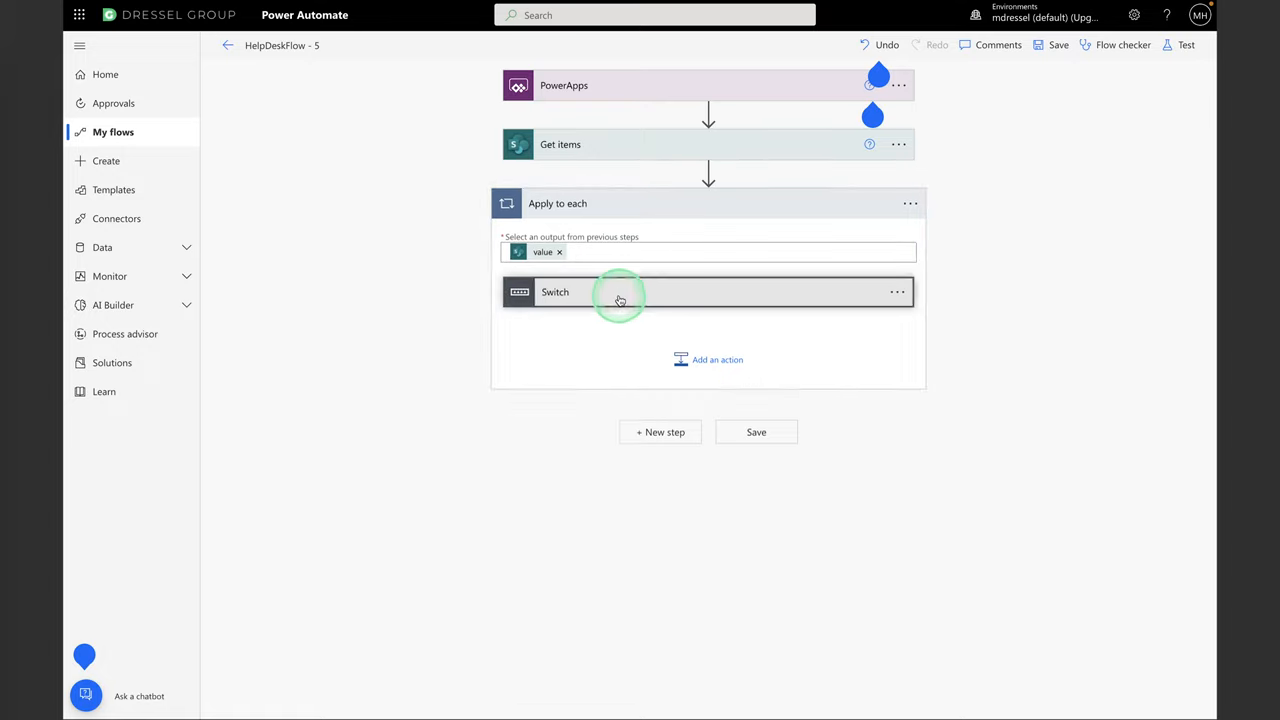
Step: Replace the admin recipient of the Case not started email with yourself (mherre)
click(620, 291)
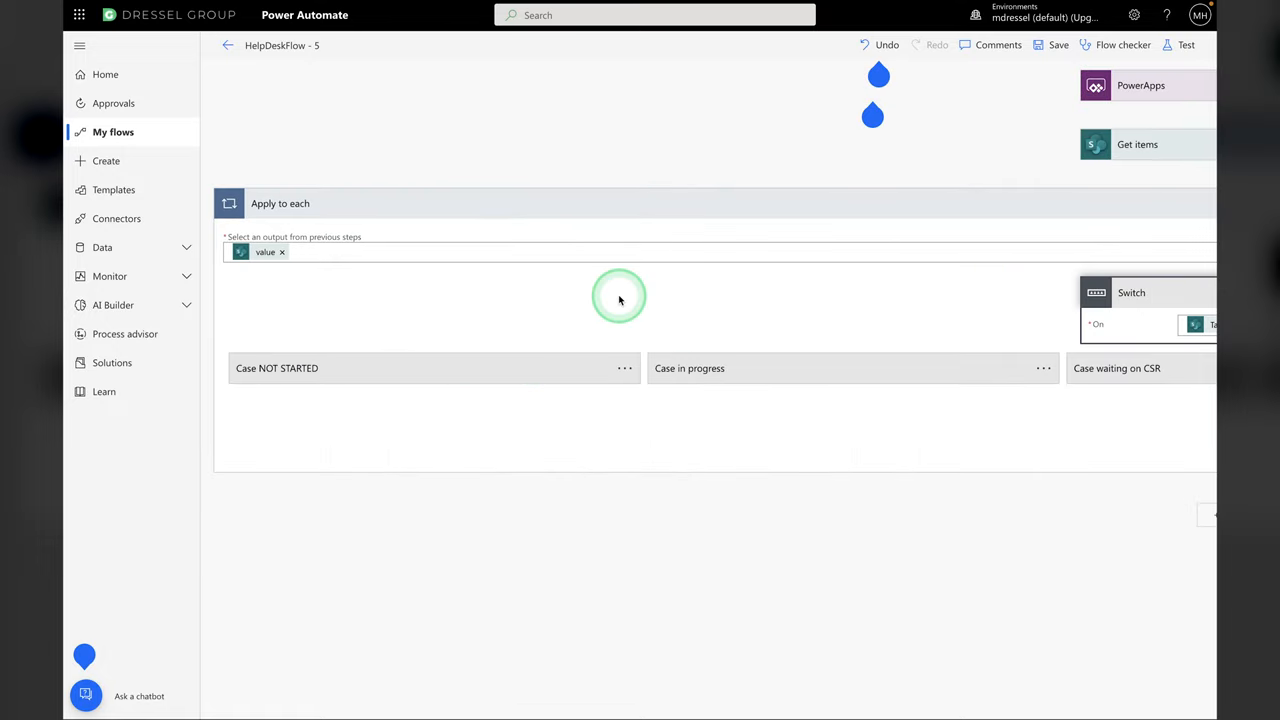
mouse_move(480, 371)
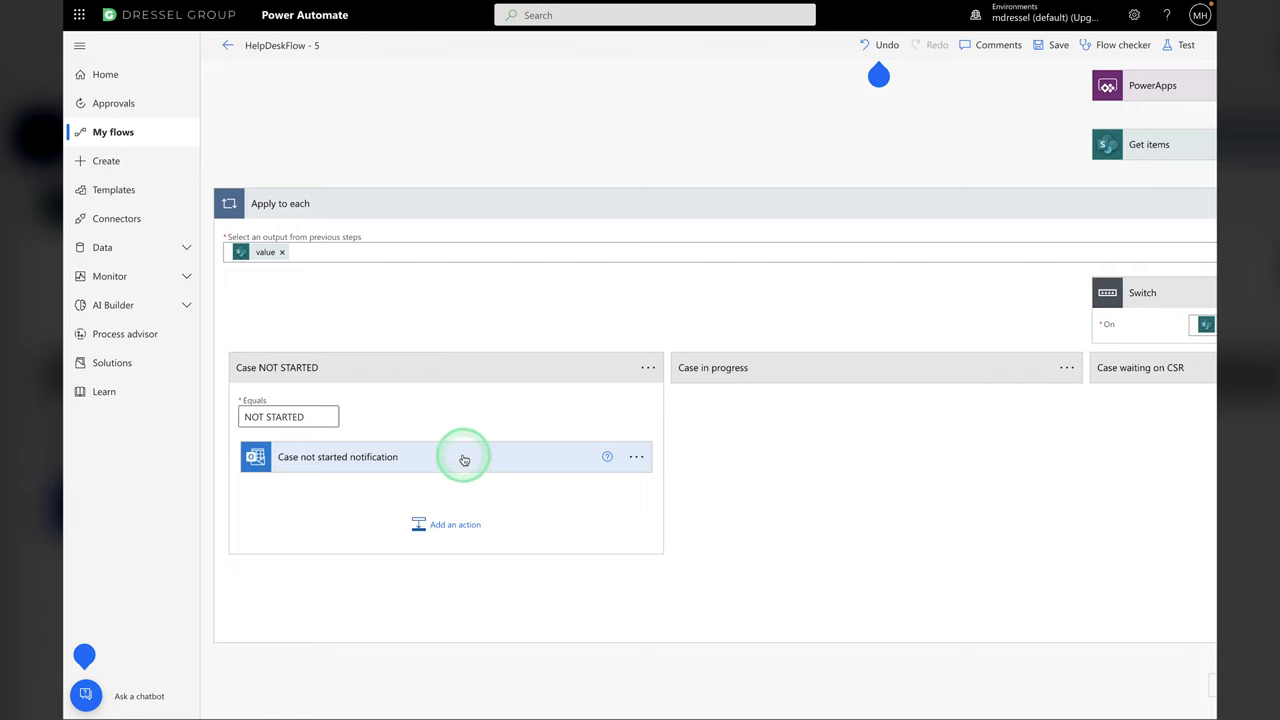
click(465, 456)
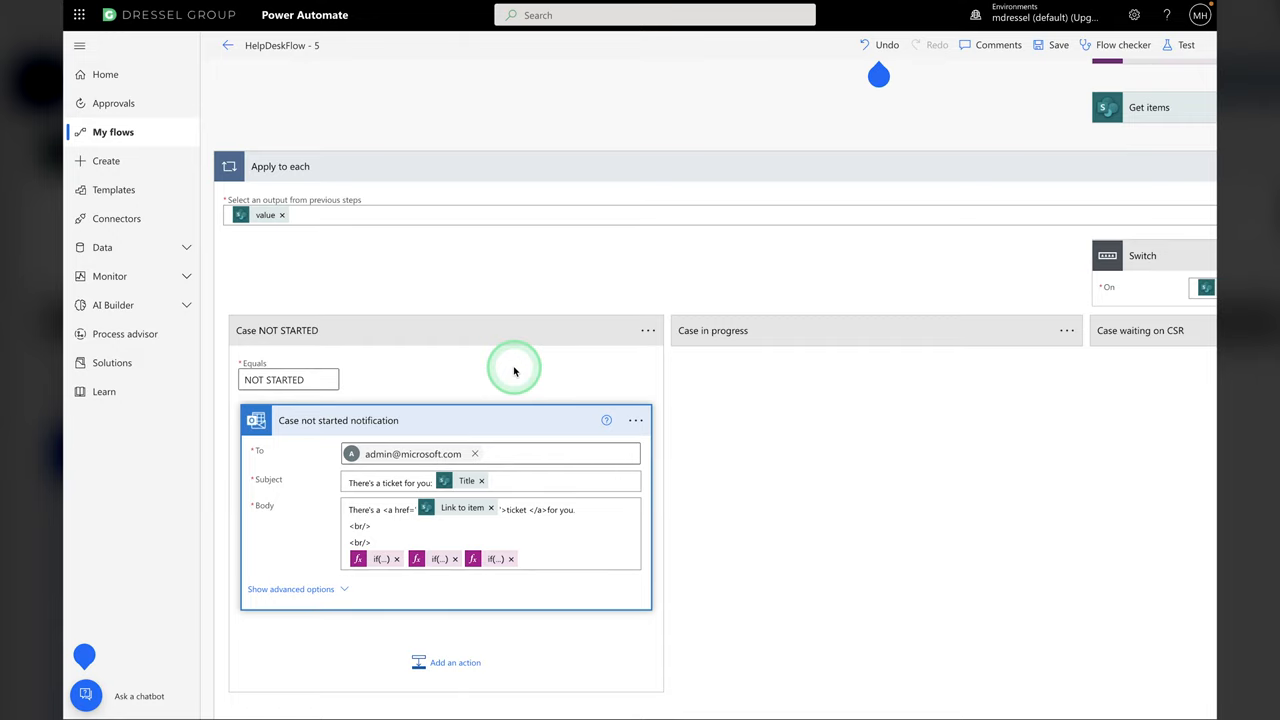
mouse_move(525, 393)
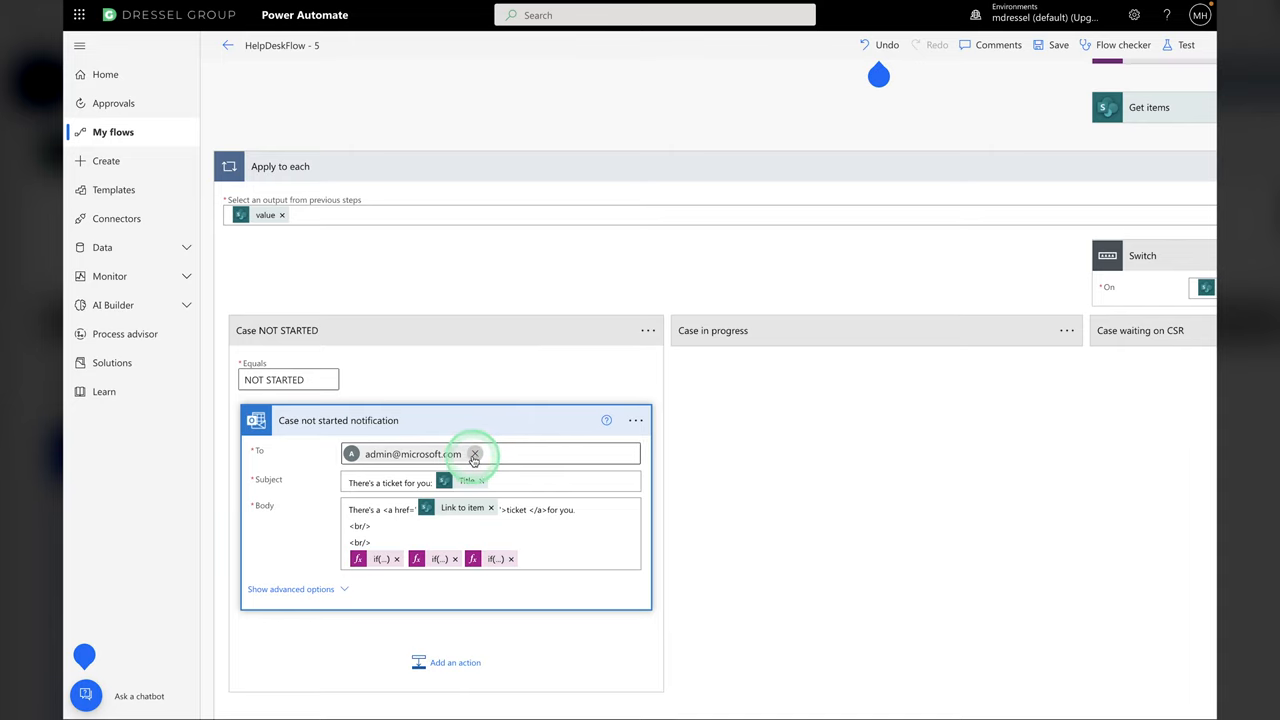
click(474, 454)
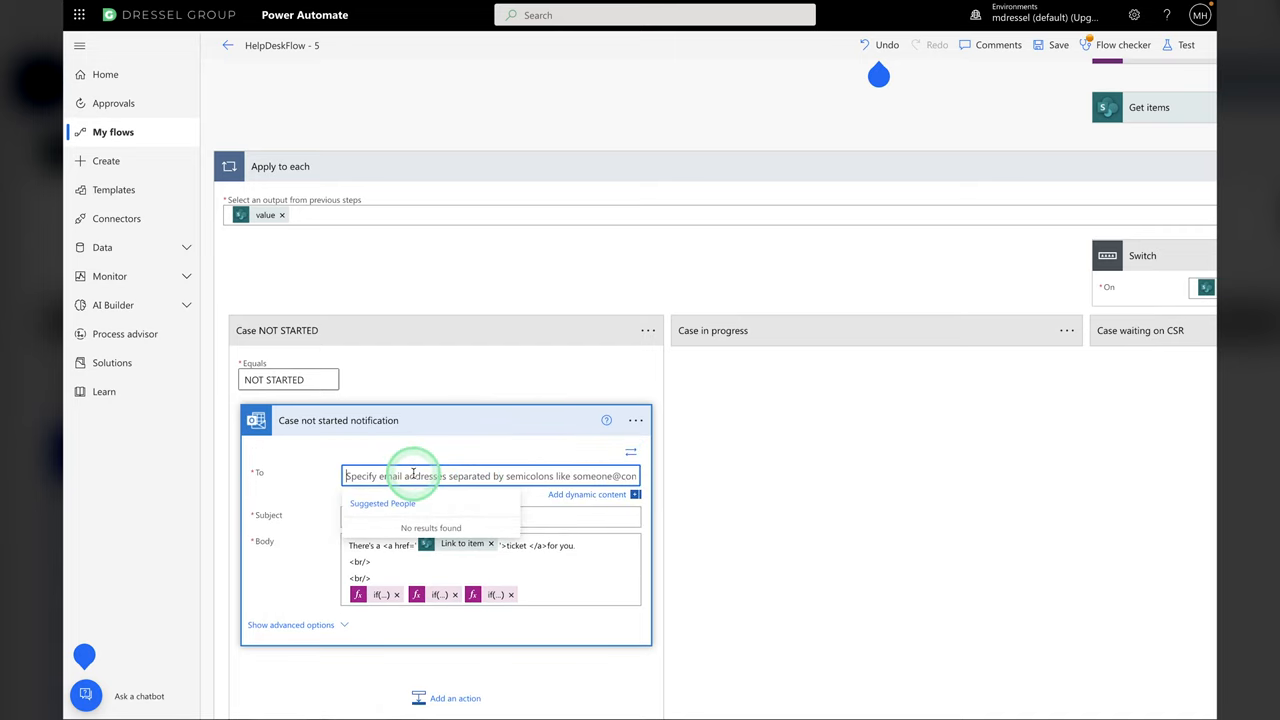
text(mherre)
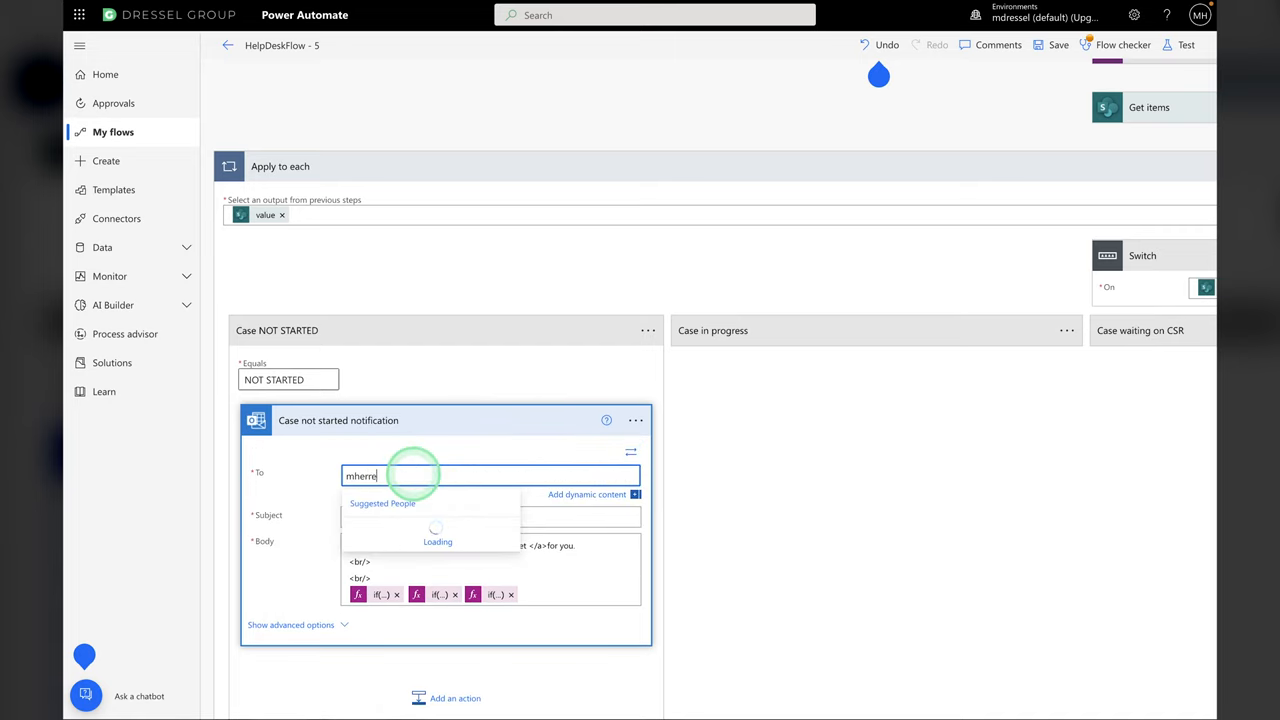
click(410, 510)
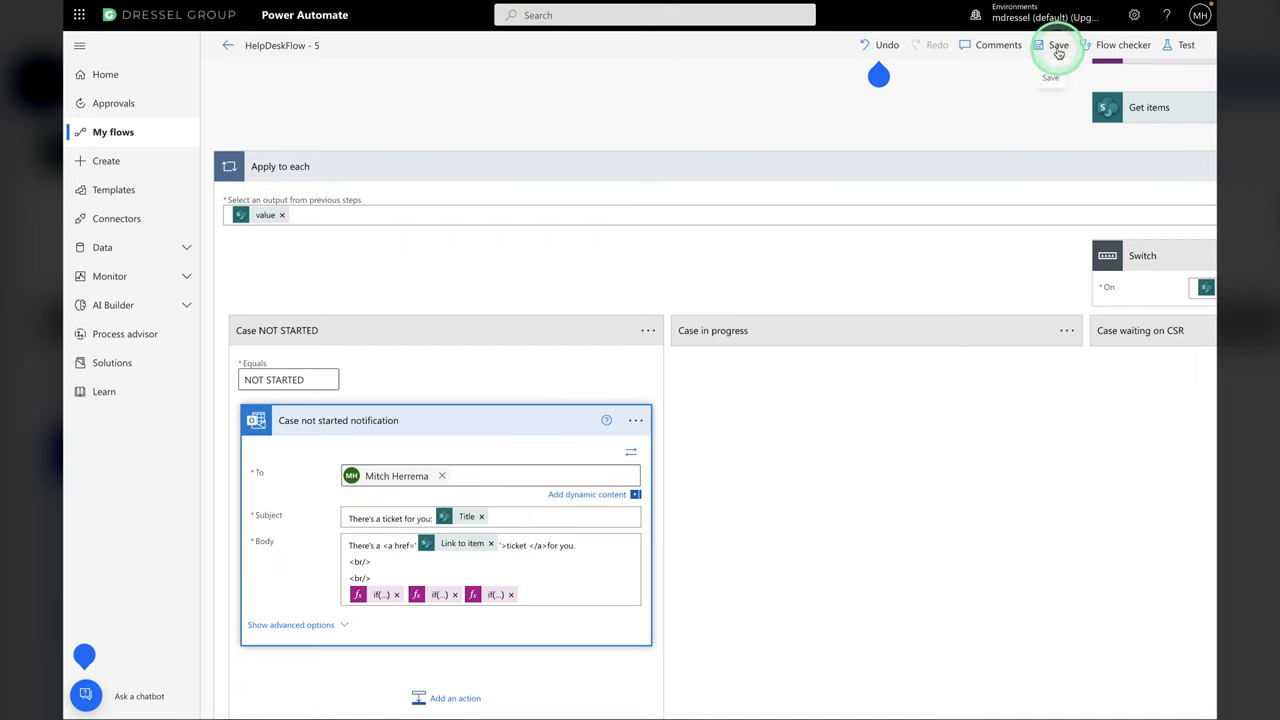
Step: Save HelpDeskFlow - 5 and confirm Flow checker shows zero errors and warnings
click(1058, 45)
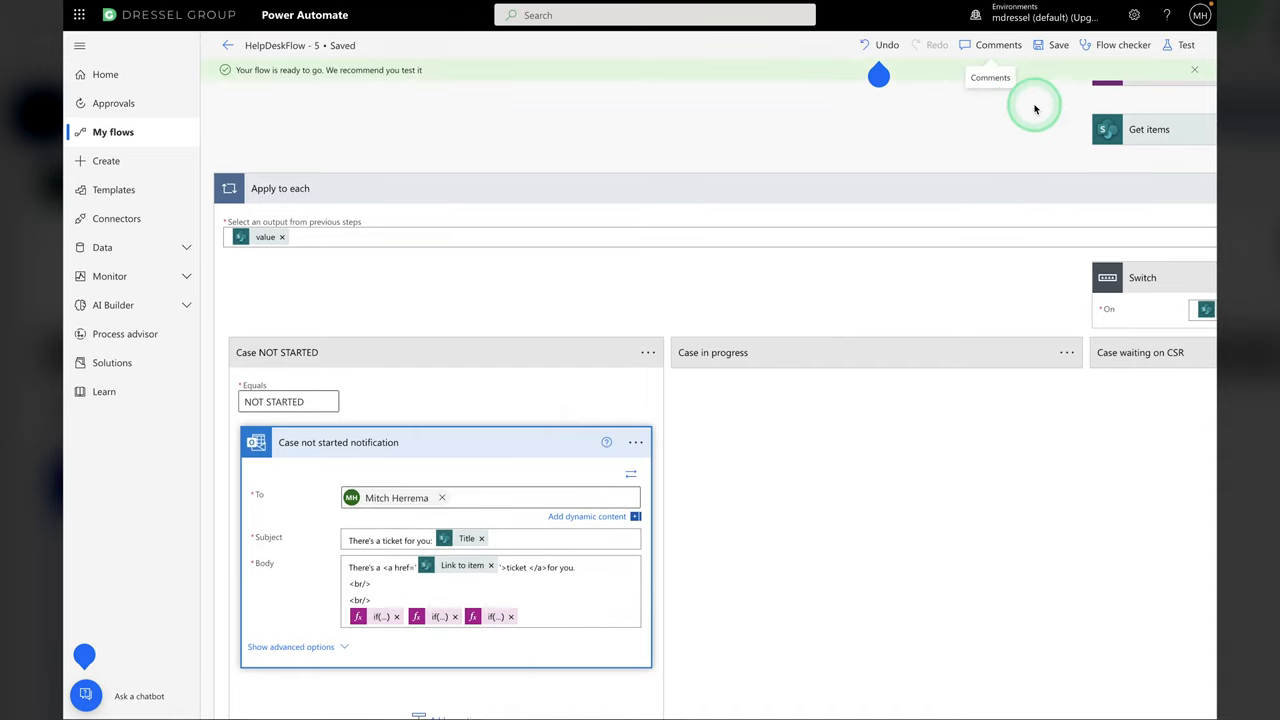
click(1117, 44)
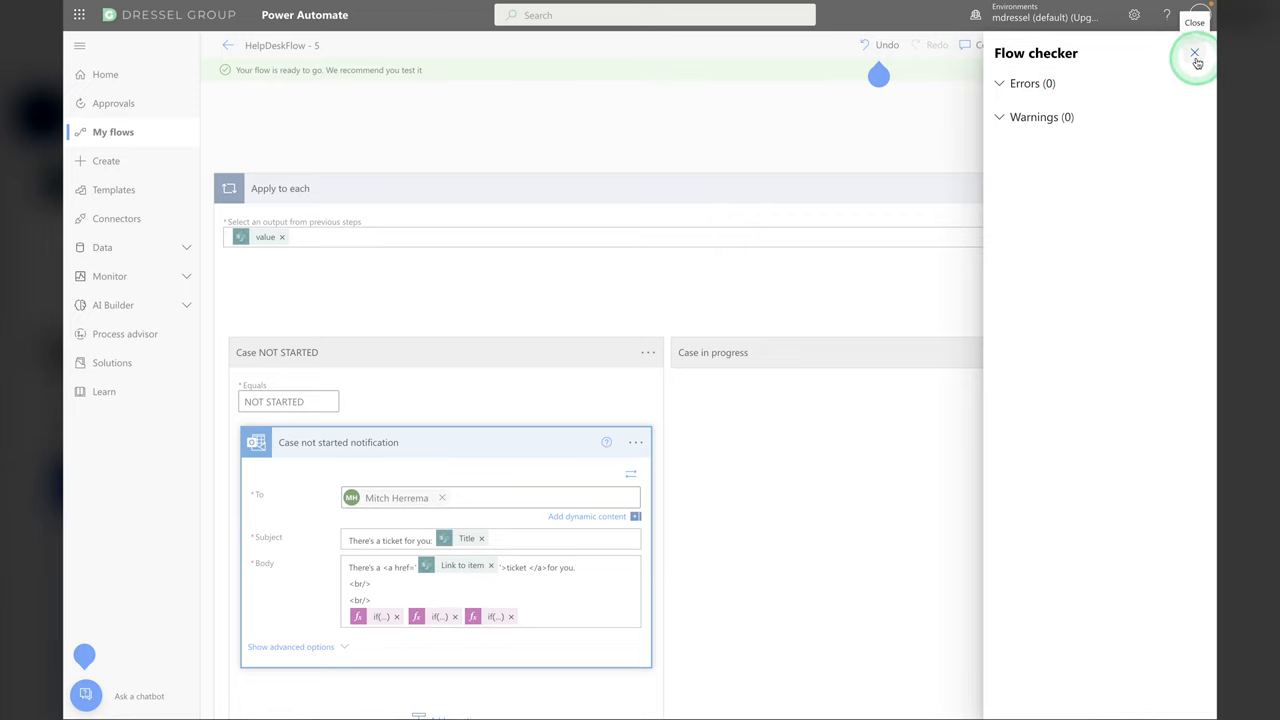
click(1194, 52)
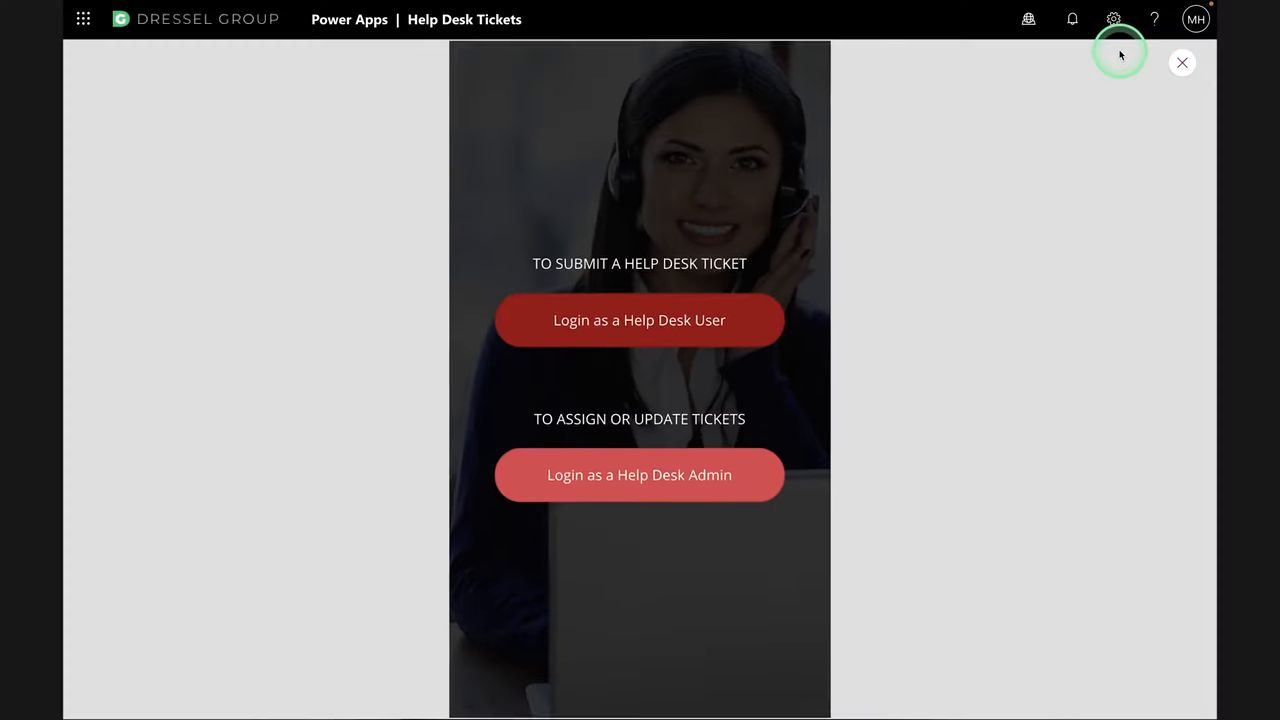
Step: Log in as a Help Desk User and create High-priority Ticket 2 under Laptop / PC Software Issue
click(639, 320)
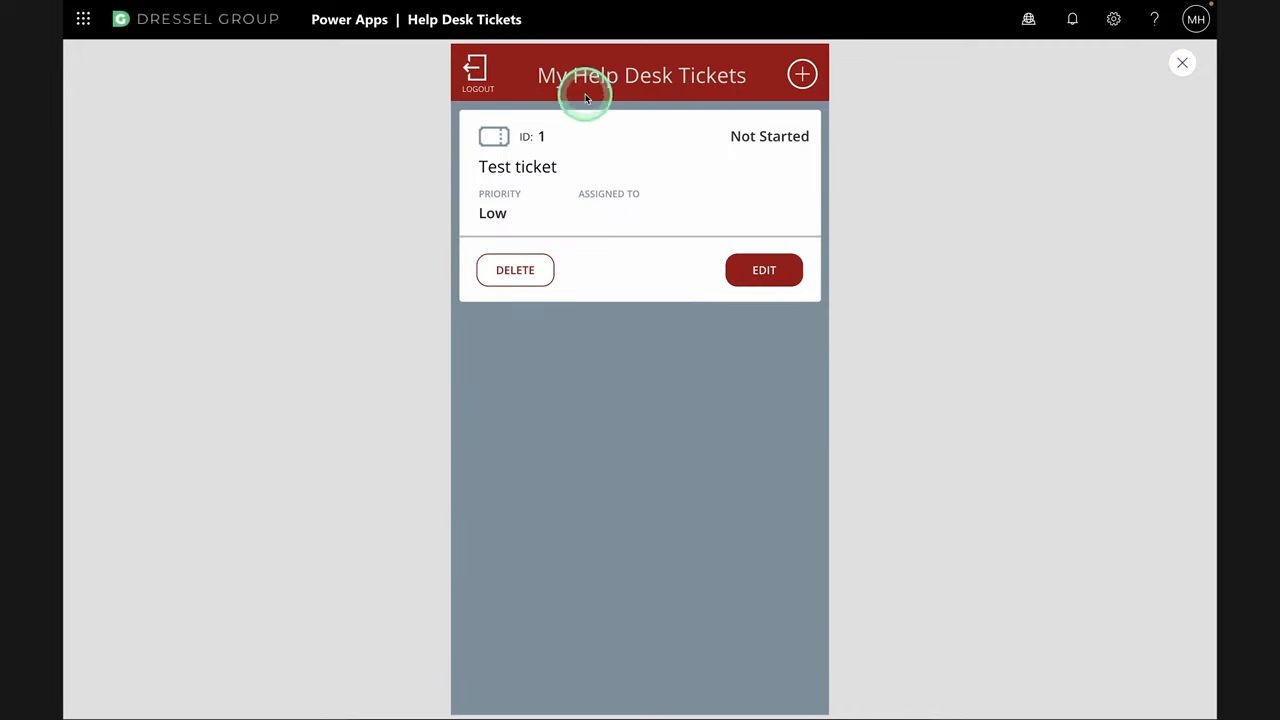
click(801, 73)
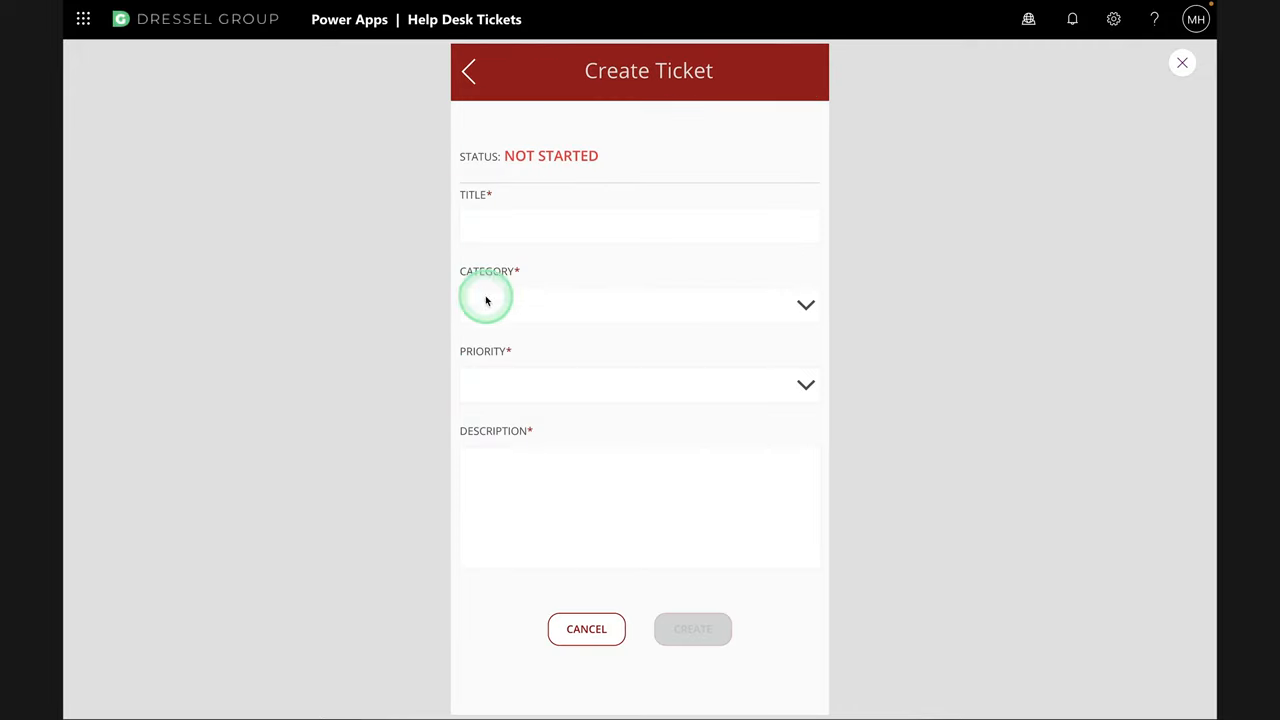
text(Ticket 2)
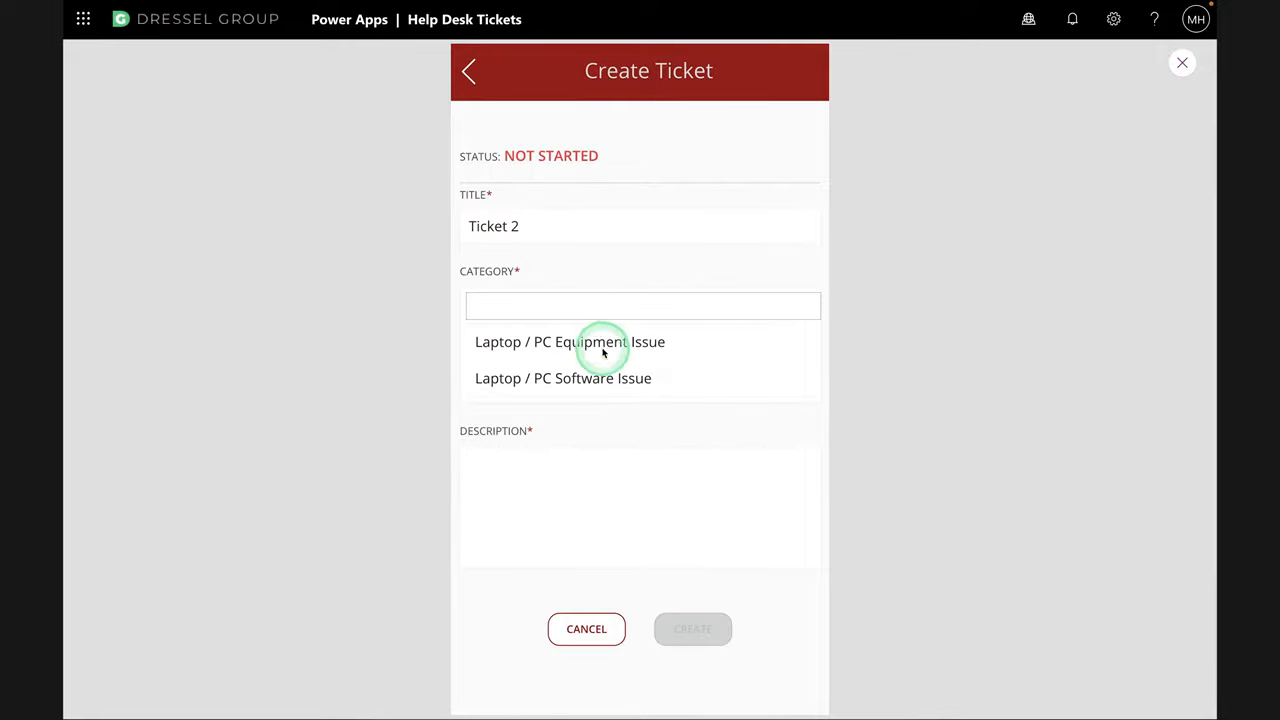
click(562, 378)
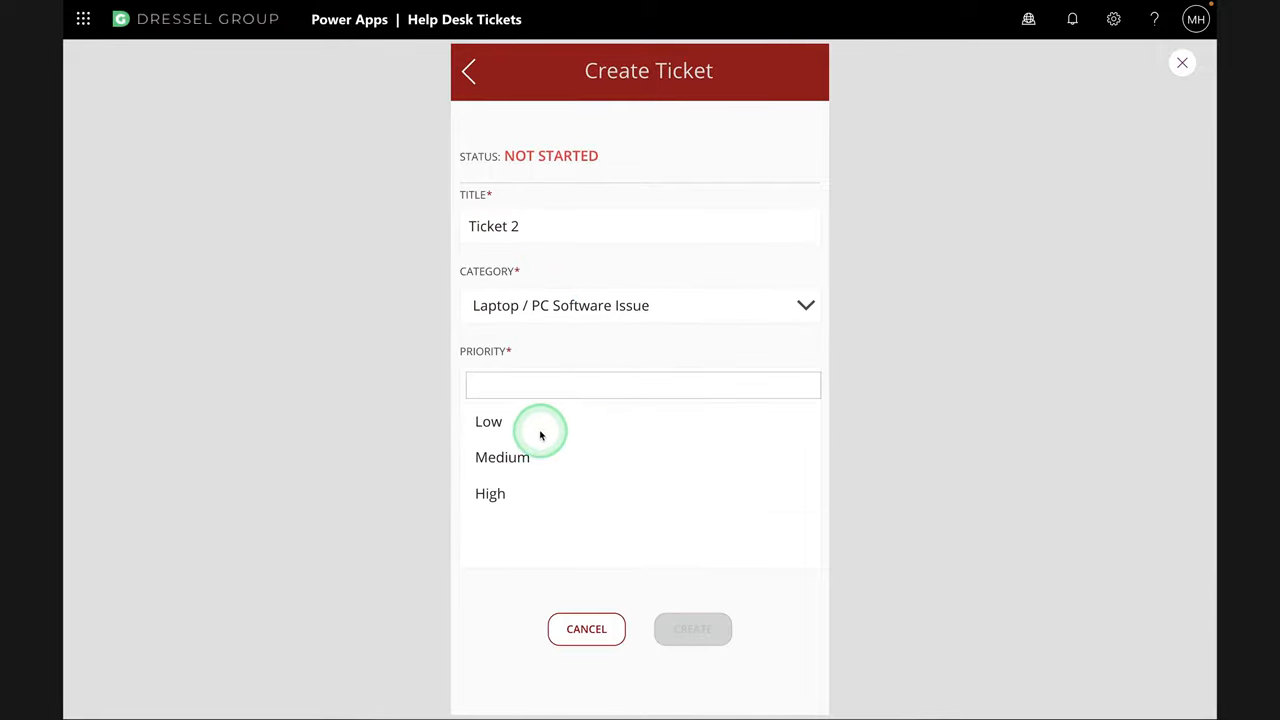
click(490, 493)
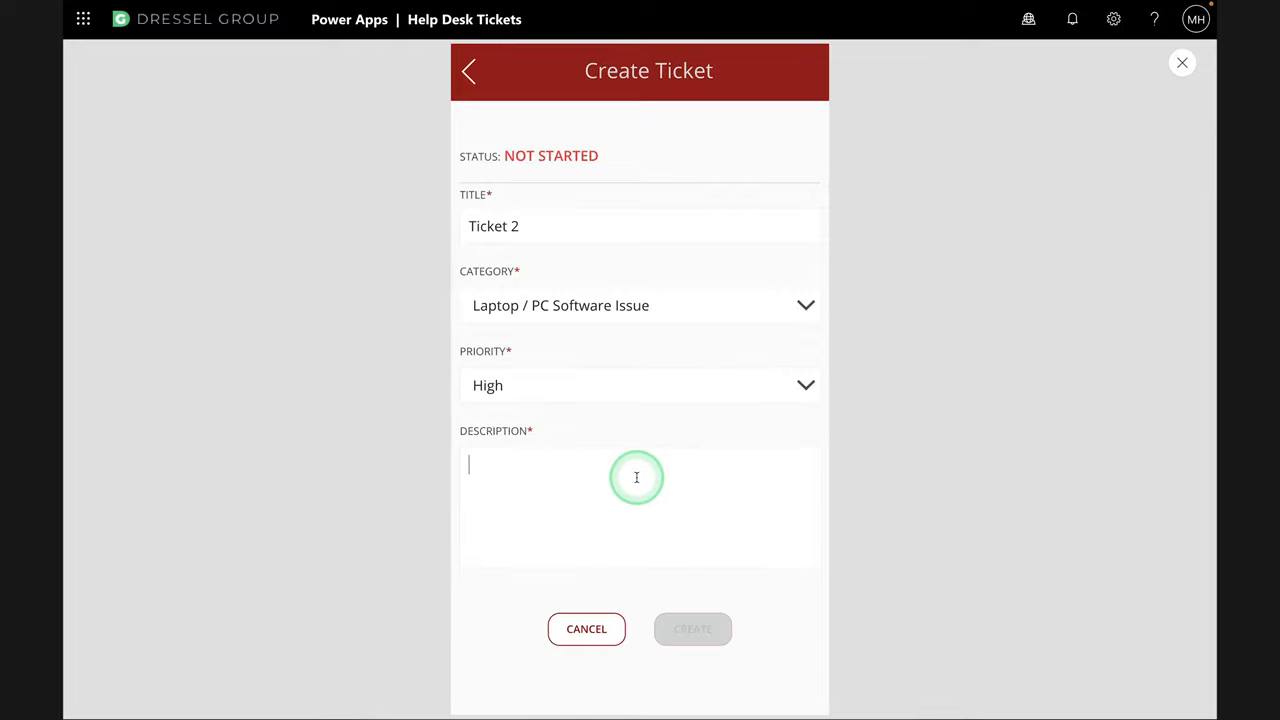
text(Help please)
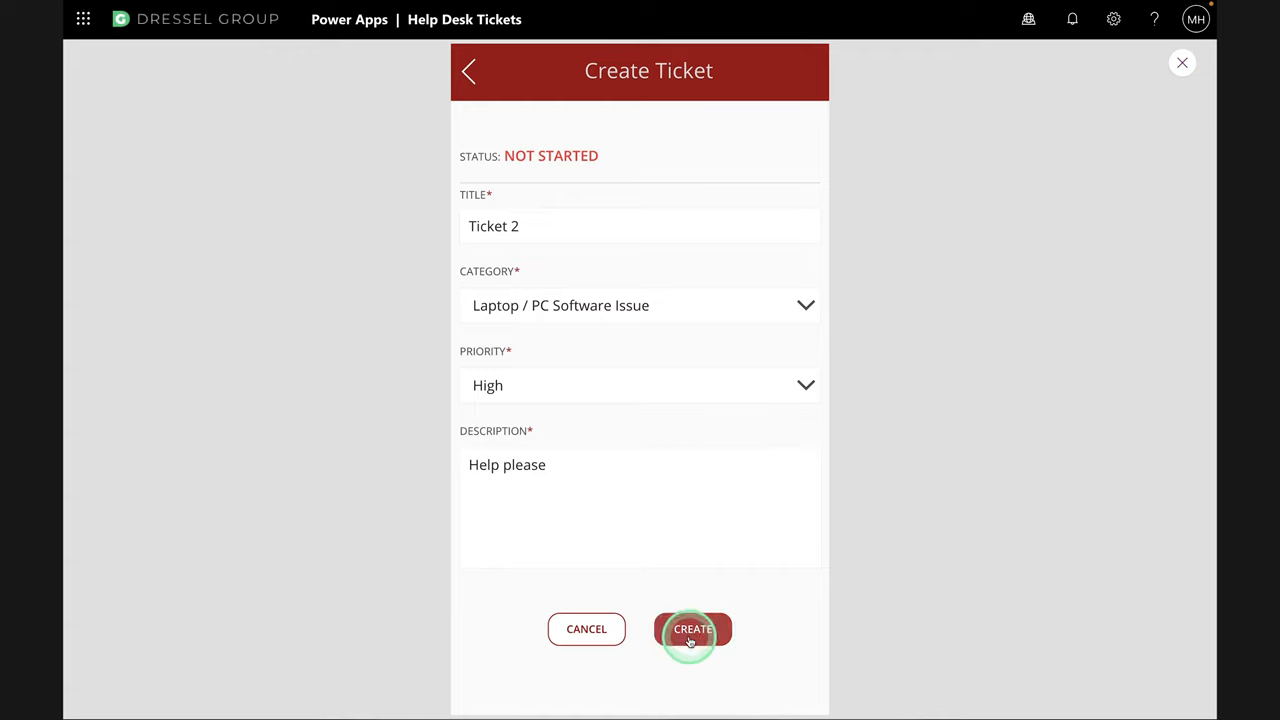
click(692, 629)
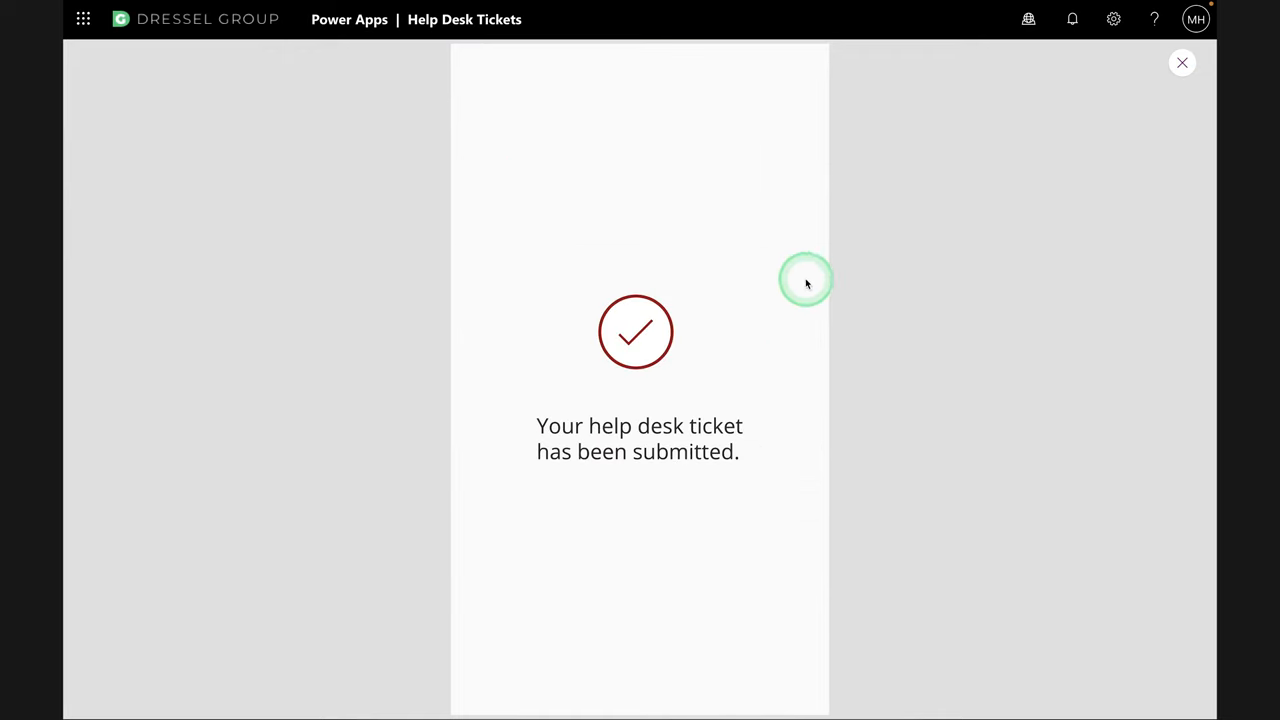
click(1182, 62)
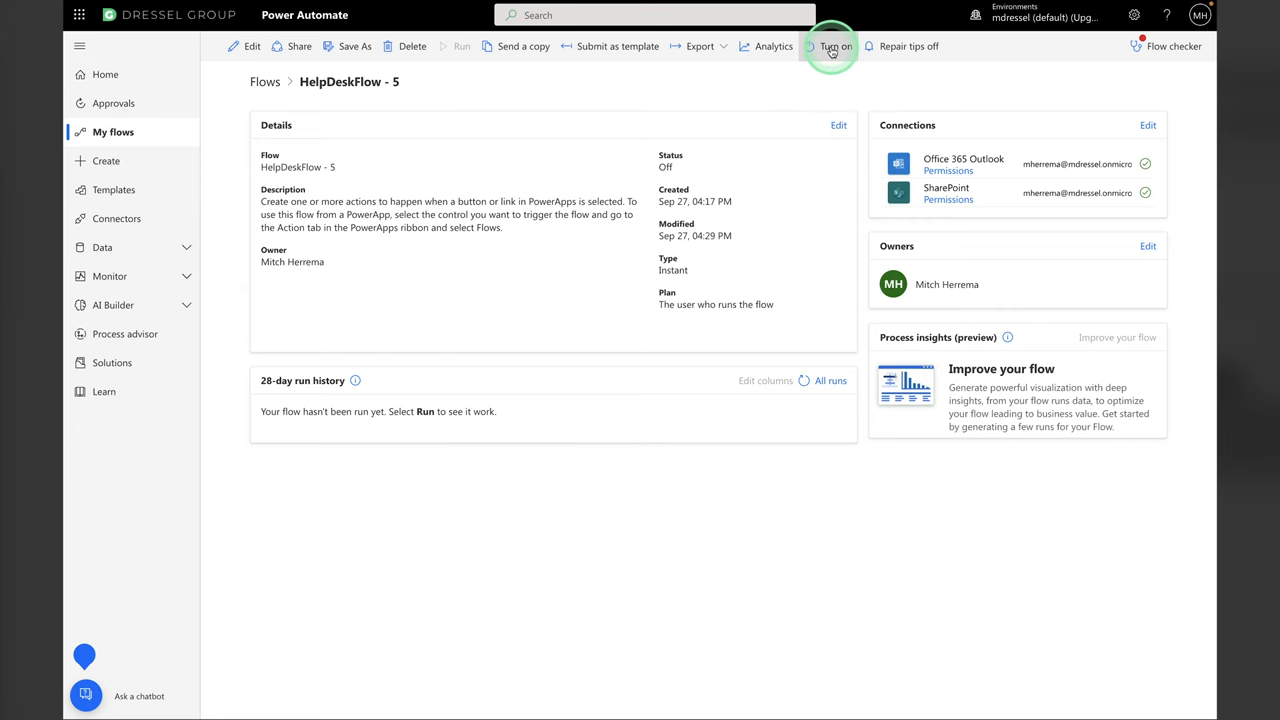
Step: Turn on HelpDeskFlow - 5 from its details page
click(835, 46)
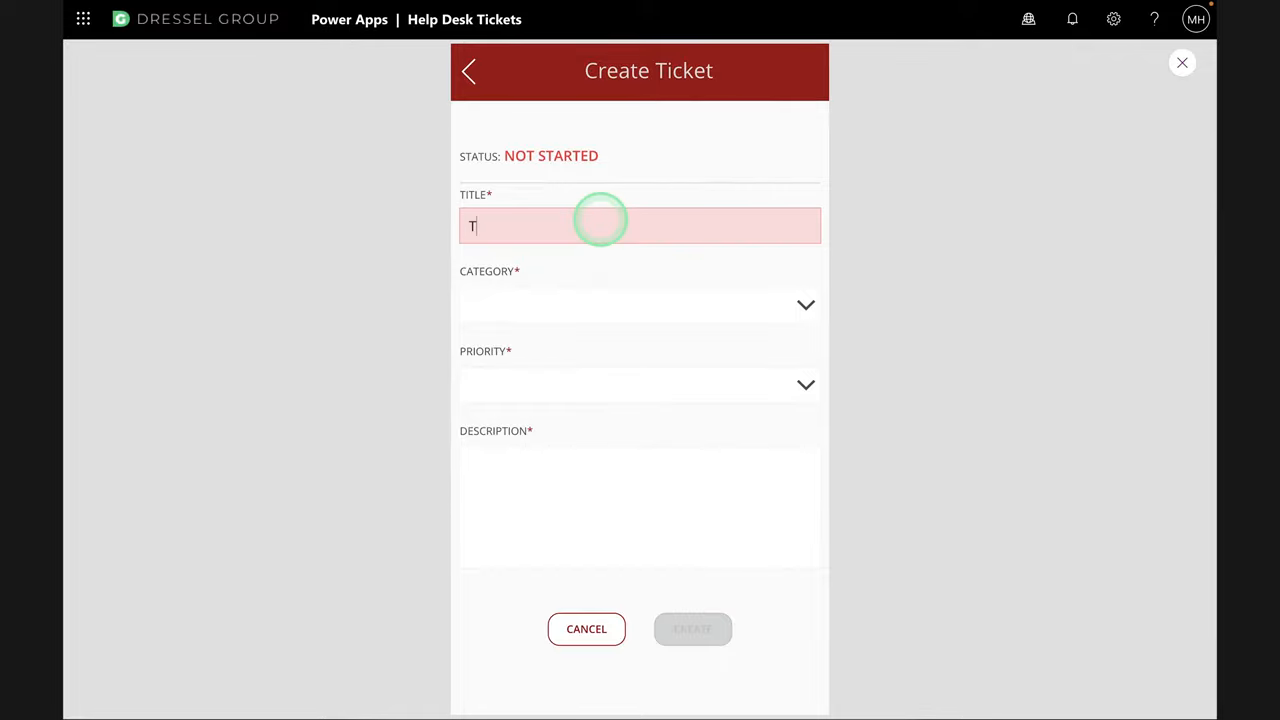
Step: Create Ticket 3 under the Laptop / PC Equipment Issue category
click(640, 305)
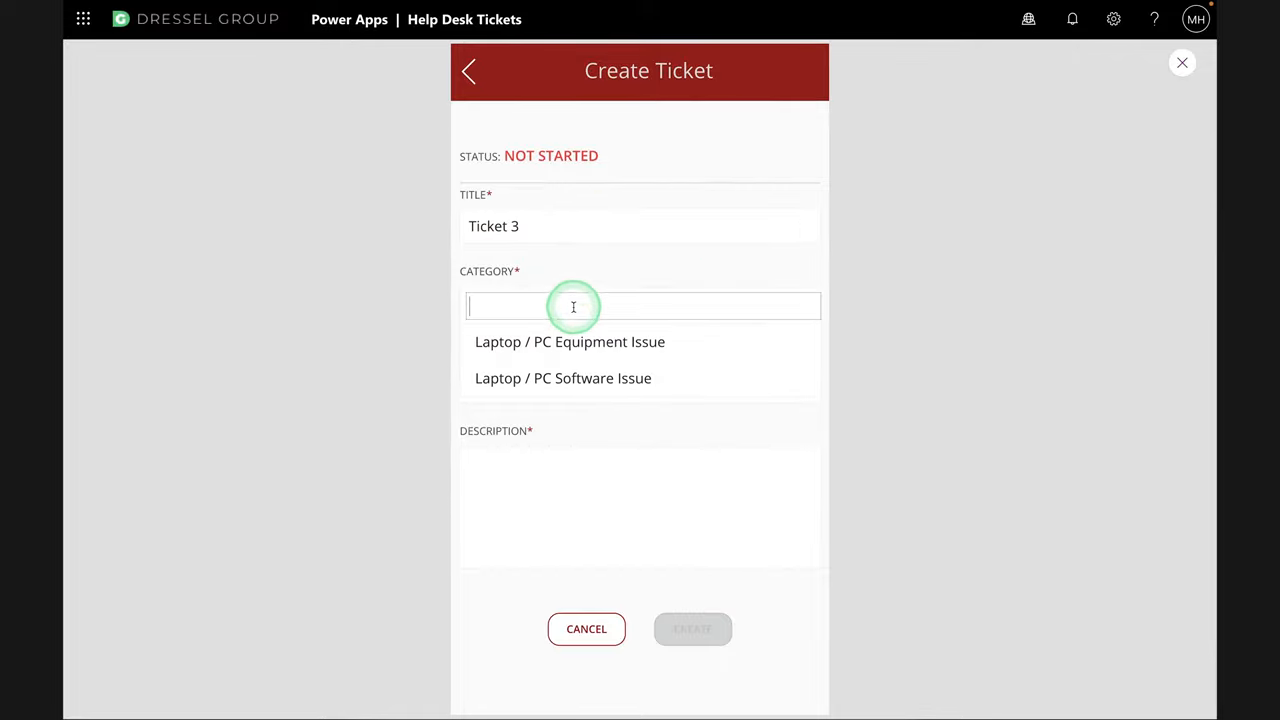
click(569, 341)
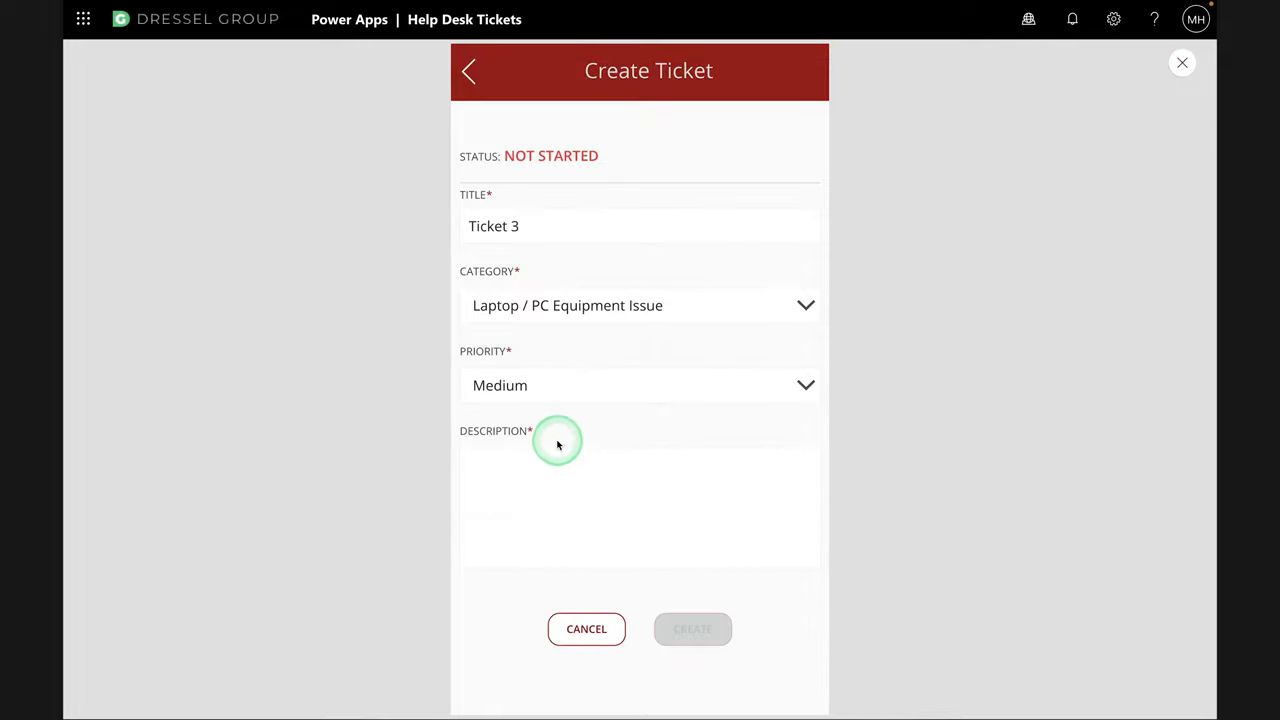
text(asdf)
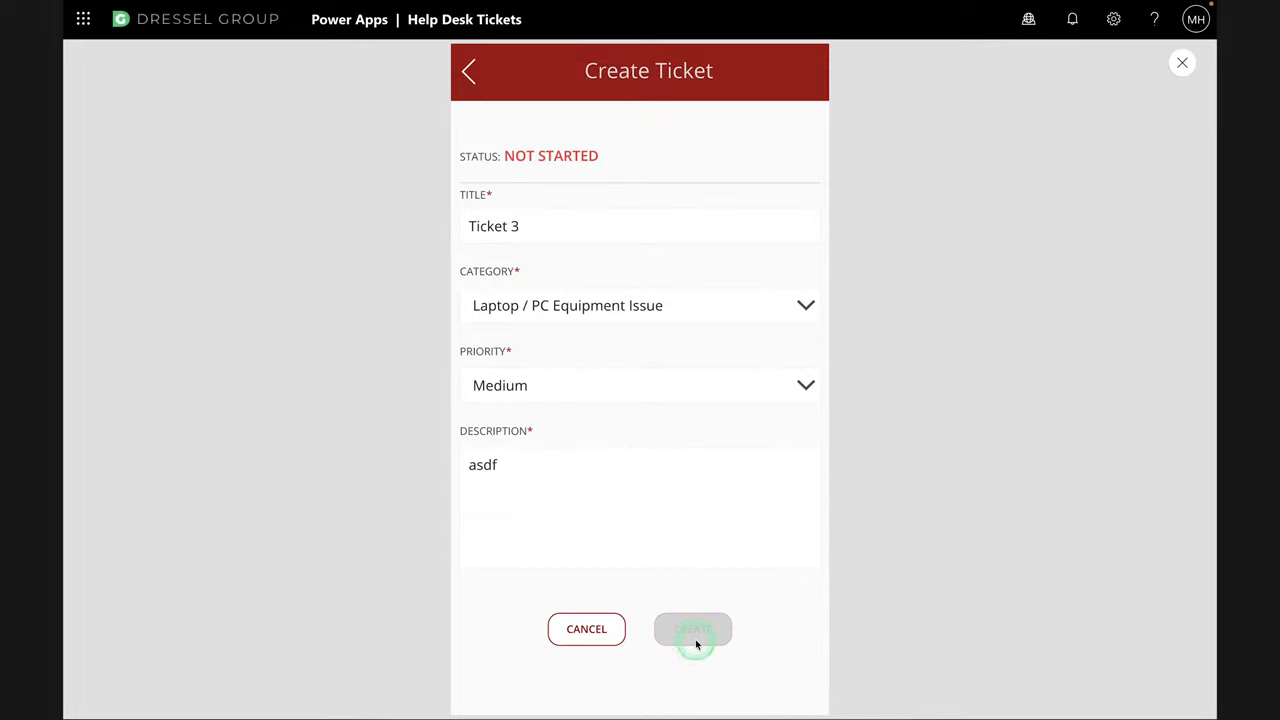
click(693, 629)
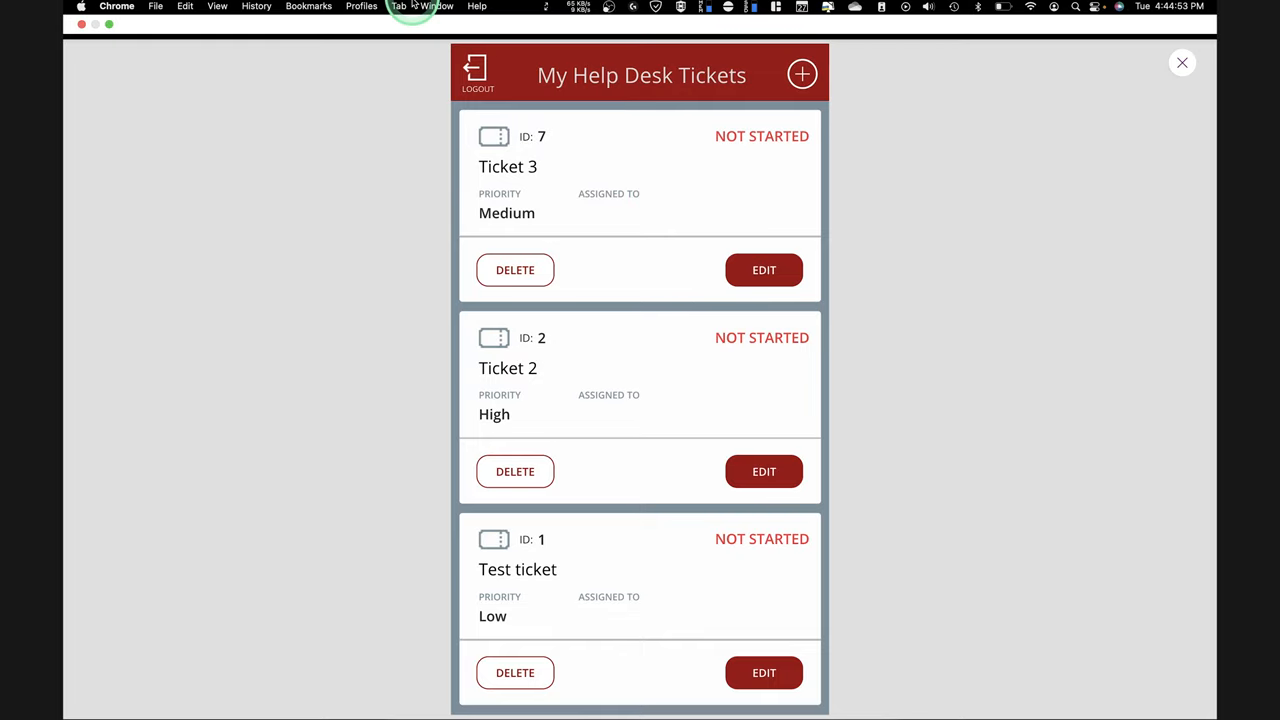
Step: Switch to the Power Automate tab to view the flow's run history
click(398, 6)
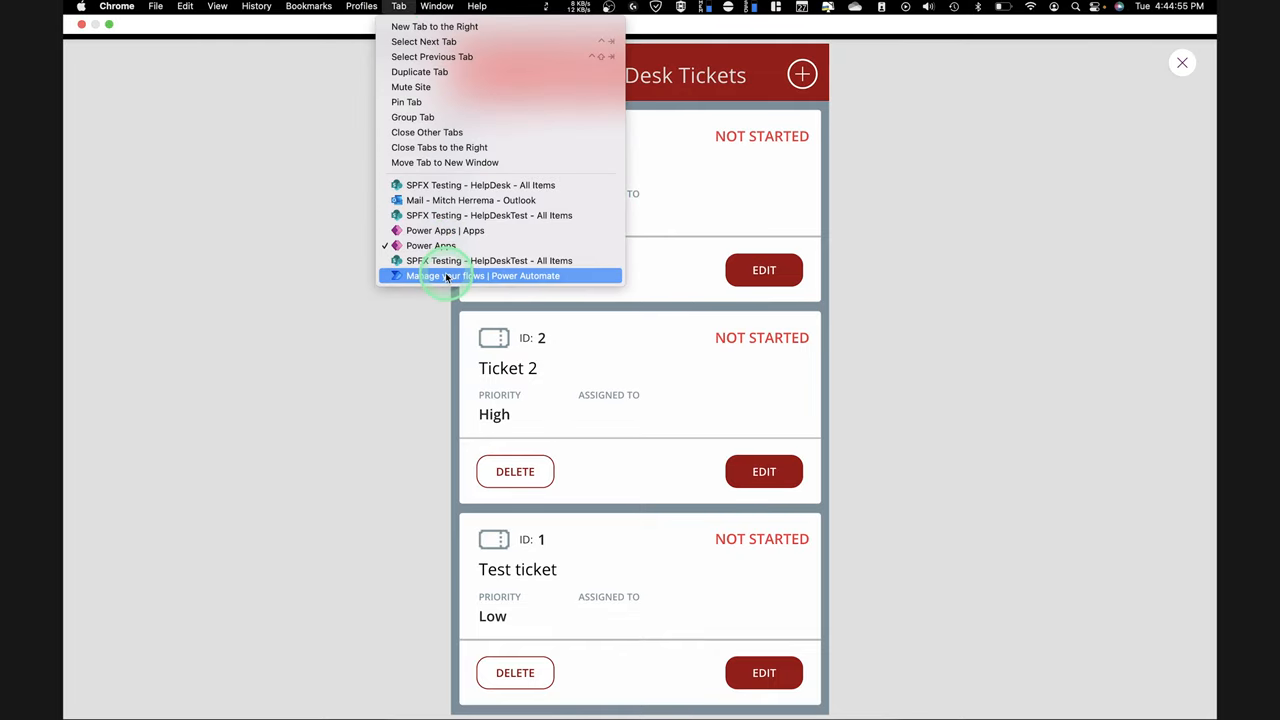
click(484, 275)
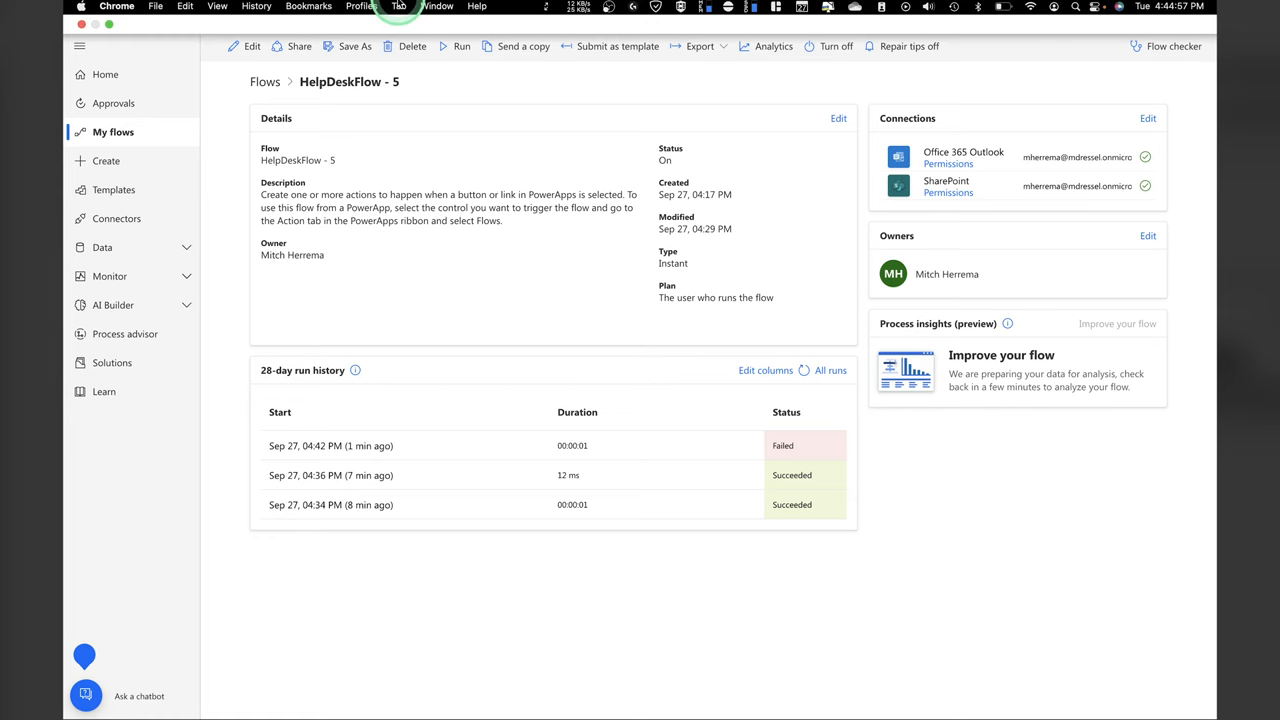
click(398, 6)
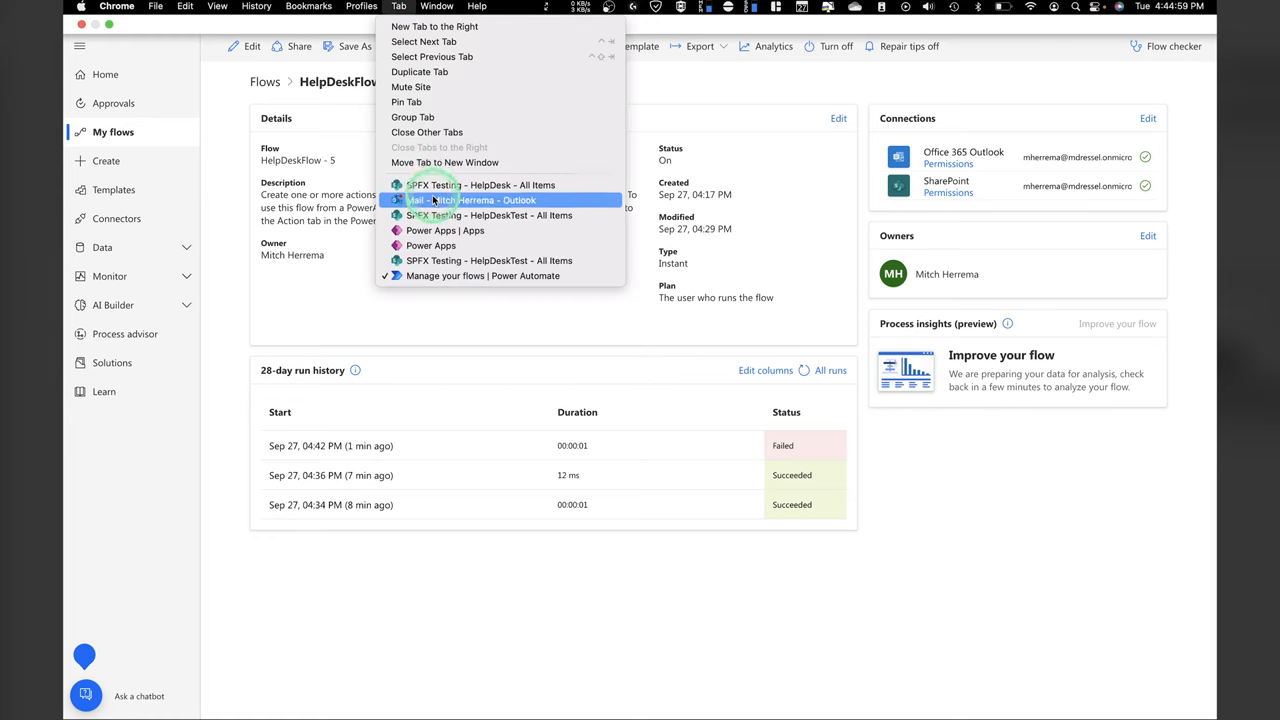
Step: In Outlook, open 'There's a ticket for you: Ticket 3' and follow its ticket link
click(470, 200)
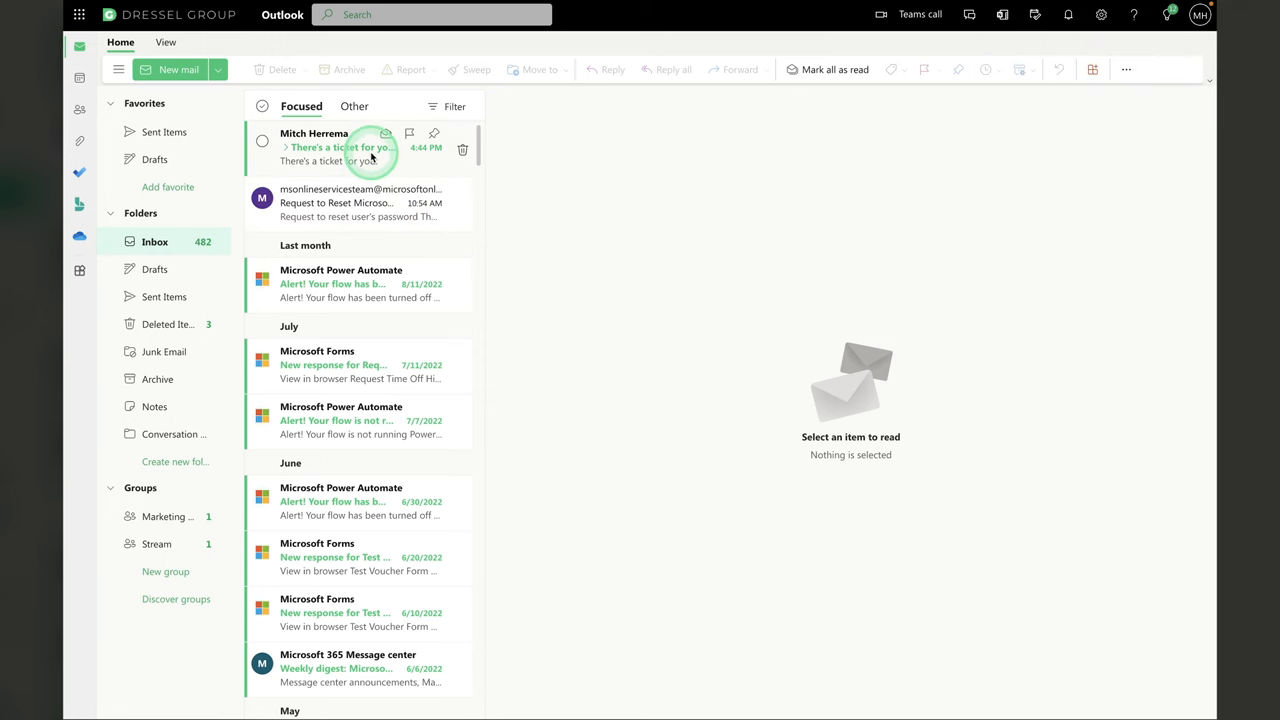
click(343, 147)
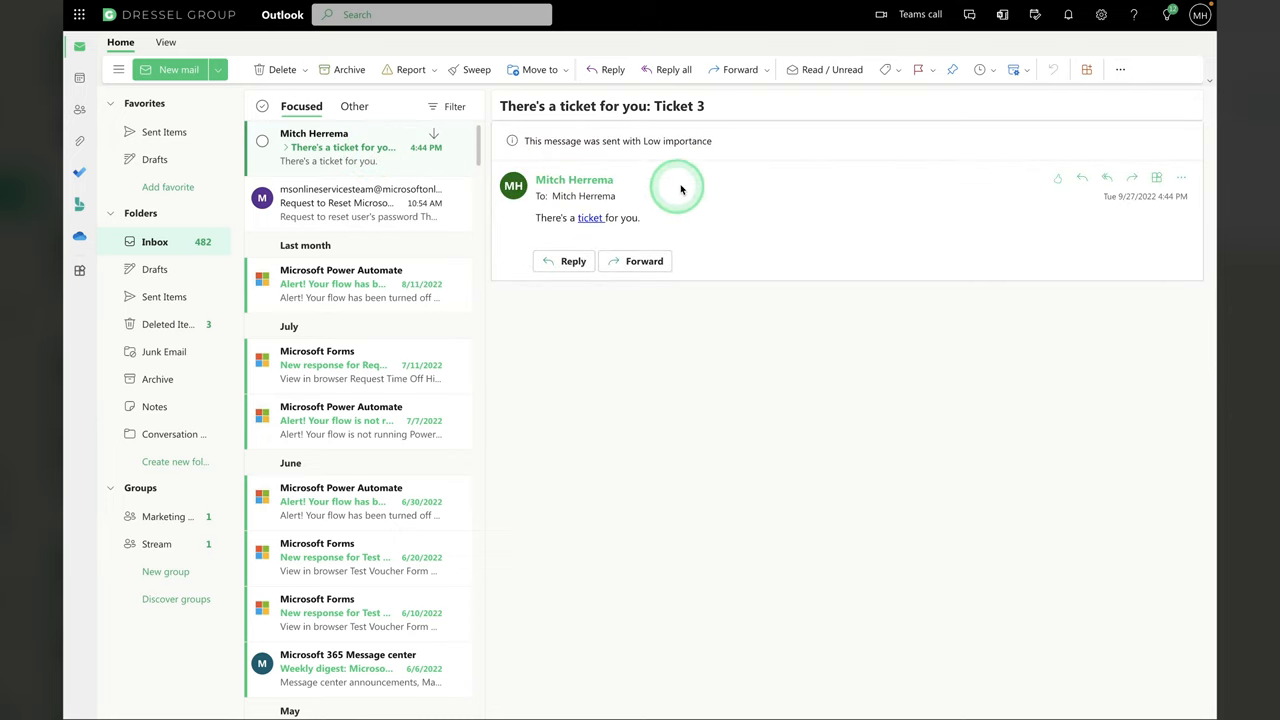
mouse_move(591, 217)
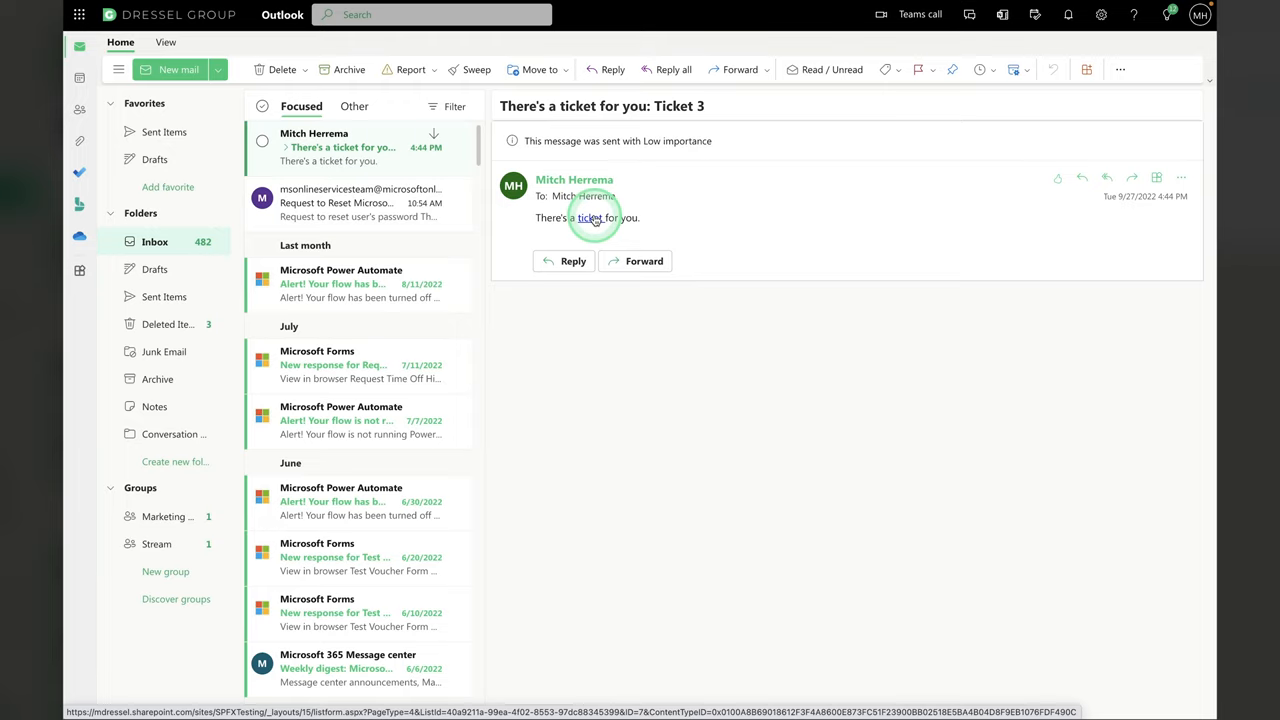
click(589, 217)
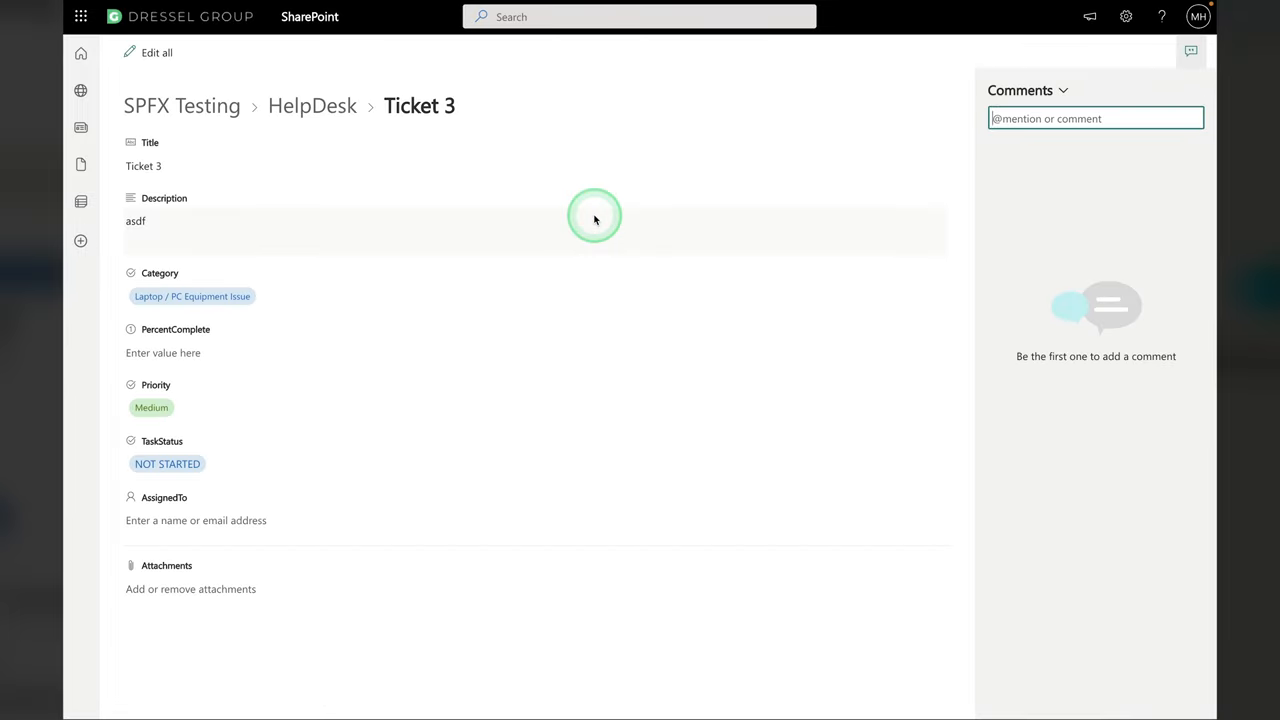
mouse_move(508, 401)
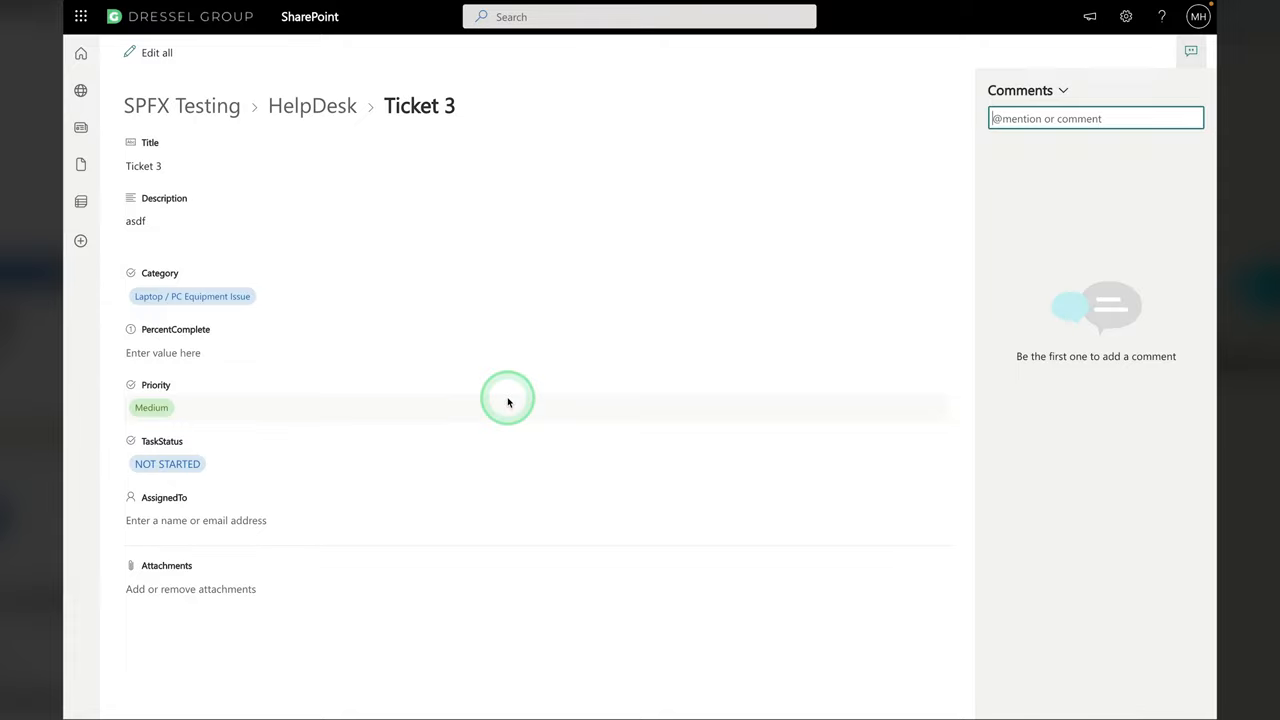